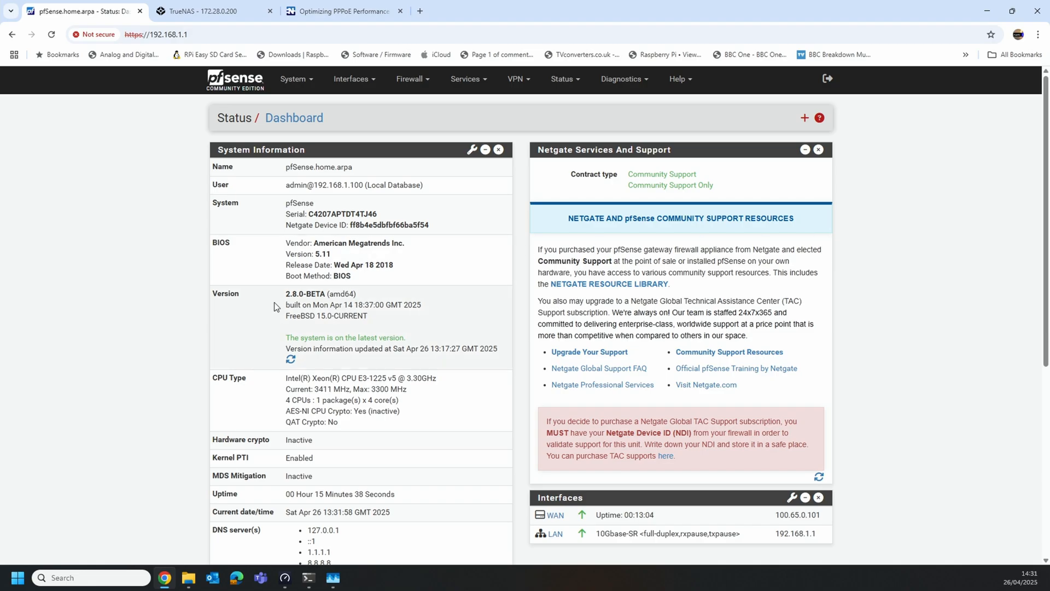
mouse_move(378, 308)
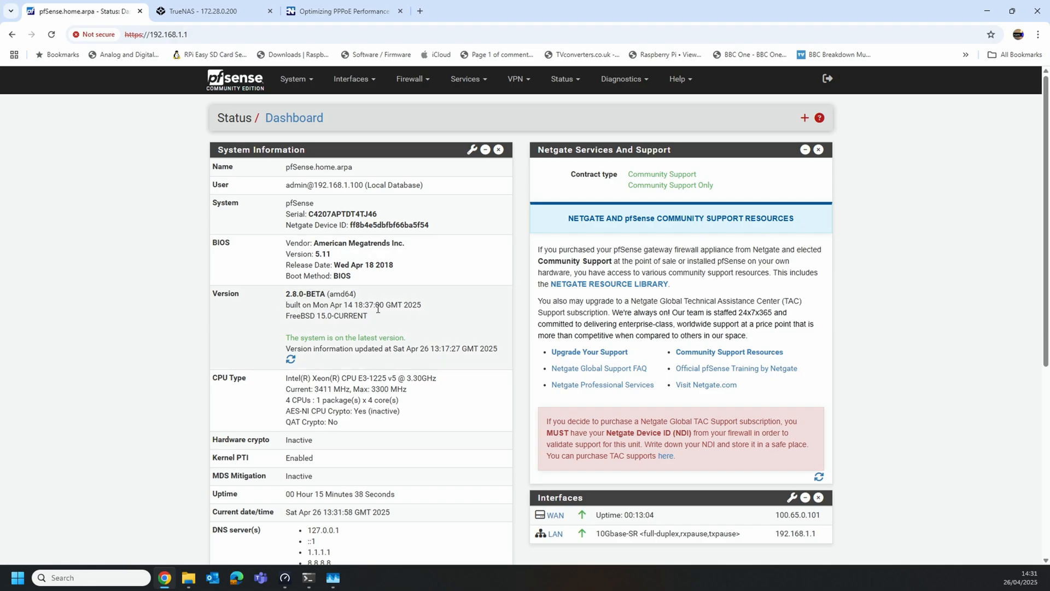
mouse_move(914, 295)
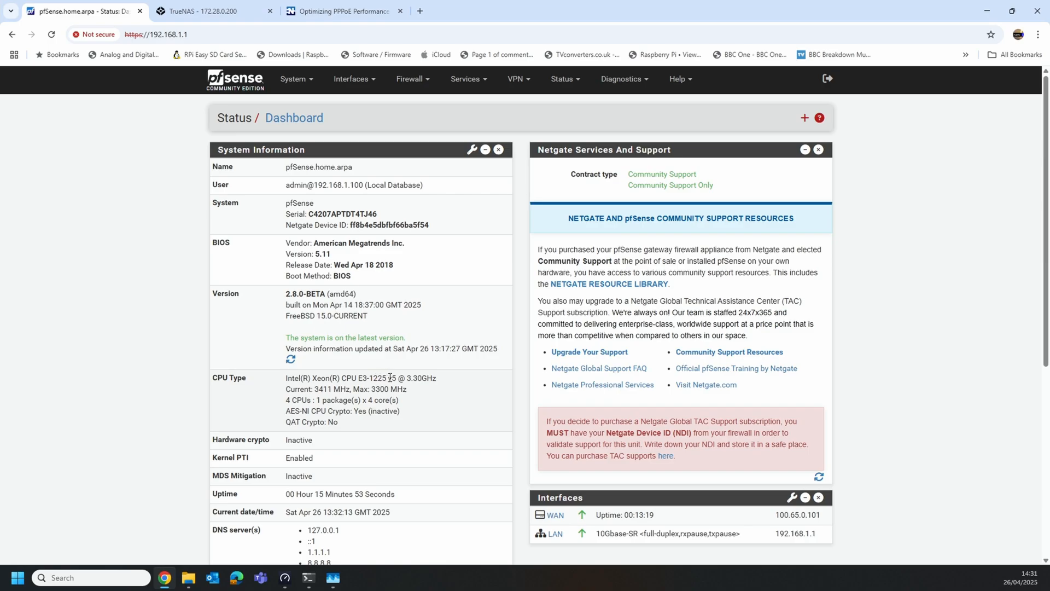
mouse_move(439, 383)
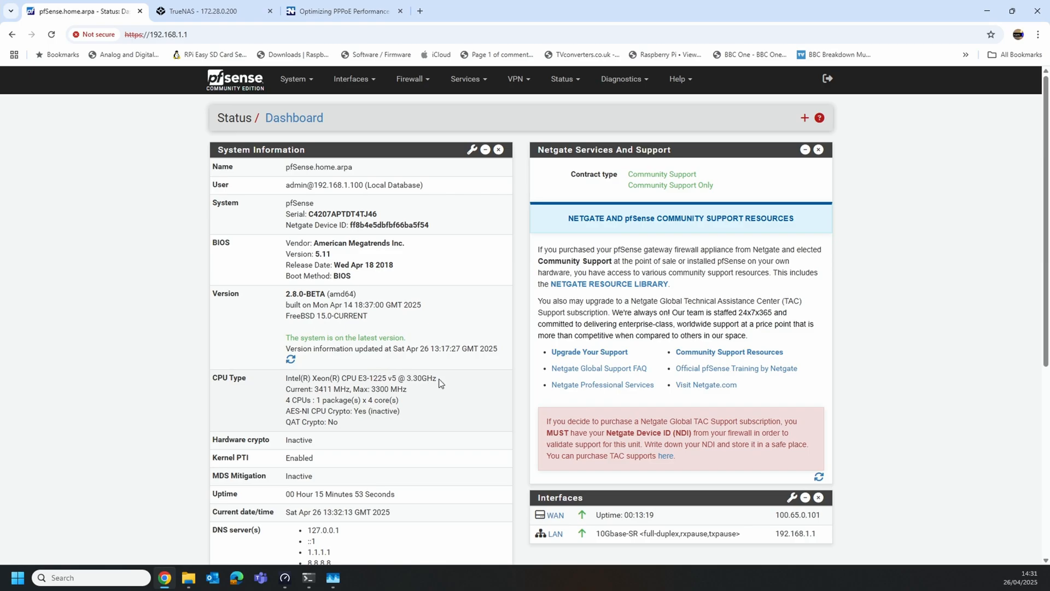
Scroll up and down through the currently open browser page.
scroll(down, 3)
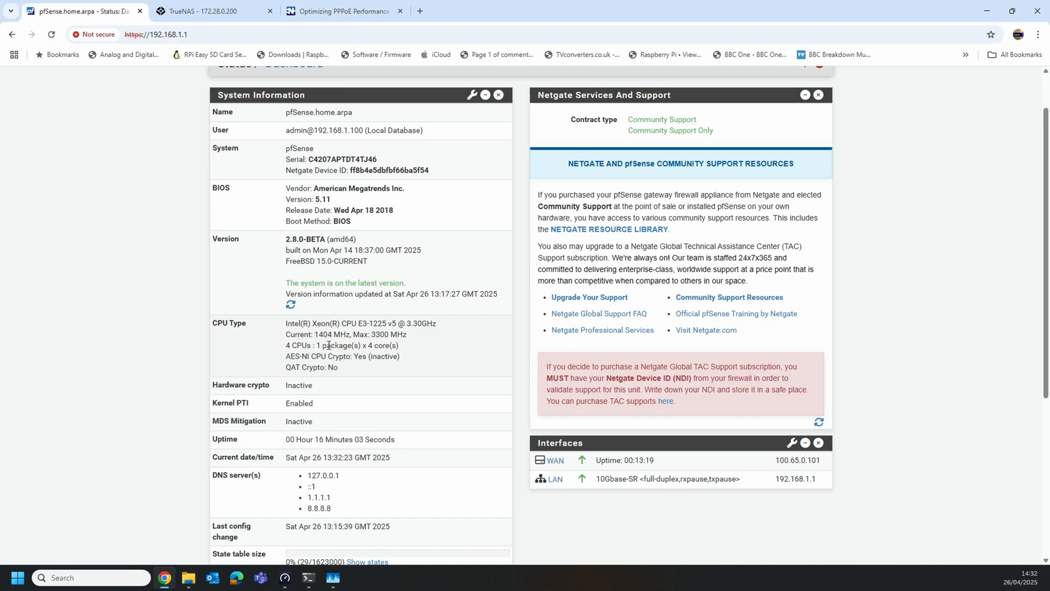
scroll(down, 3)
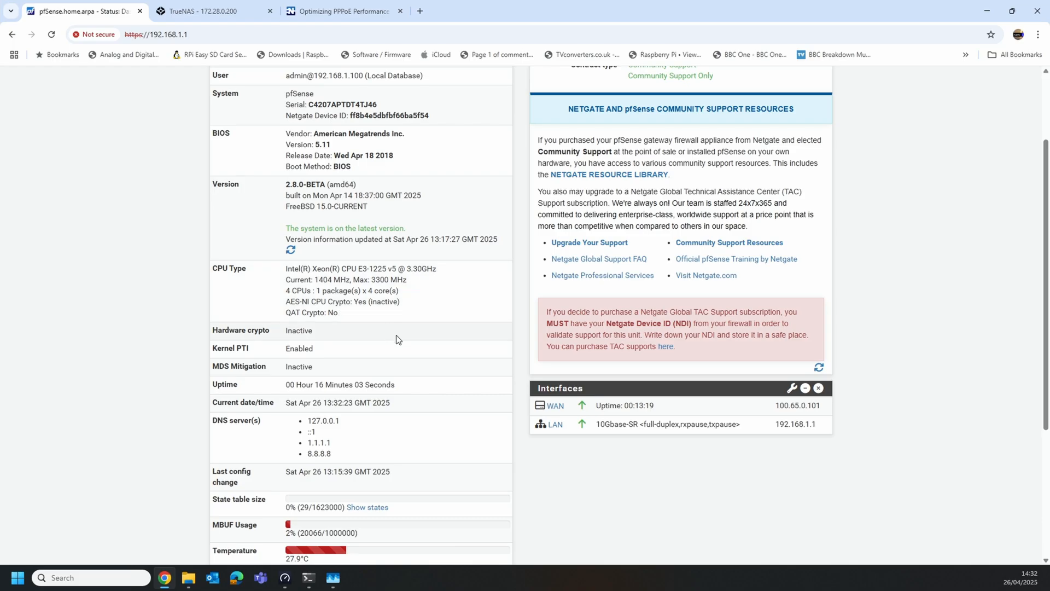
scroll(up, 3)
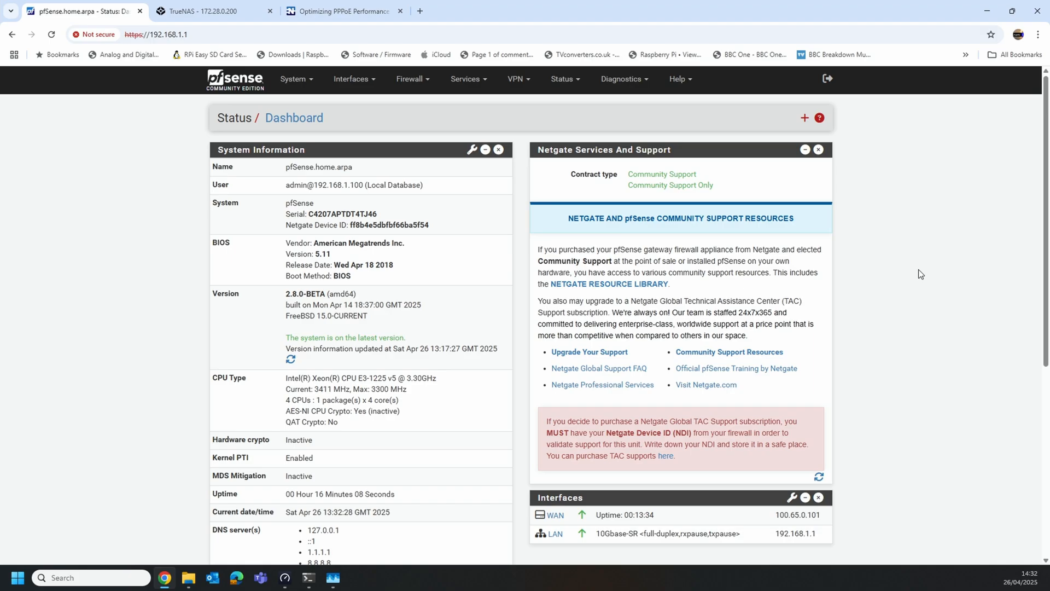
mouse_move(957, 315)
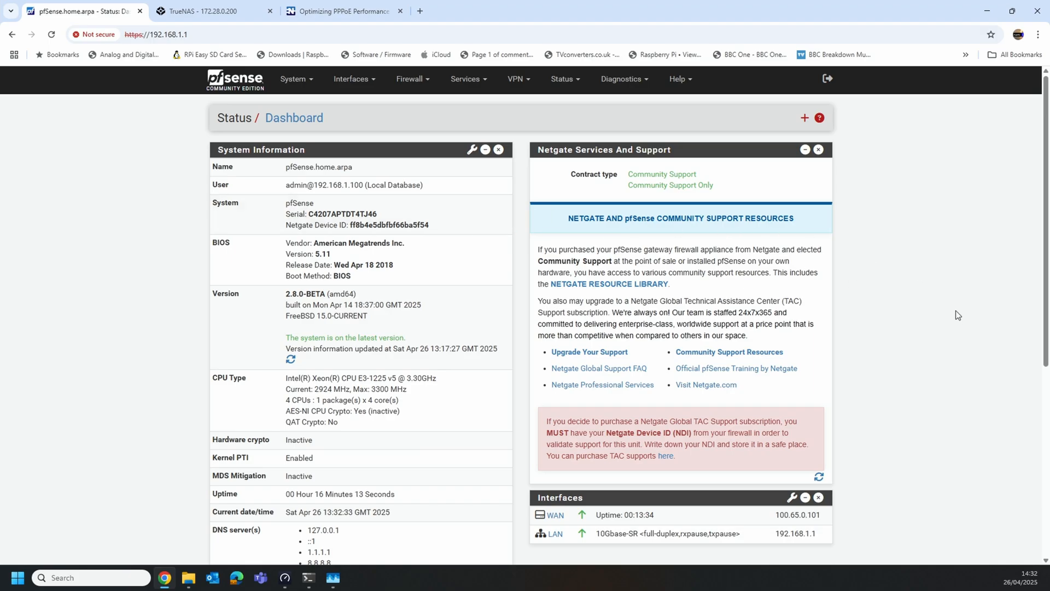
mouse_move(896, 287)
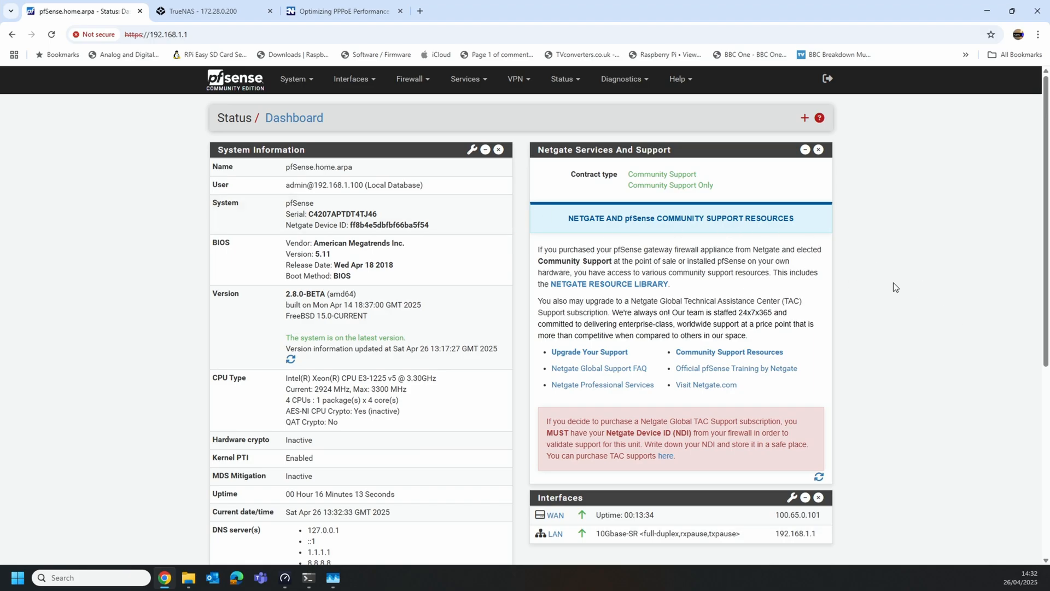
scroll(down, 3)
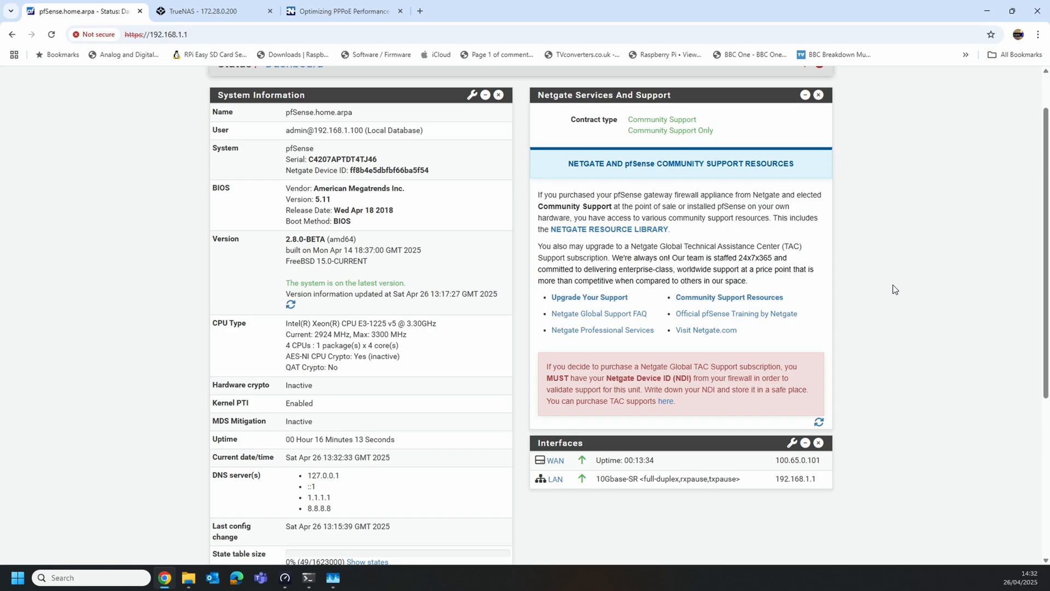
mouse_move(957, 294)
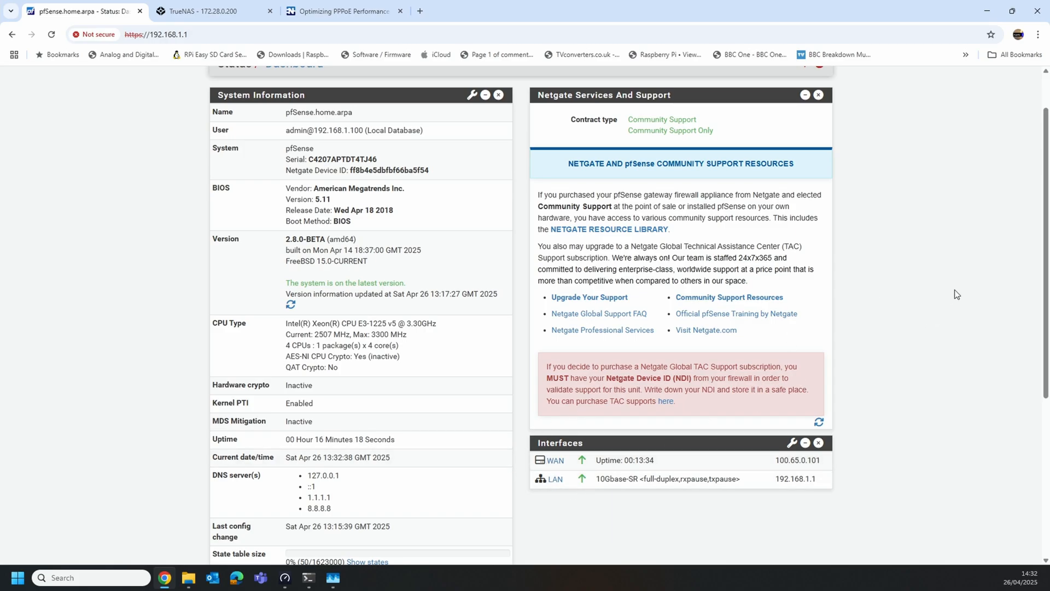
mouse_move(942, 283)
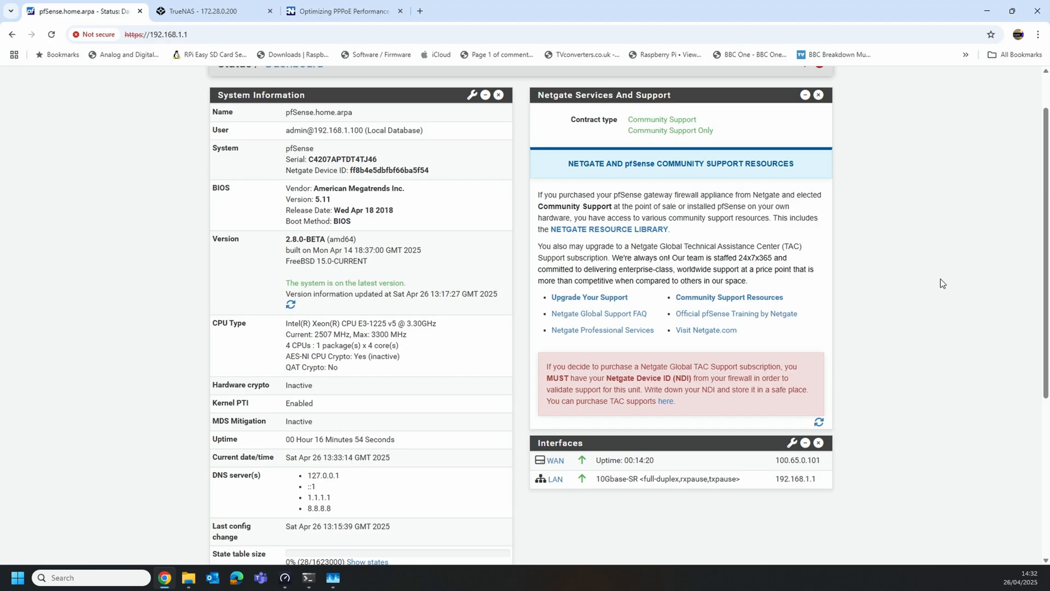
scroll(up, 3)
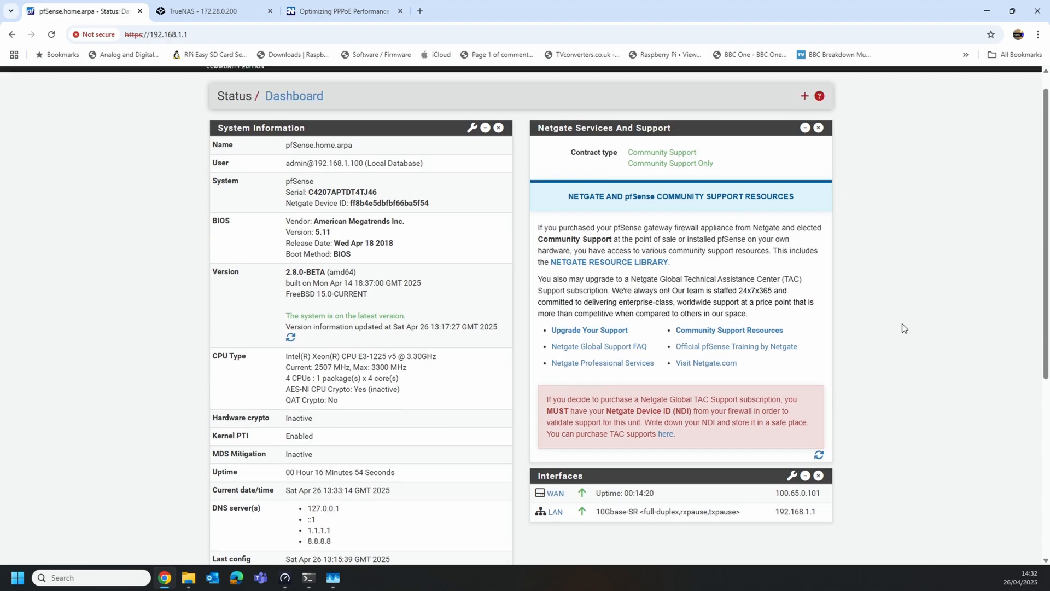
scroll(up, 3)
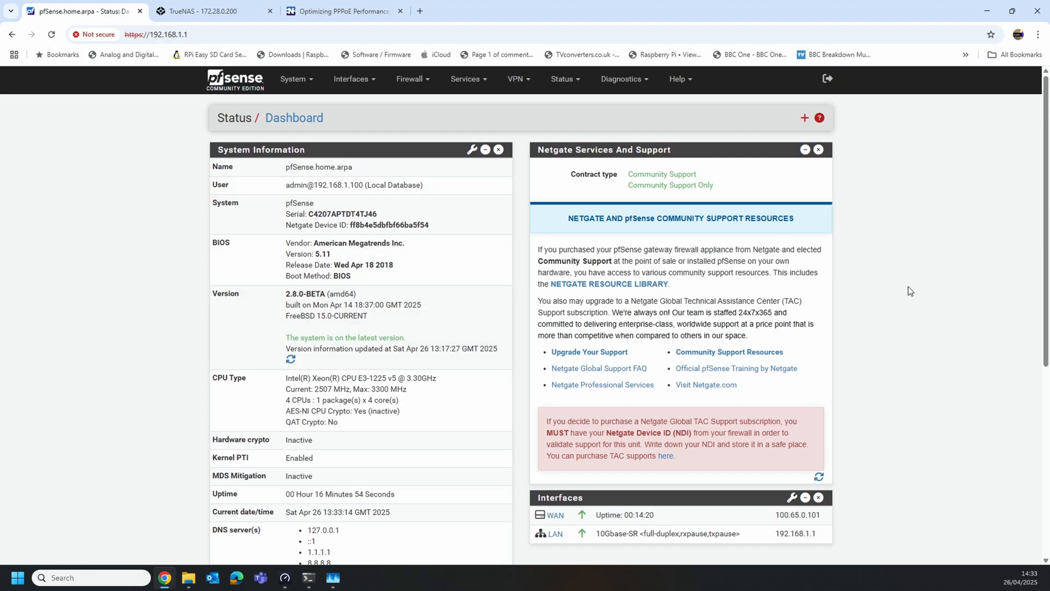
scroll(down, 3)
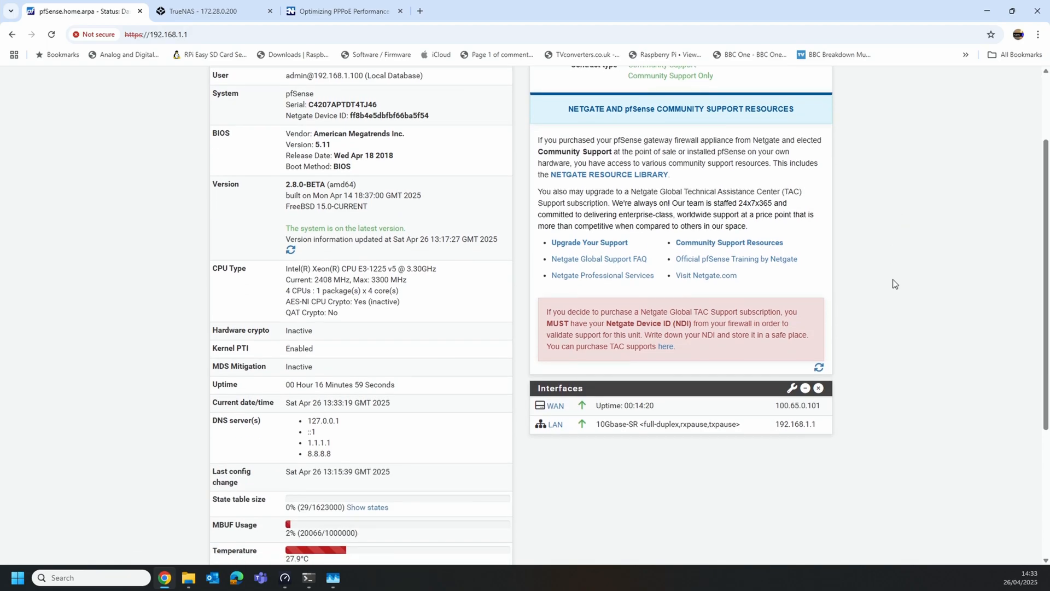
mouse_move(710, 414)
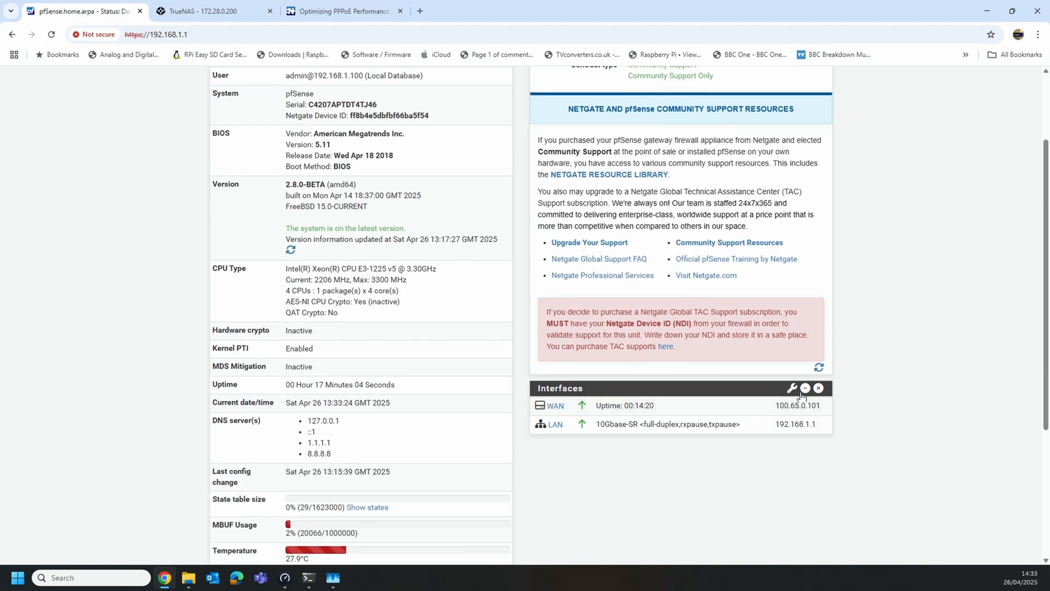
mouse_move(814, 407)
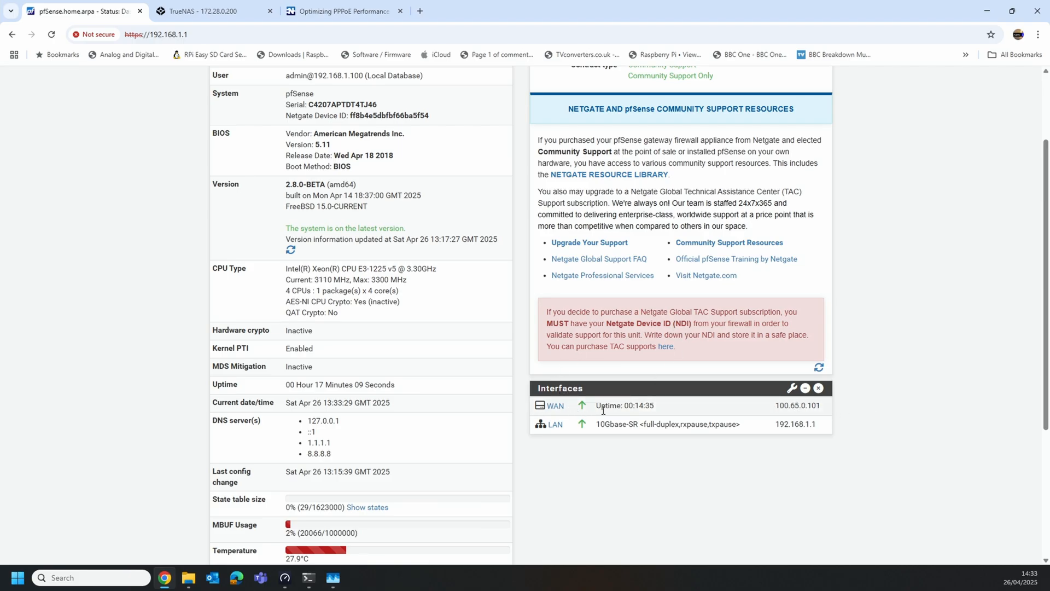
scroll(up, 3)
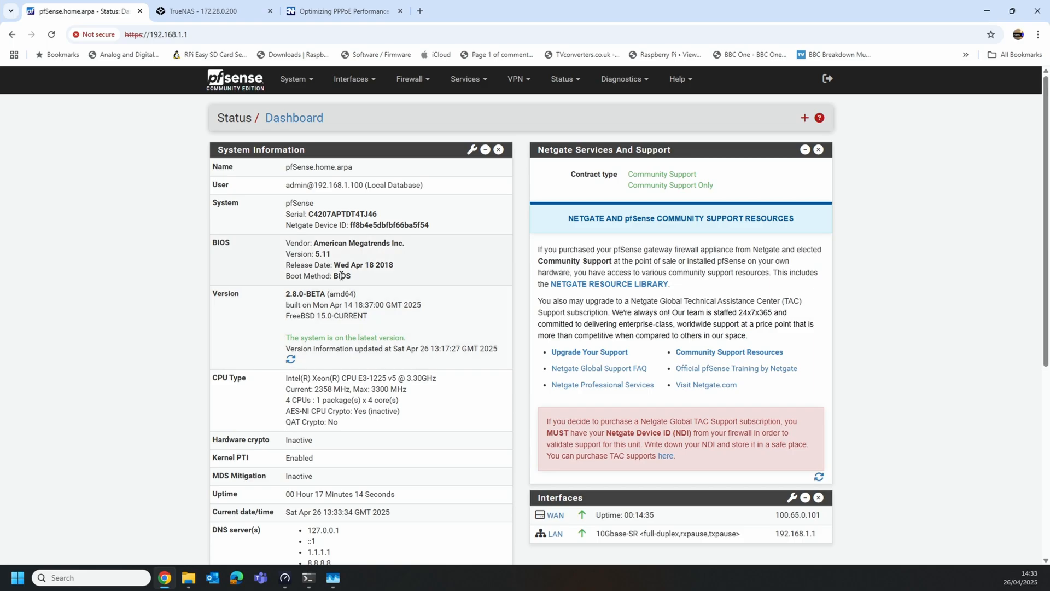
Read through the Optimizing PPPoE Performance article.
click(341, 12)
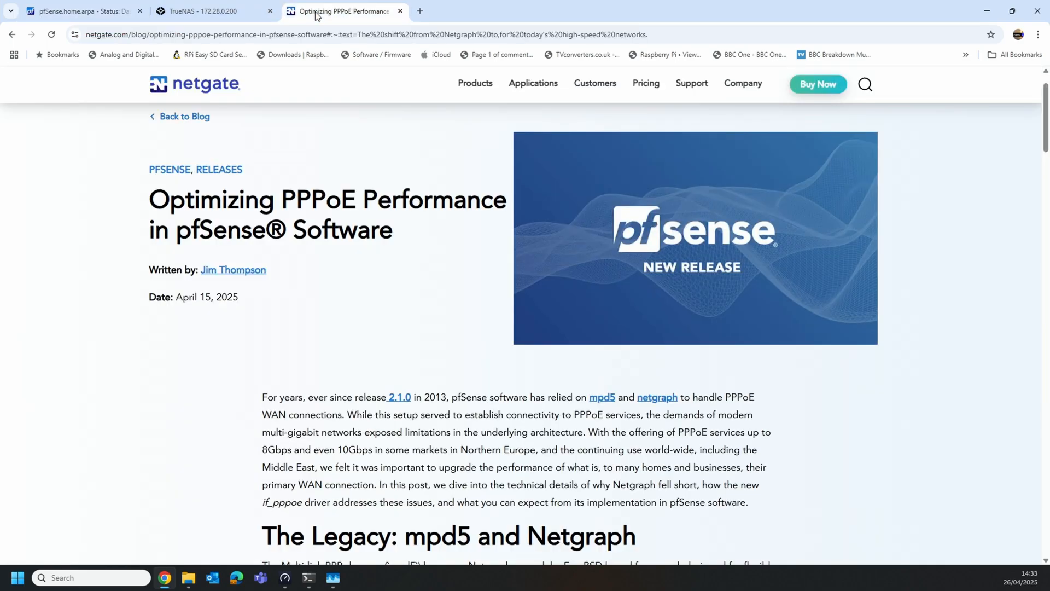
mouse_move(812, 347)
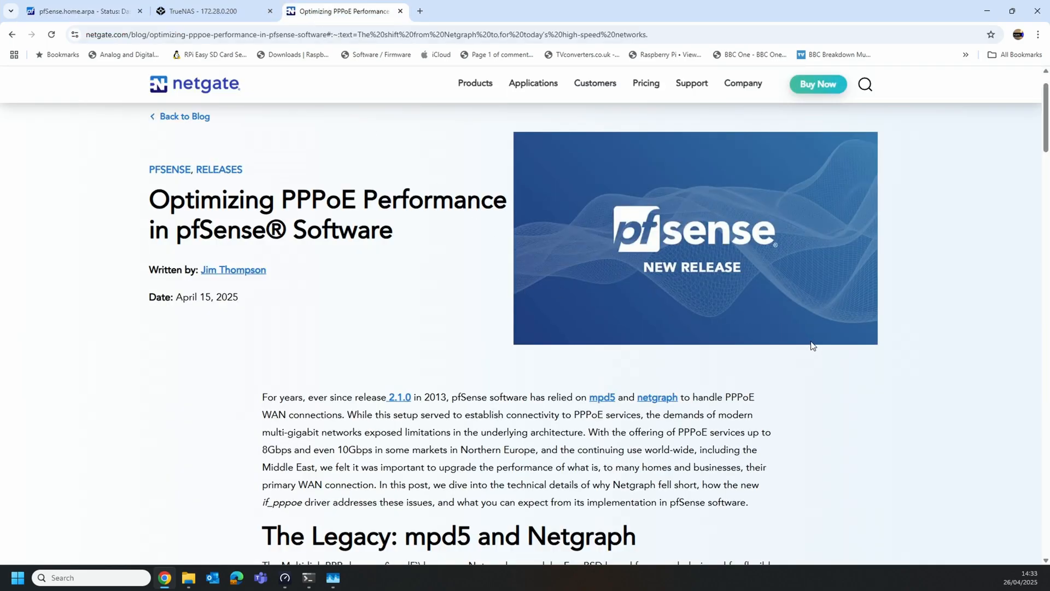
mouse_move(931, 236)
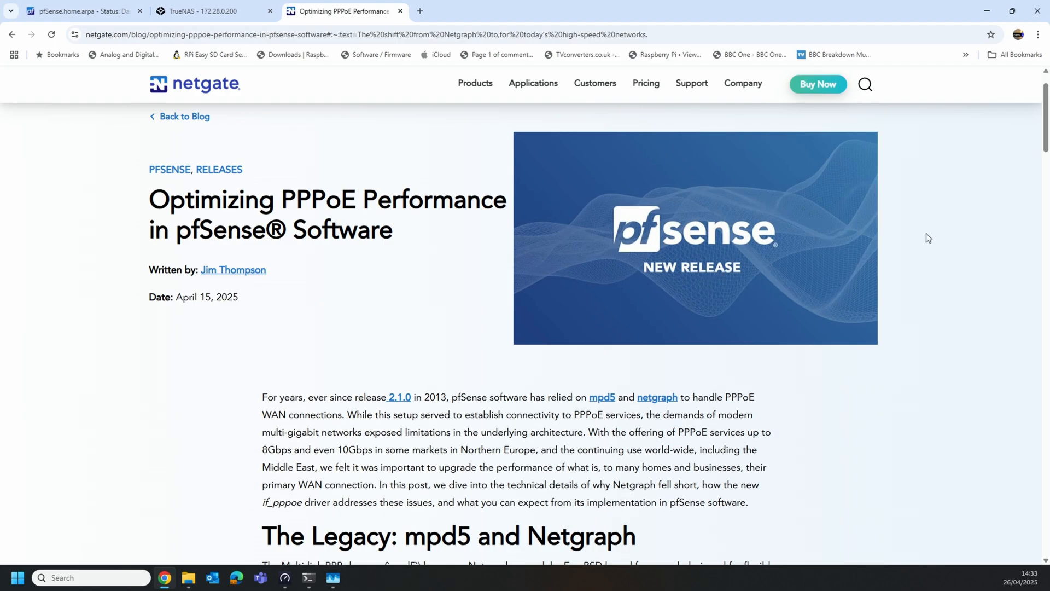
mouse_move(923, 228)
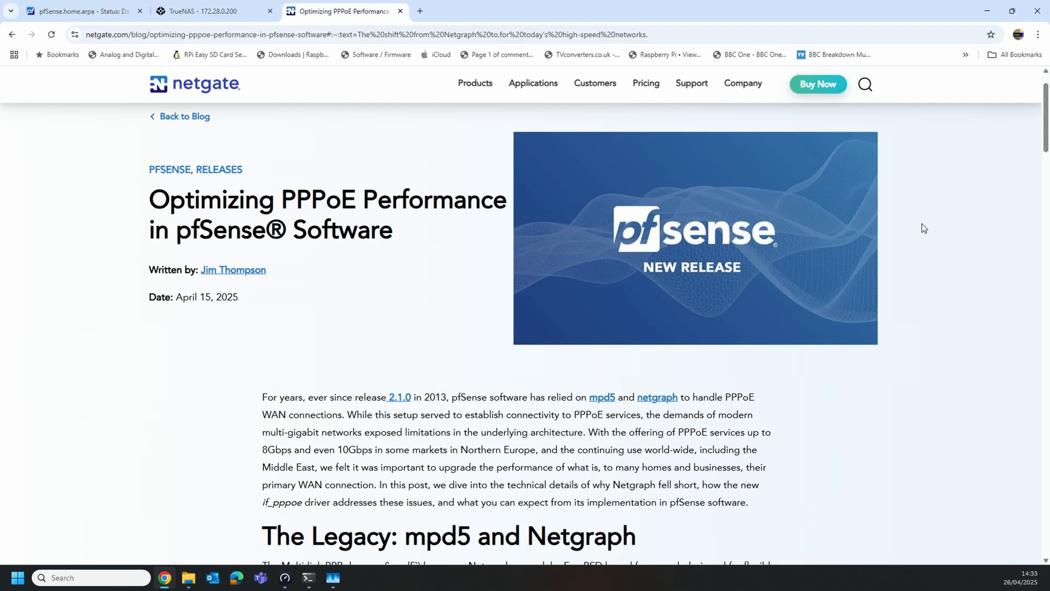
mouse_move(257, 237)
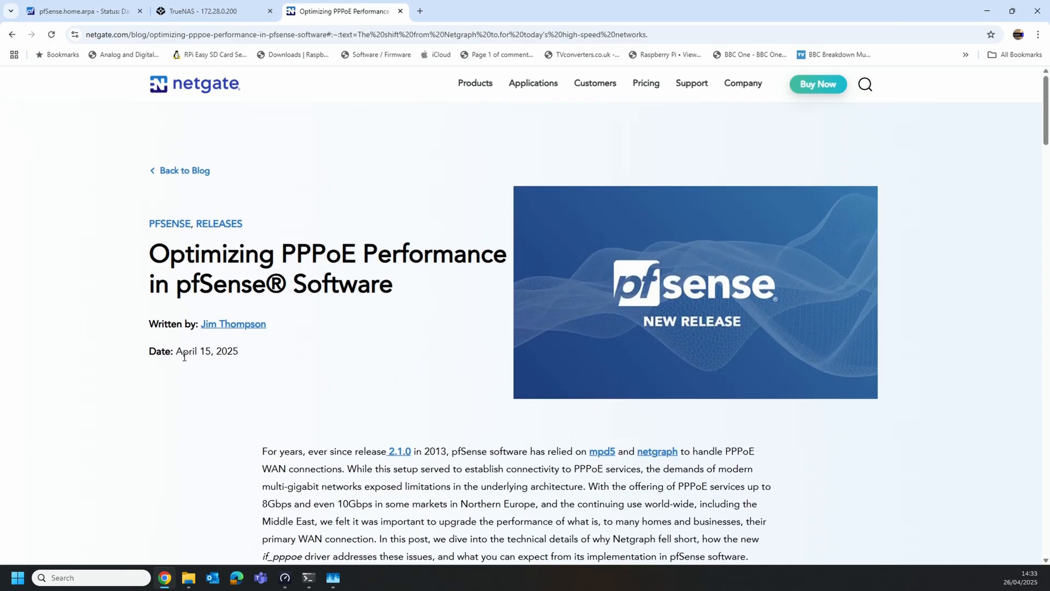
scroll(down, 3)
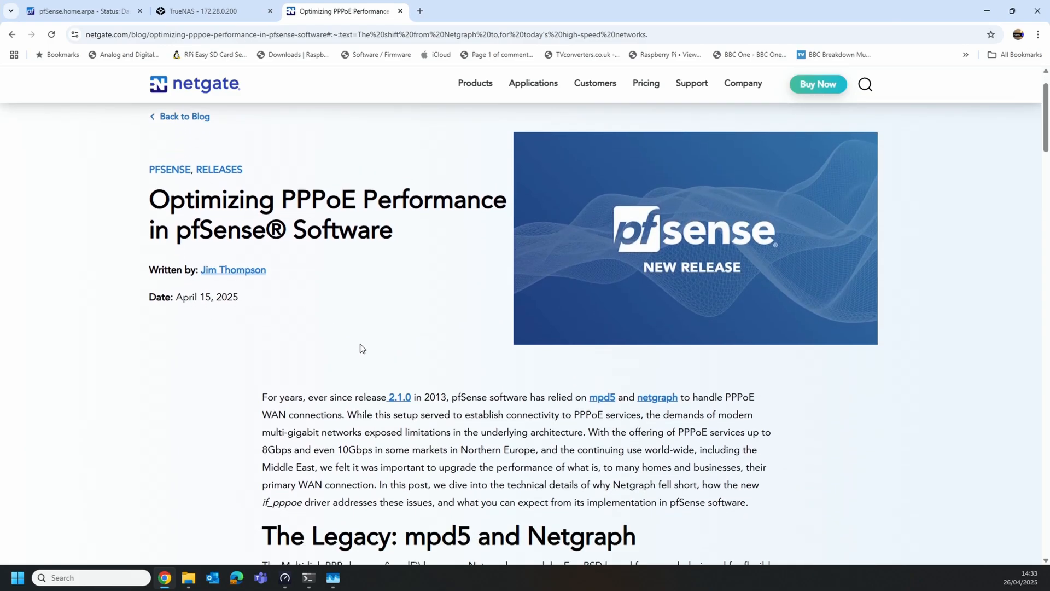
scroll(down, 3)
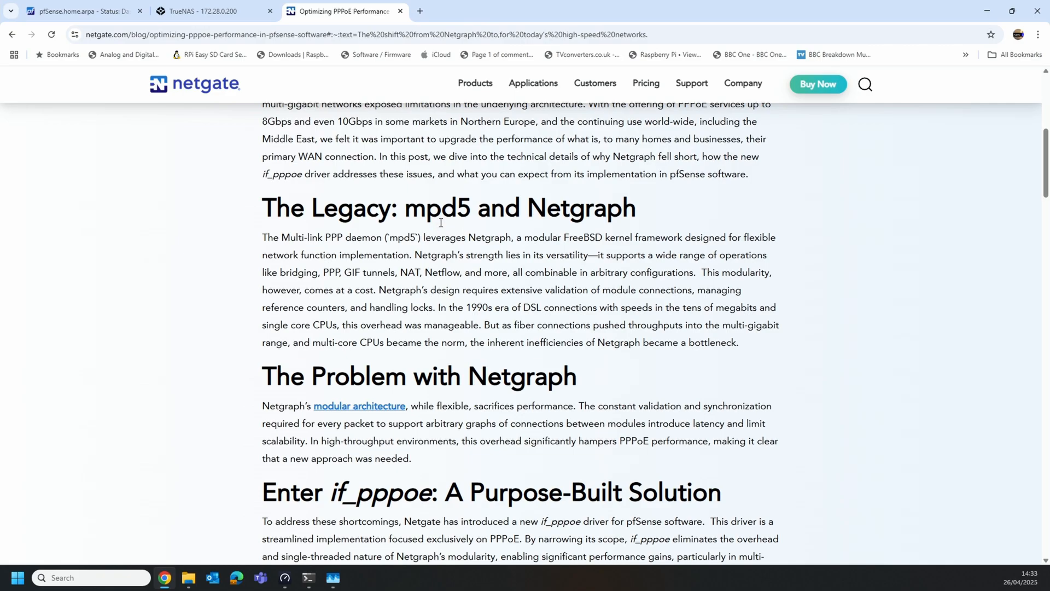
mouse_move(602, 237)
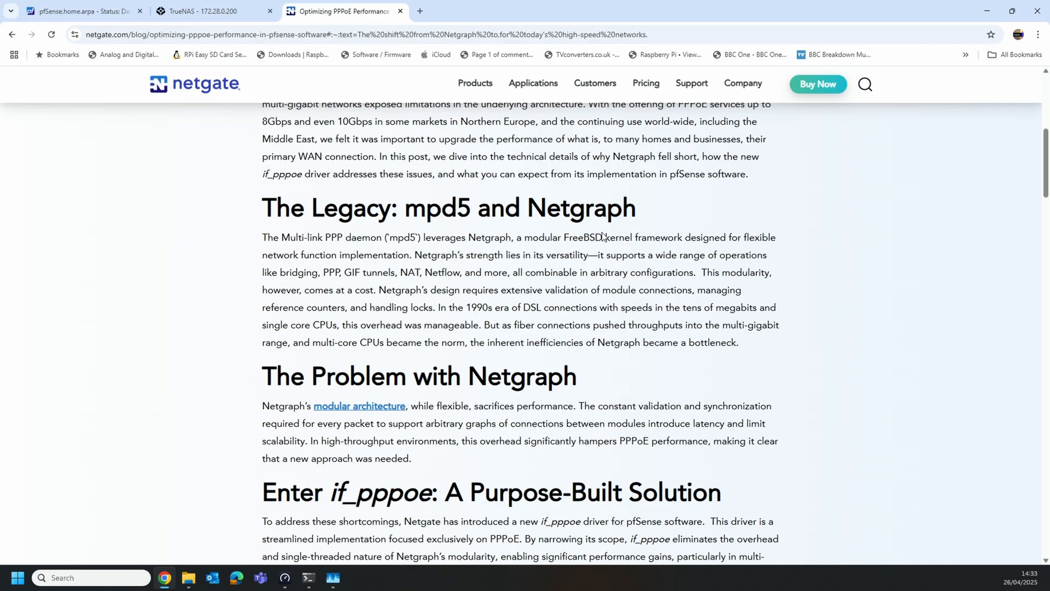
scroll(down, 3)
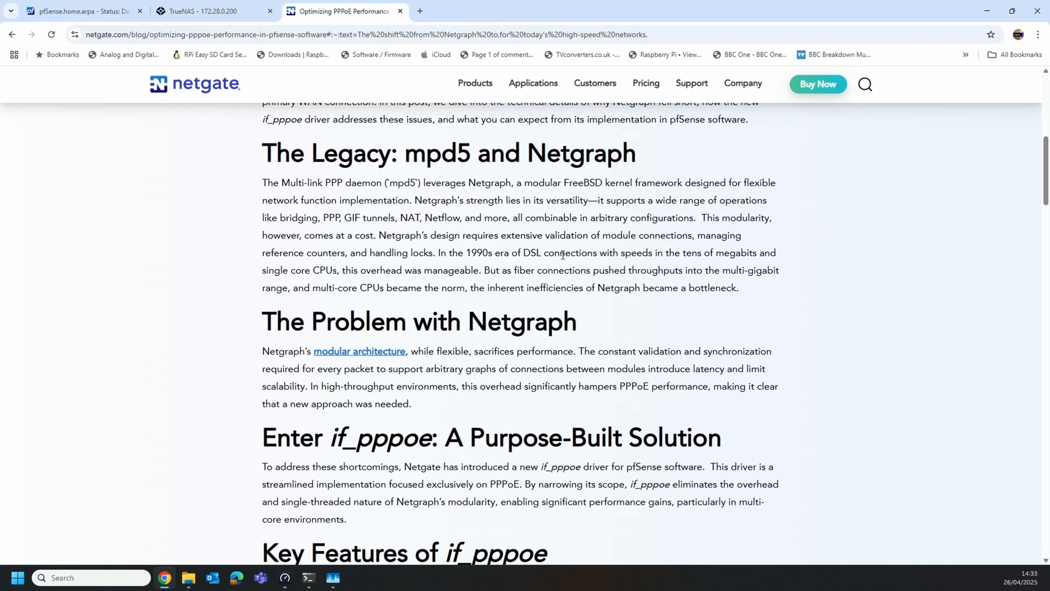
mouse_move(623, 174)
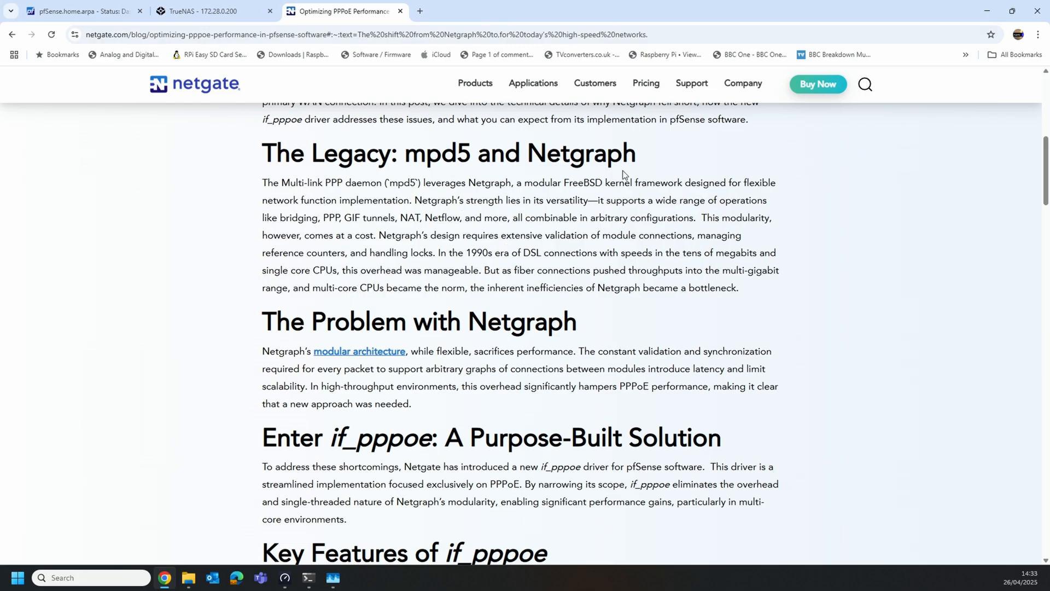
mouse_move(641, 268)
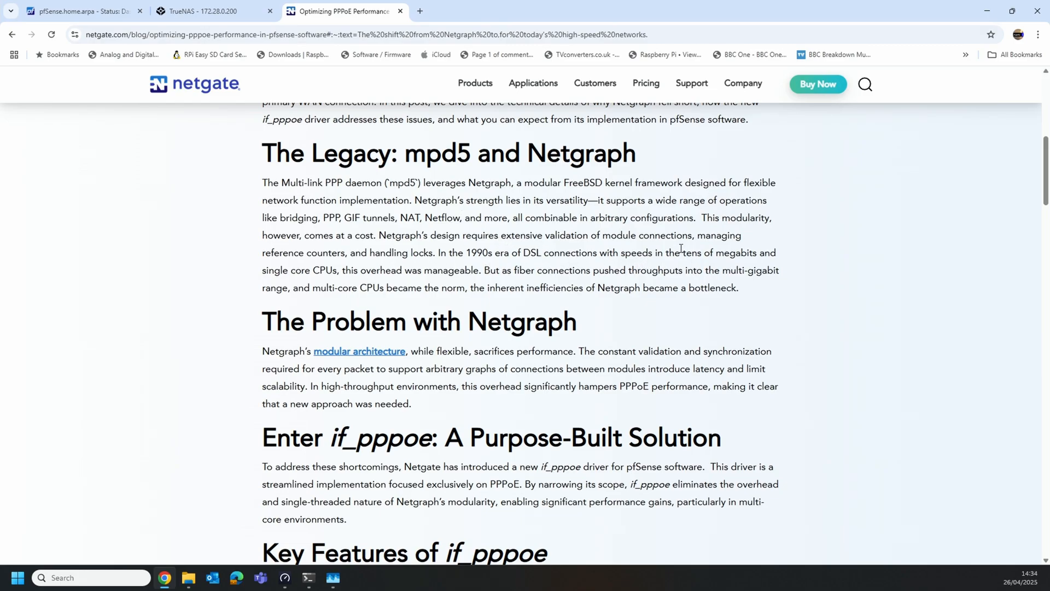
scroll(down, 3)
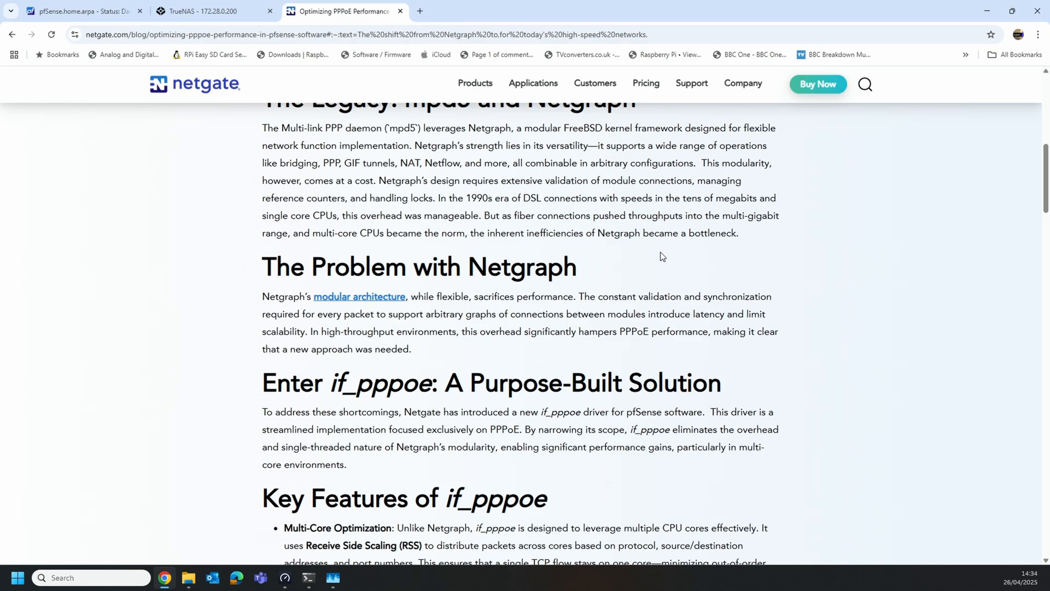
scroll(down, 3)
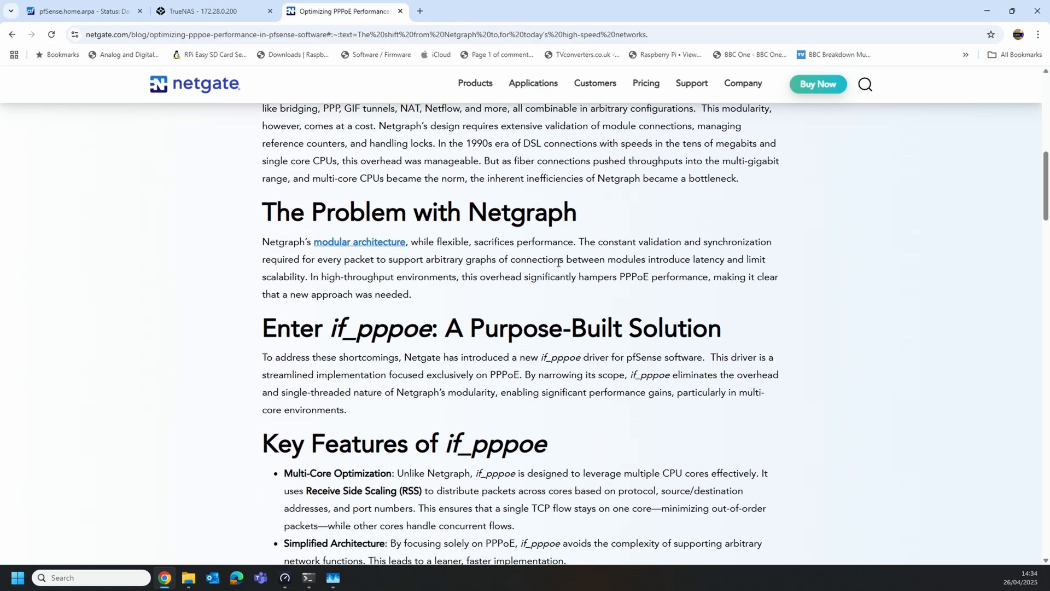
mouse_move(459, 313)
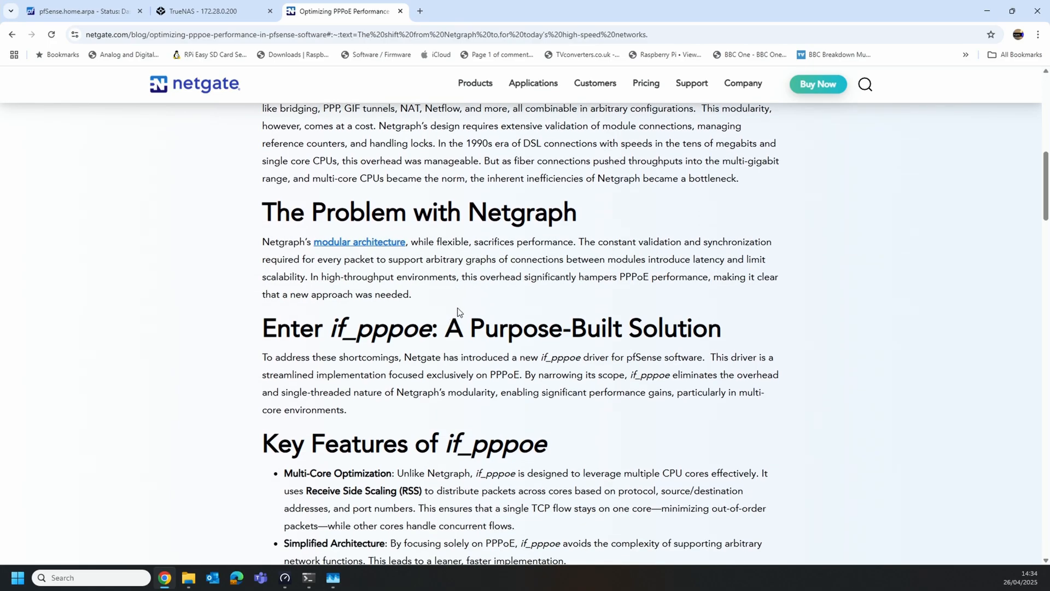
mouse_move(766, 309)
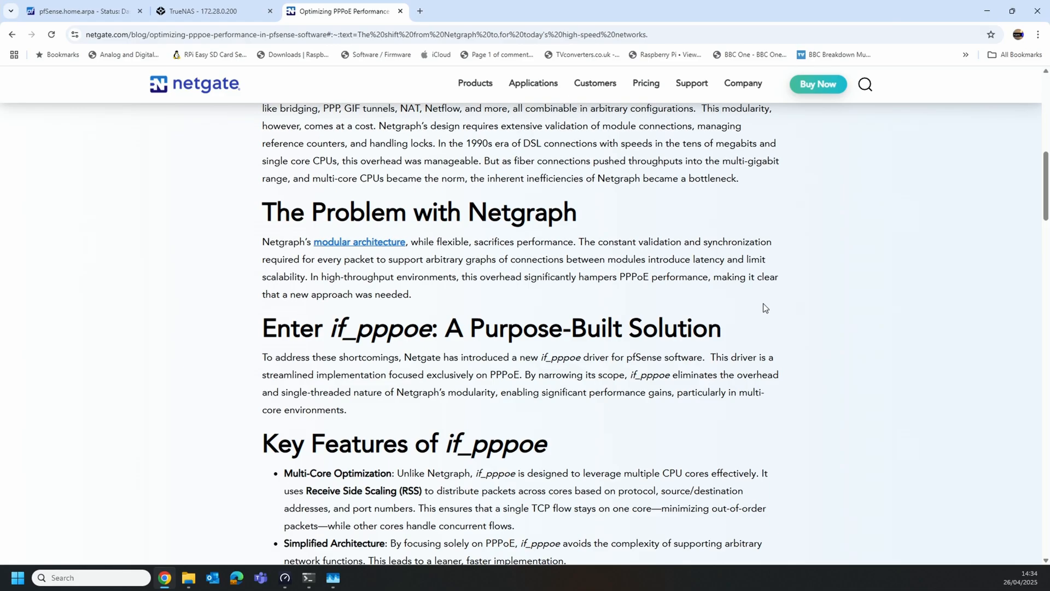
mouse_move(692, 302)
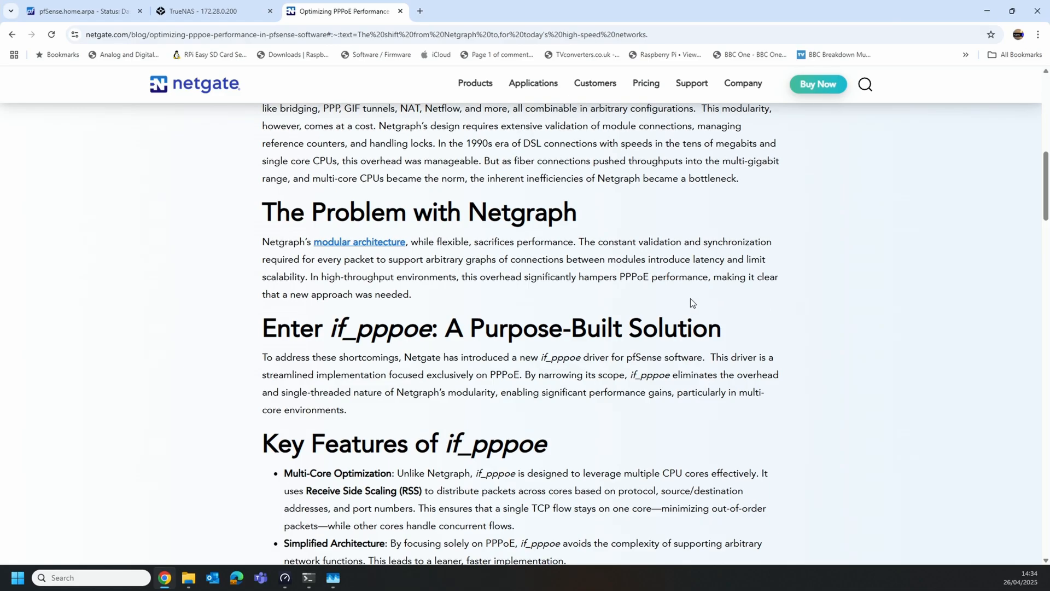
scroll(down, 3)
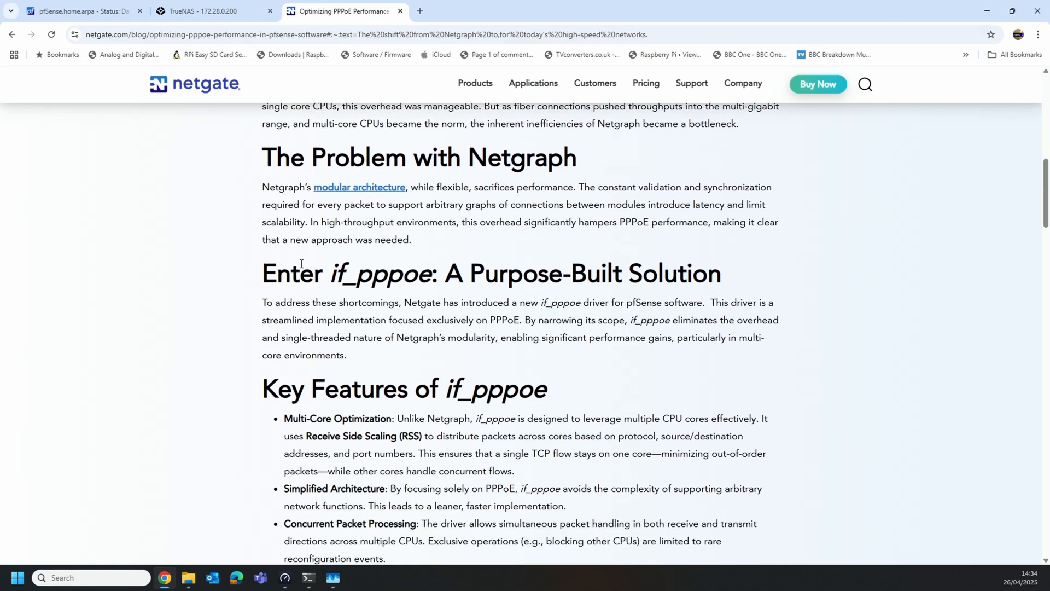
scroll(down, 3)
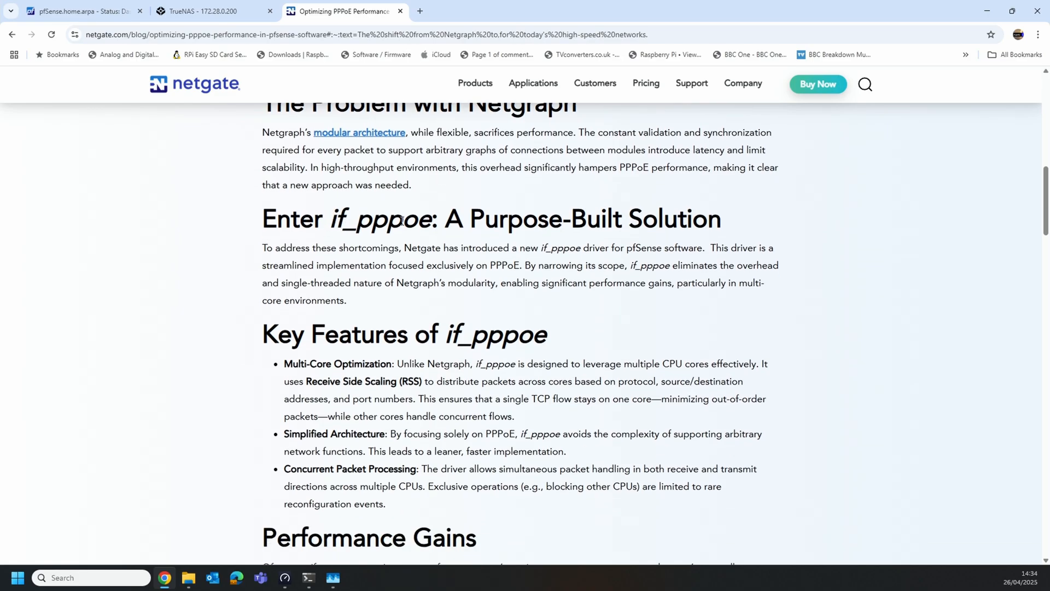
scroll(down, 3)
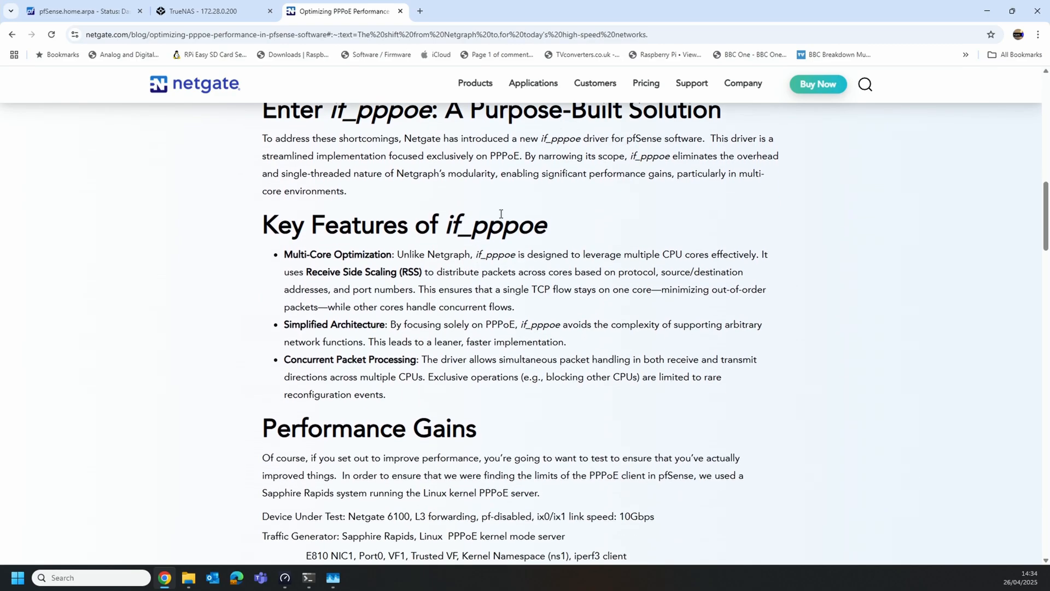
mouse_move(358, 286)
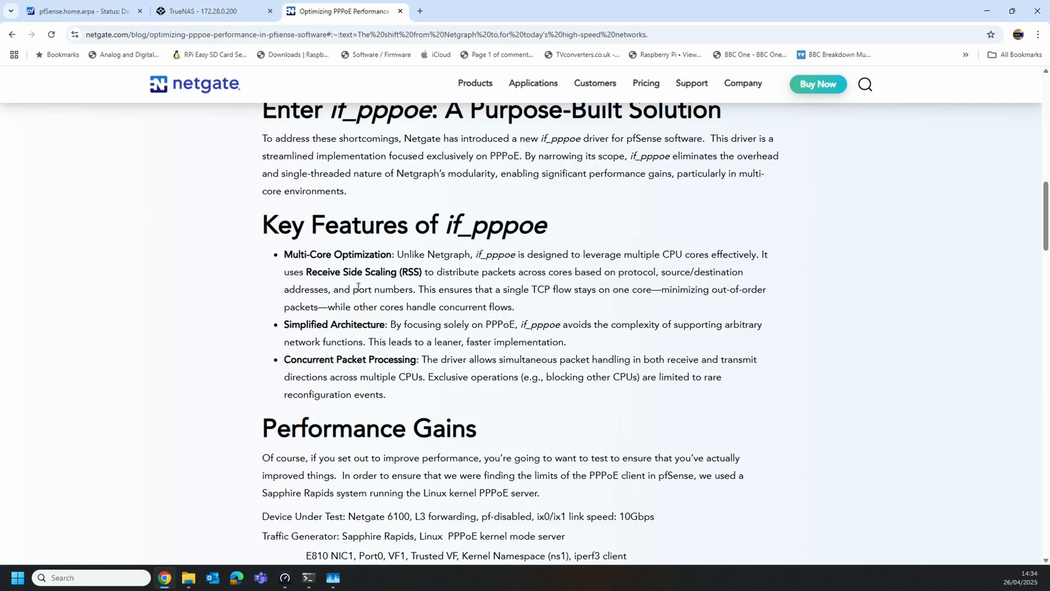
scroll(down, 3)
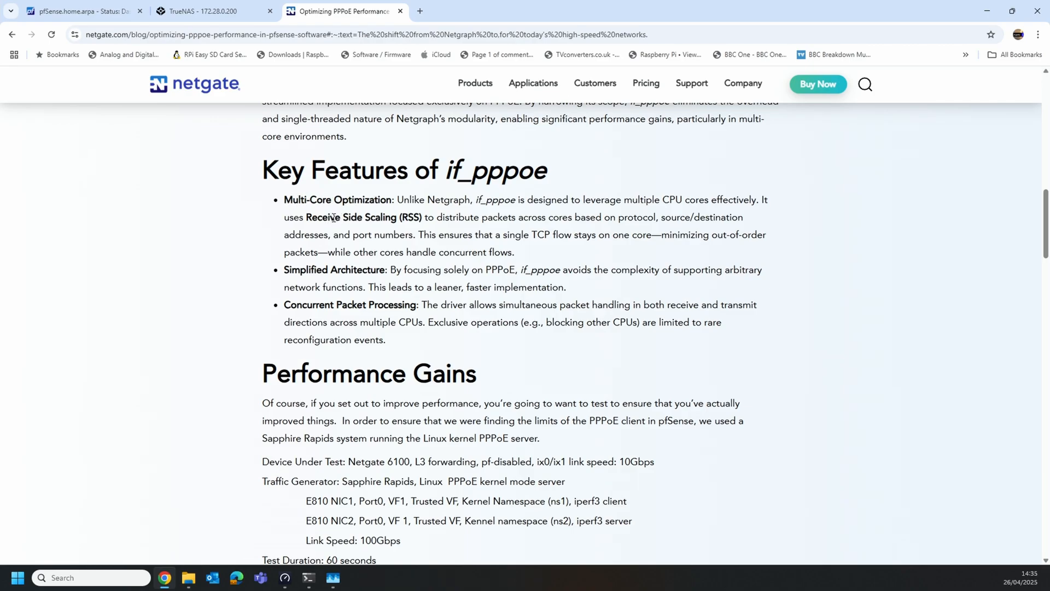
mouse_move(489, 236)
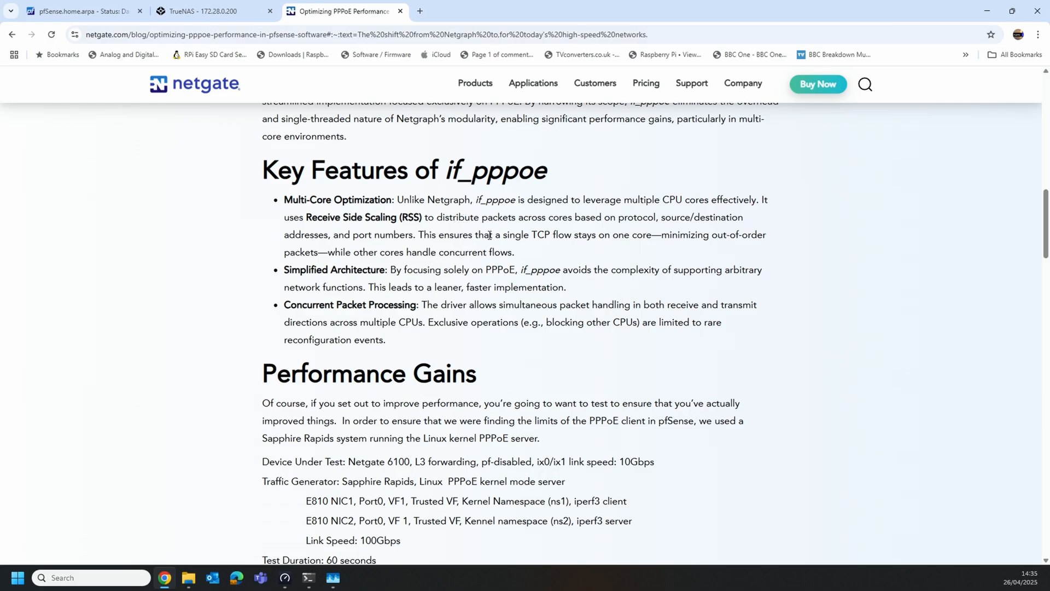
mouse_move(525, 253)
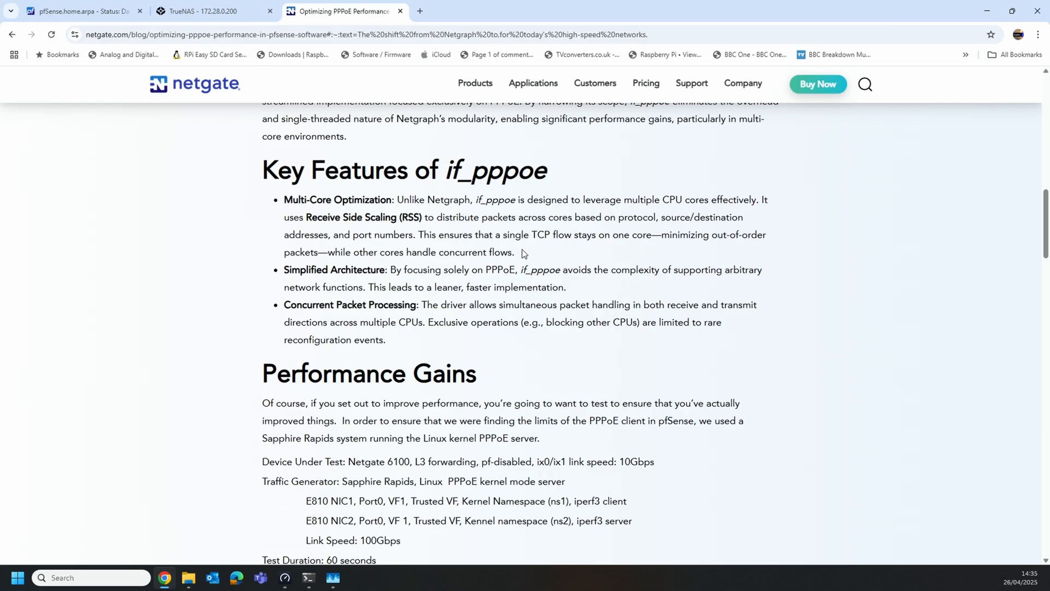
scroll(down, 3)
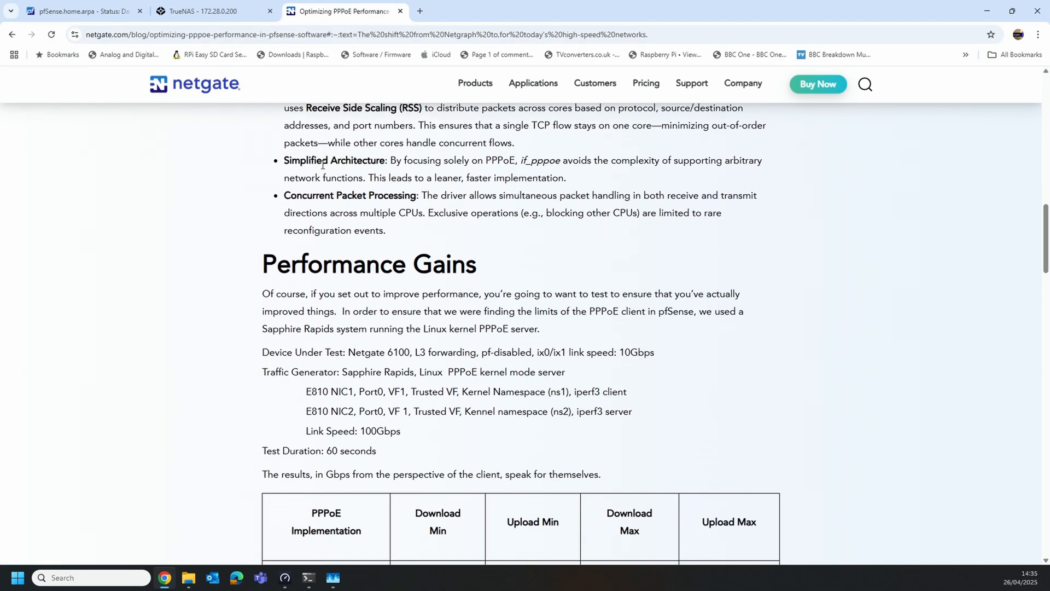
scroll(down, 3)
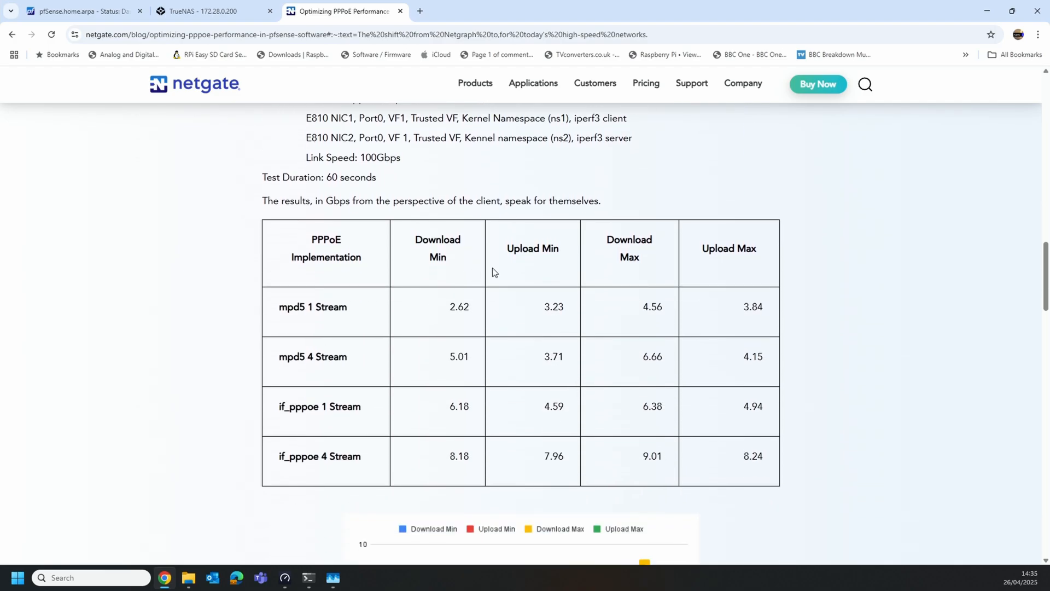
scroll(up, 3)
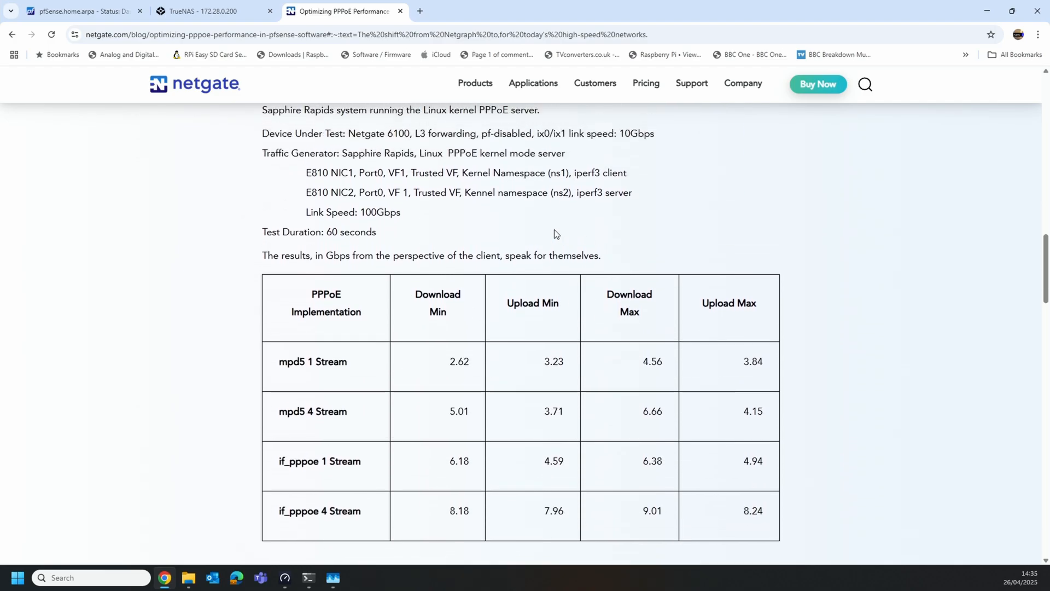
scroll(down, 3)
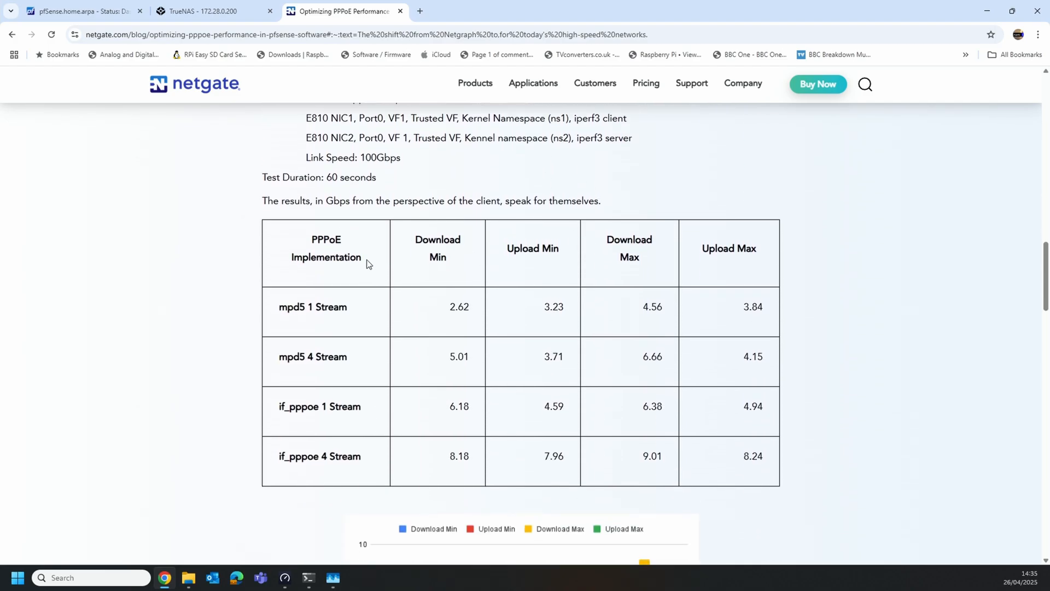
scroll(up, 3)
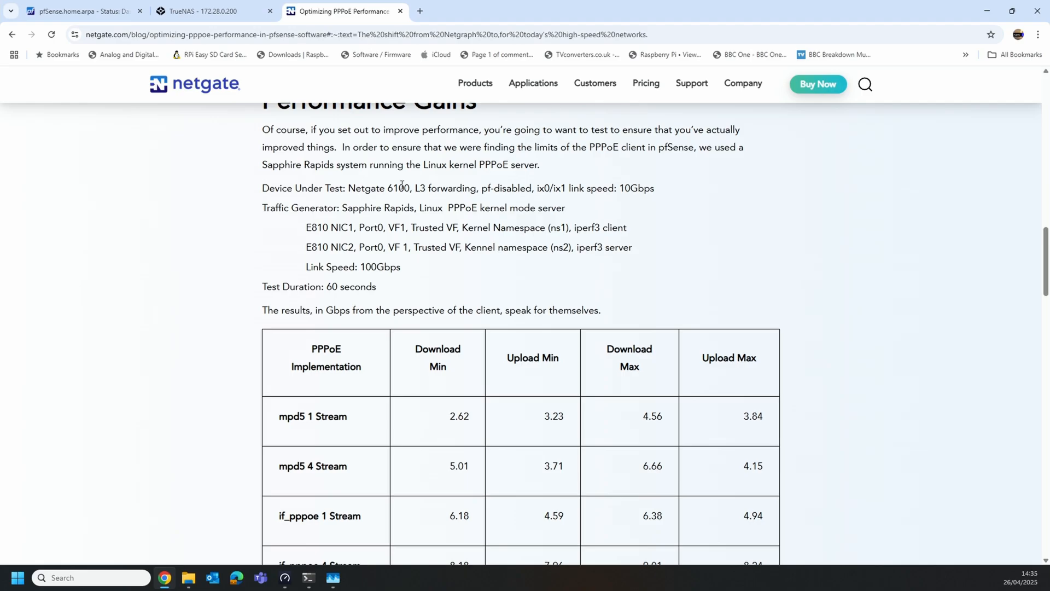
mouse_move(361, 206)
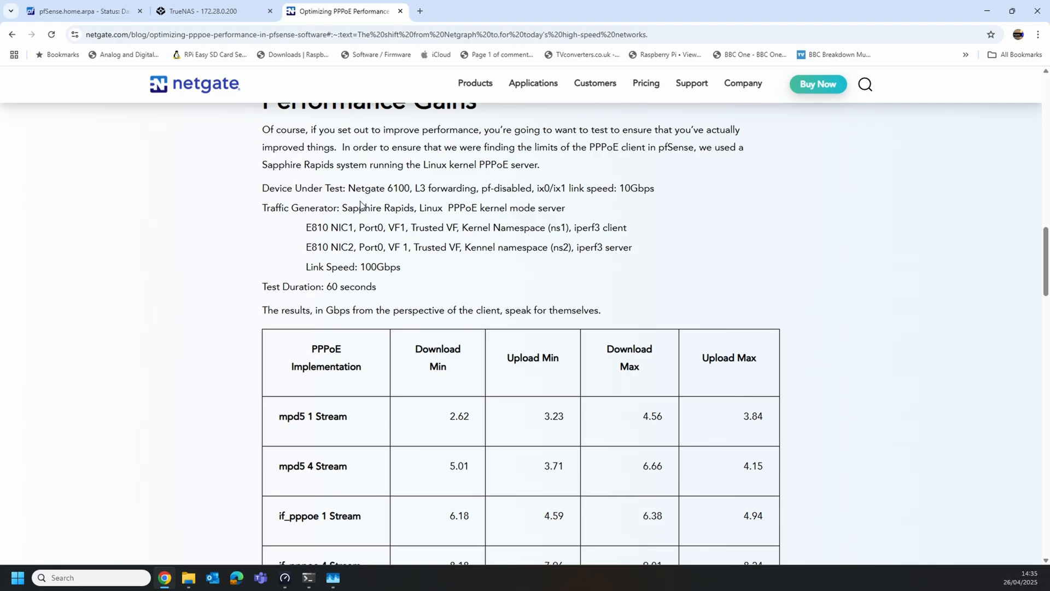
scroll(down, 3)
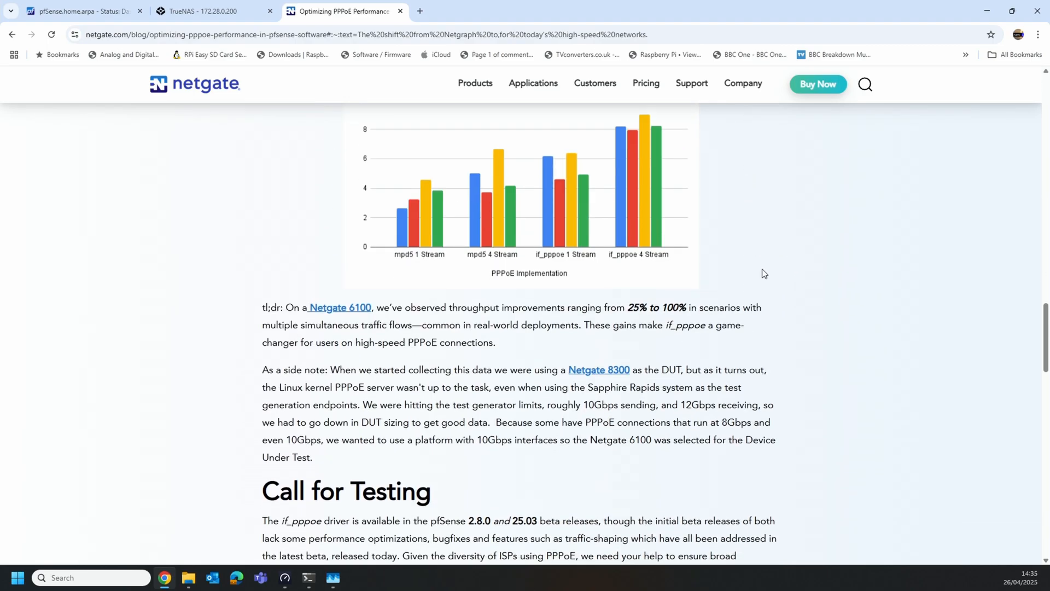
scroll(down, 3)
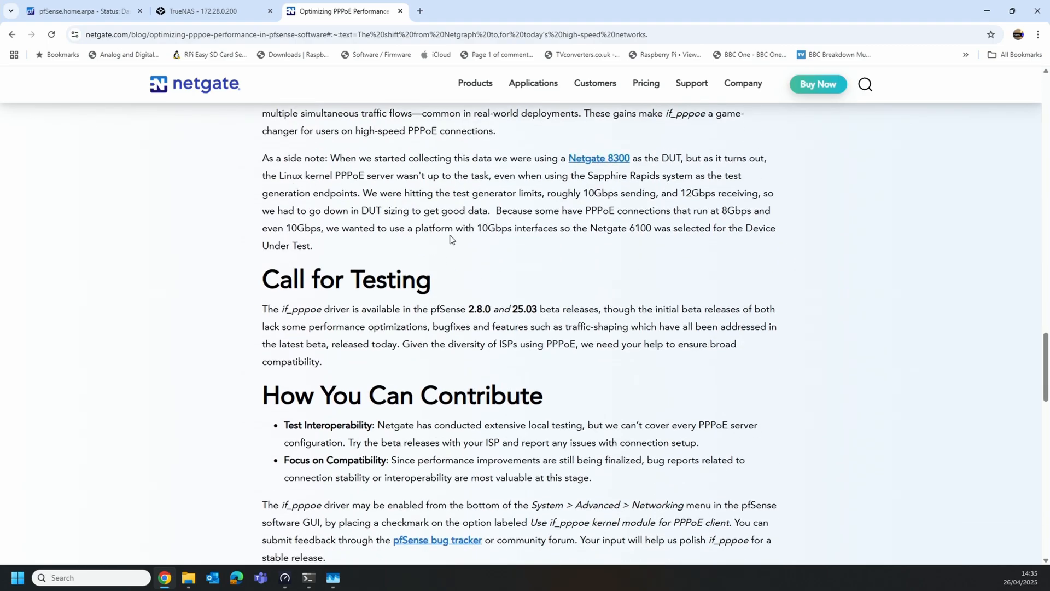
scroll(down, 3)
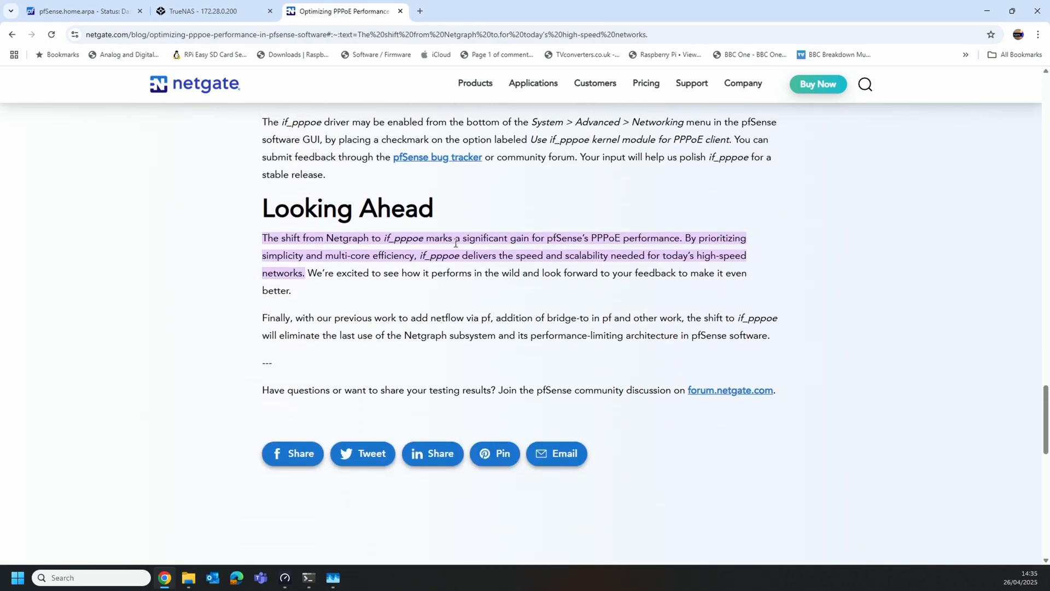
scroll(up, 3)
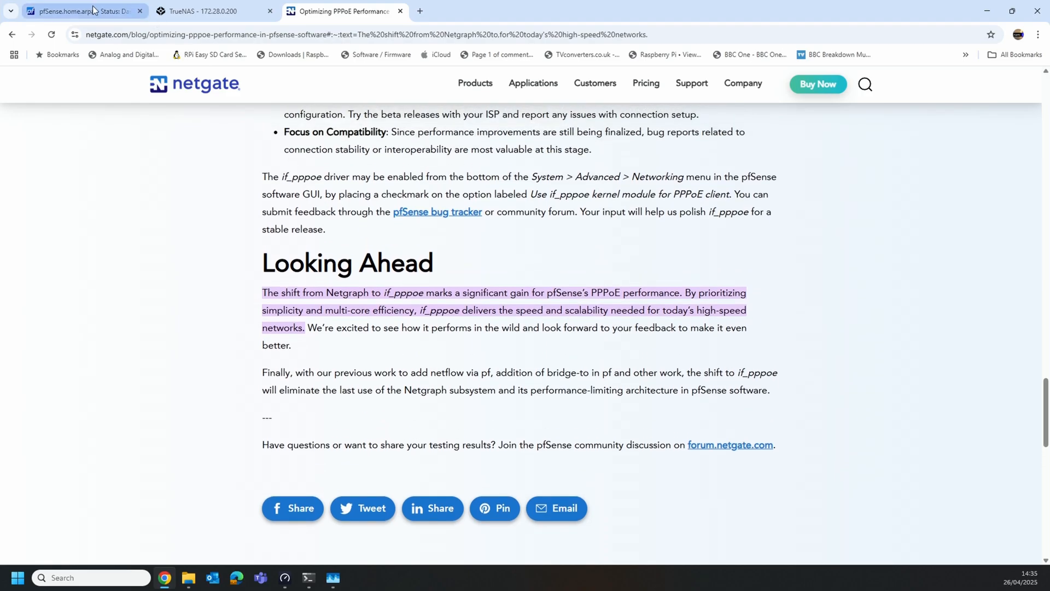
Return to pfSense and check the unchecked 'Use if_pppoe kernel module' option in Advanced Networking.
click(80, 11)
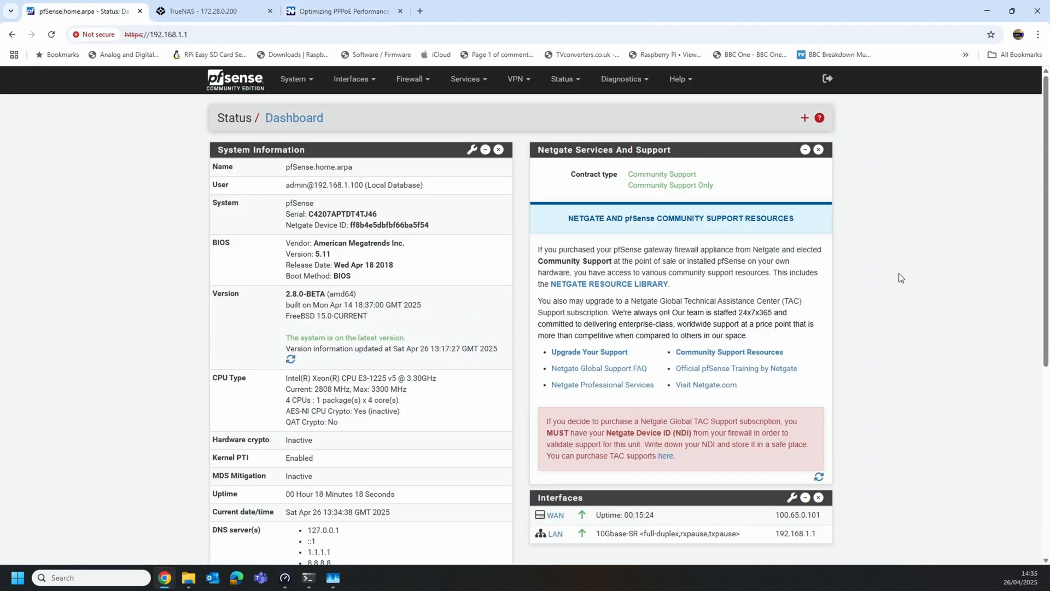
mouse_move(878, 277)
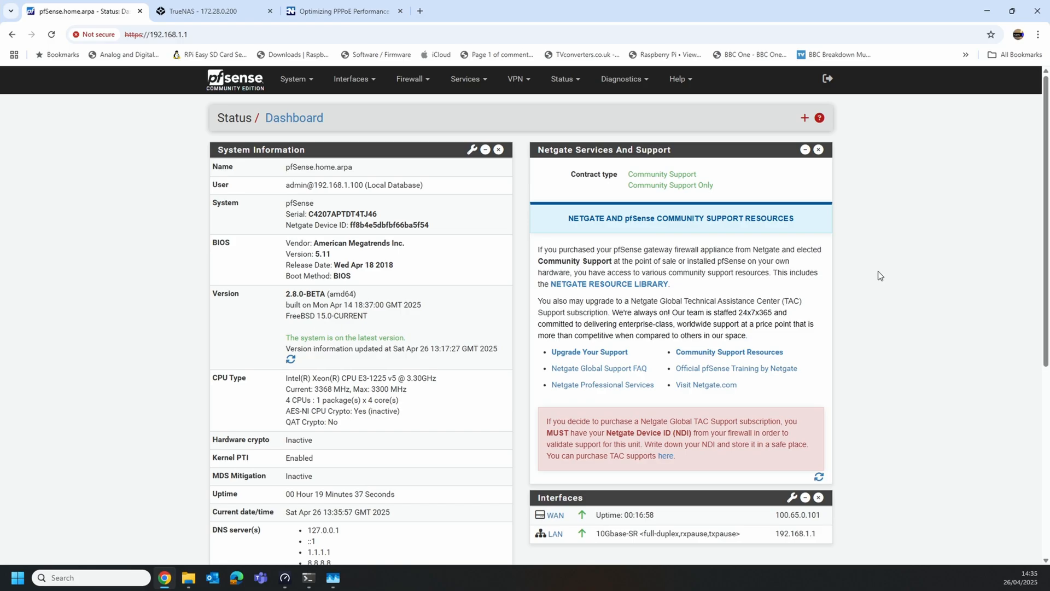
mouse_move(873, 226)
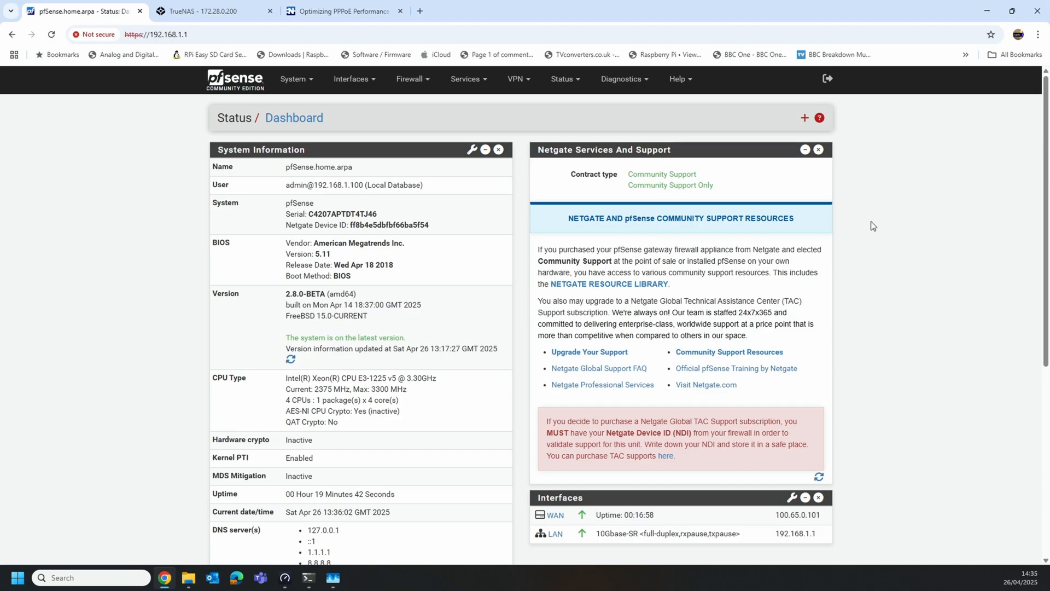
scroll(down, 3)
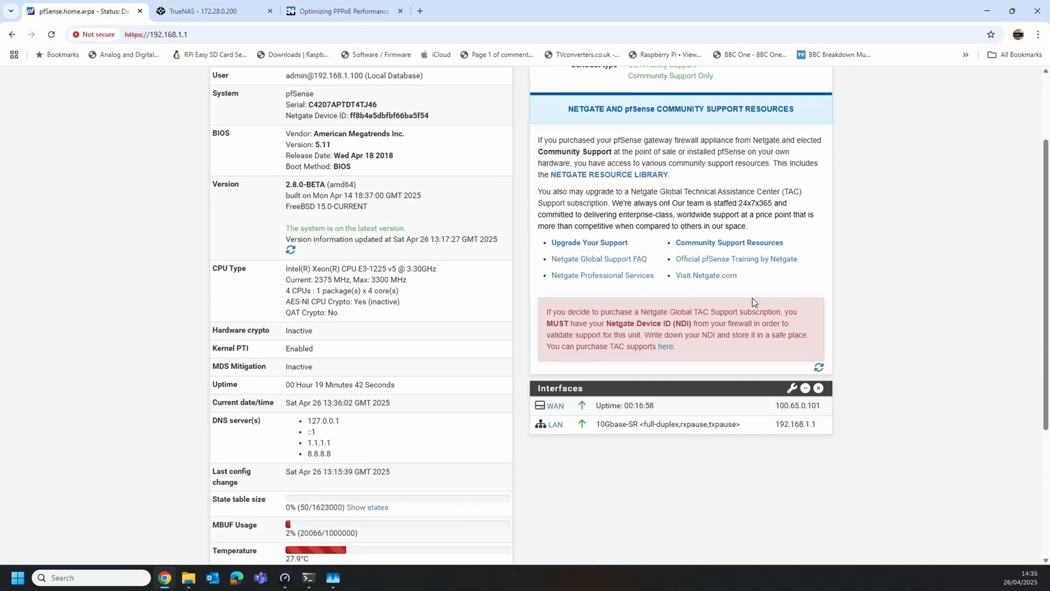
scroll(up, 3)
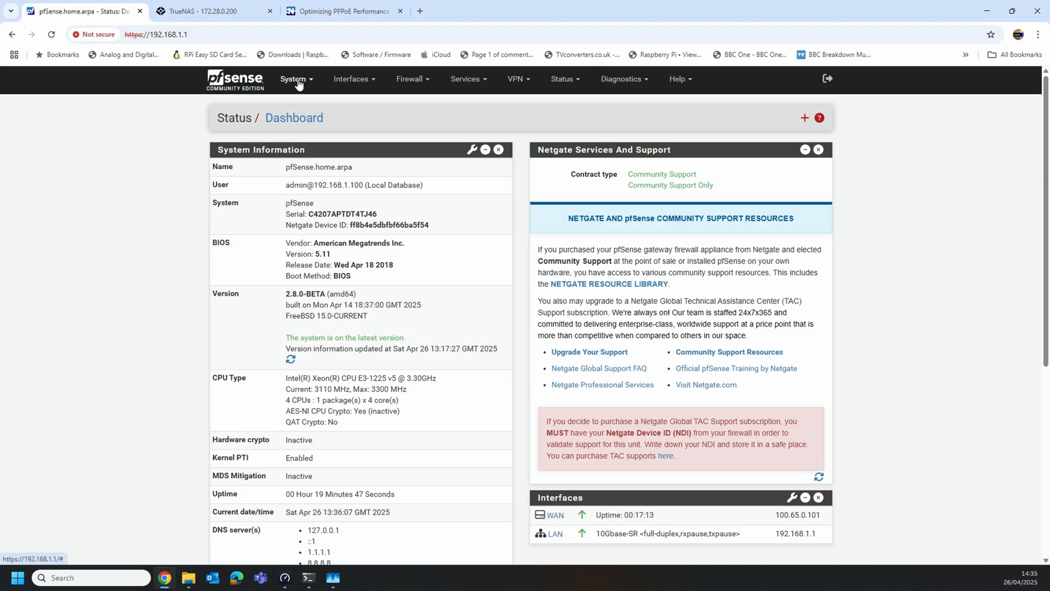
click(293, 78)
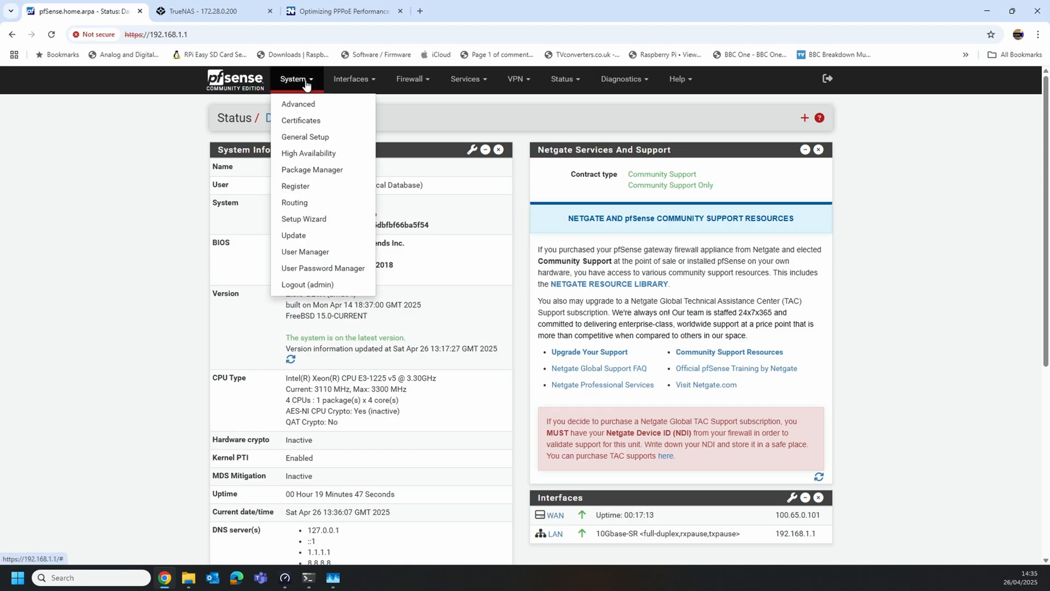
mouse_move(307, 236)
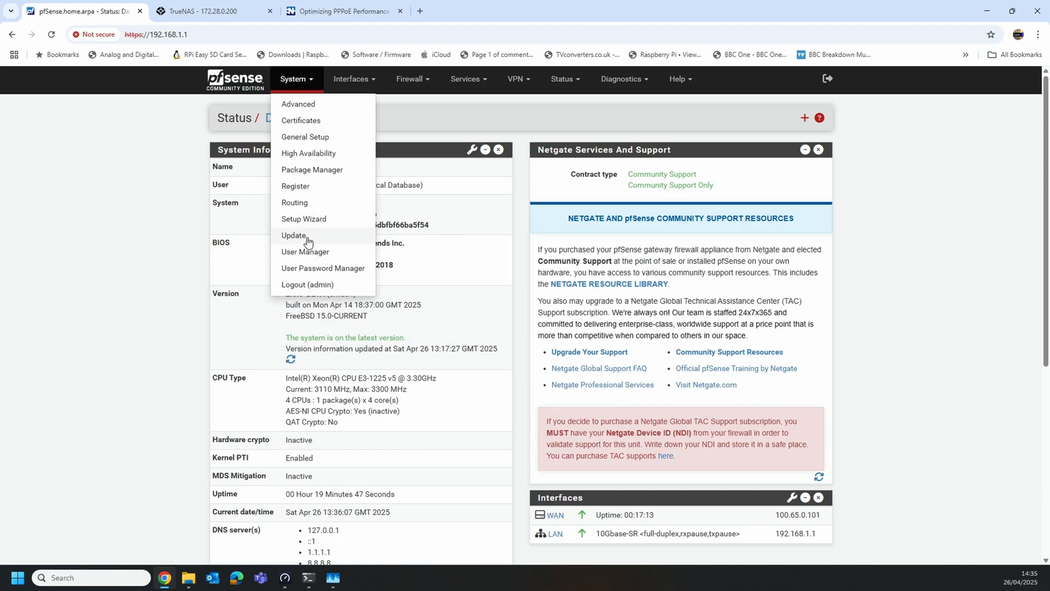
mouse_move(305, 137)
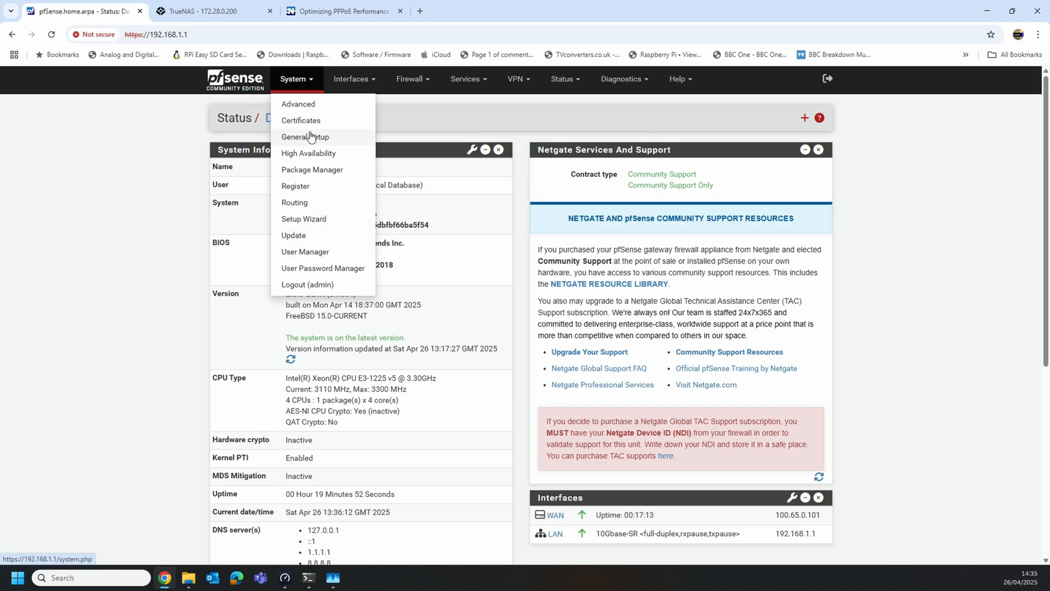
mouse_move(298, 106)
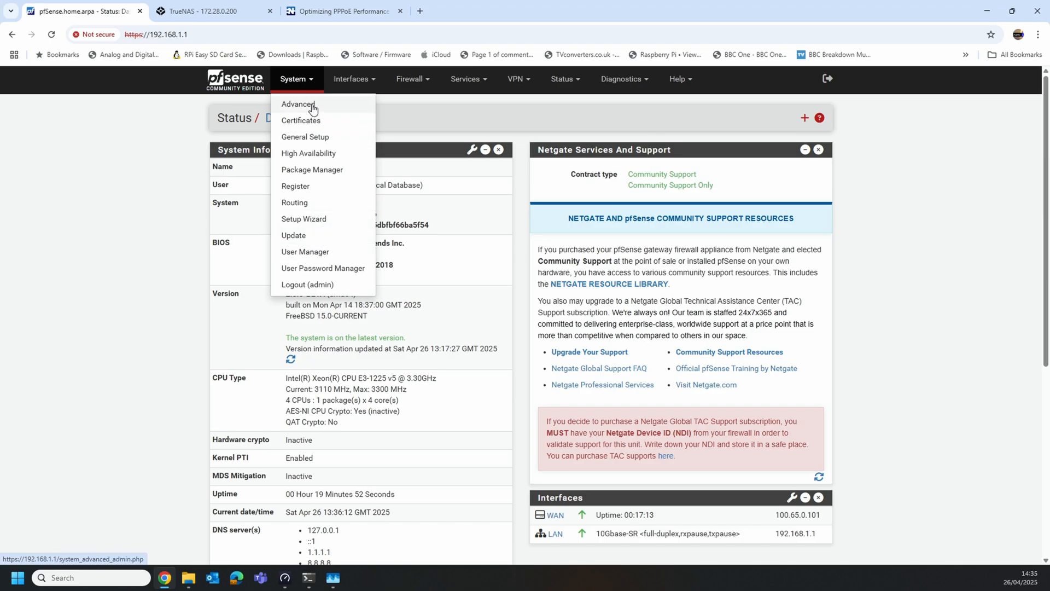
click(296, 104)
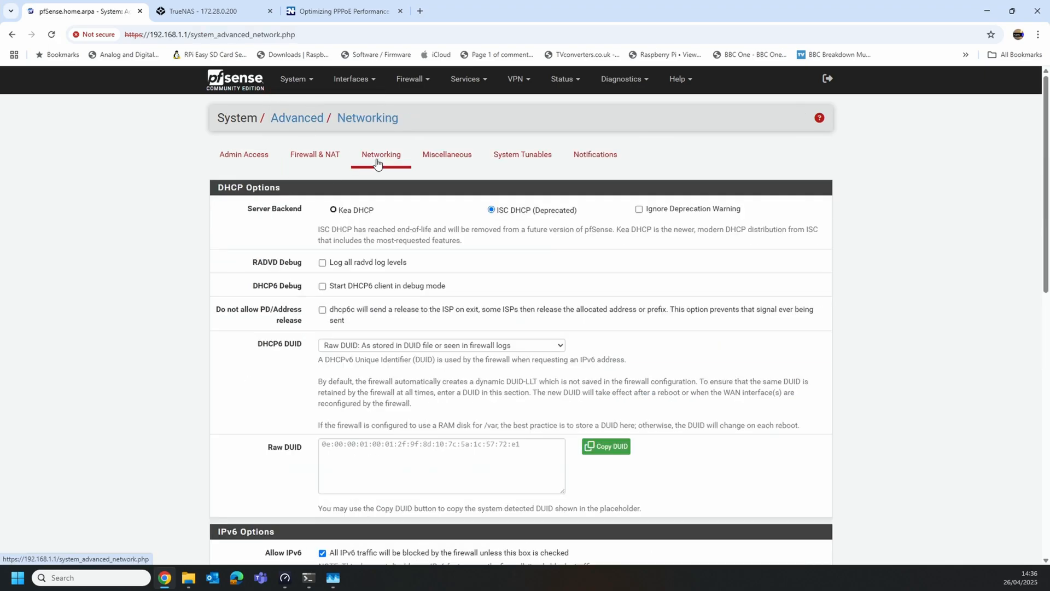
scroll(down, 3)
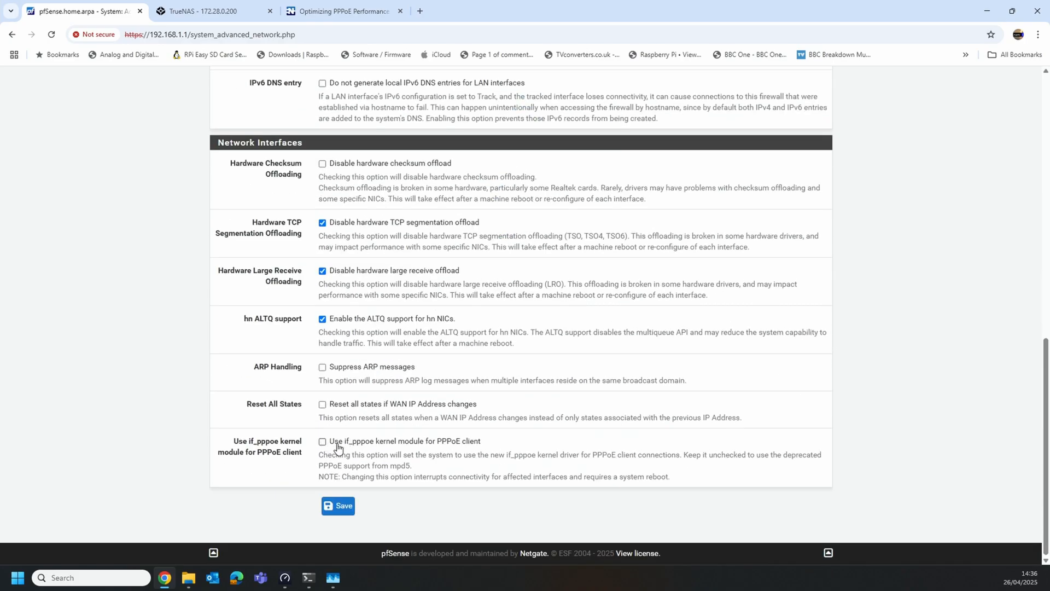
mouse_move(439, 448)
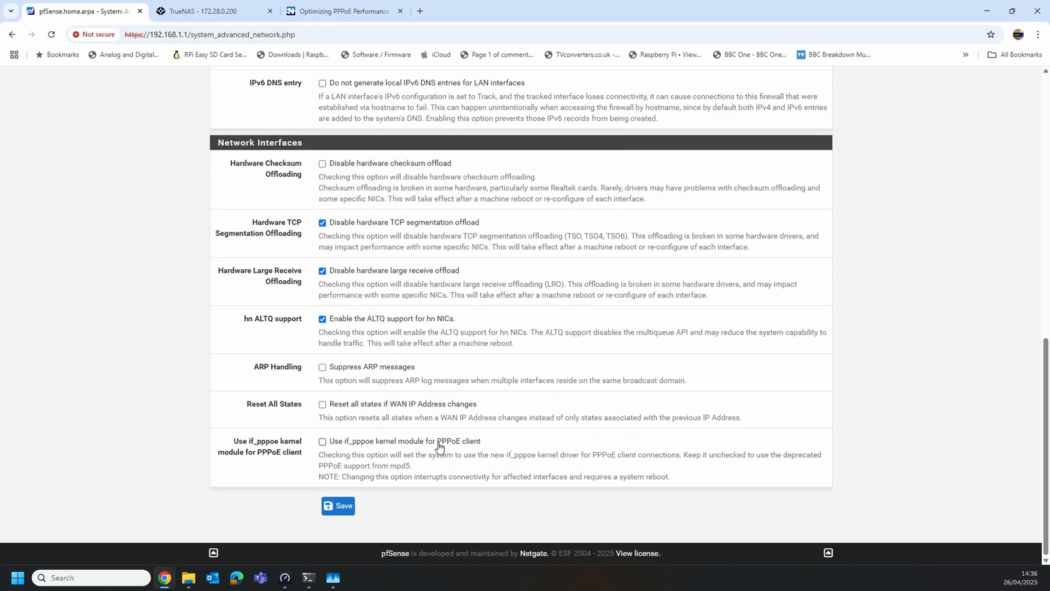
mouse_move(479, 447)
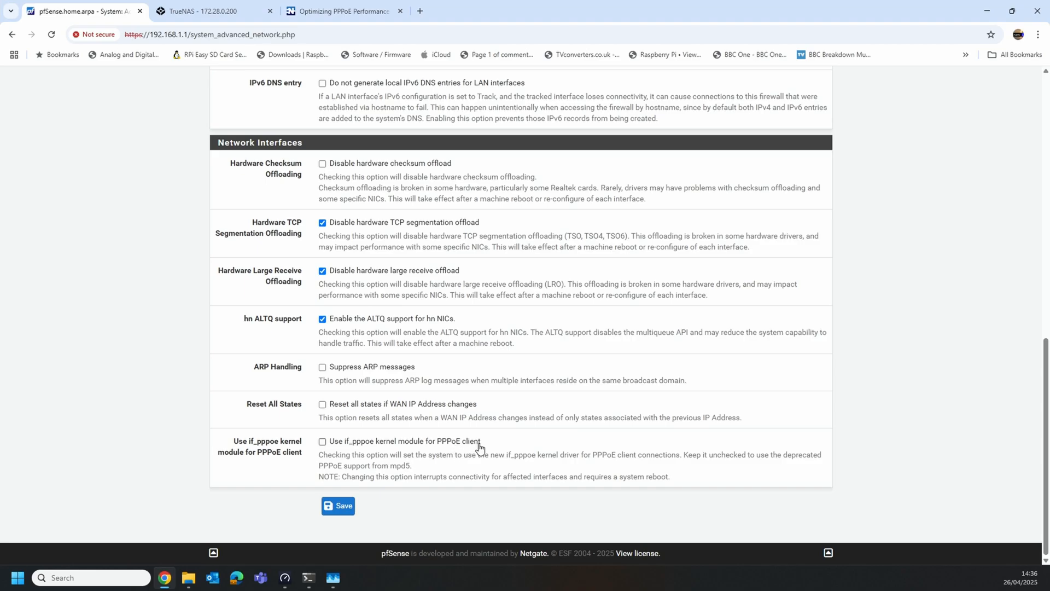
mouse_move(376, 499)
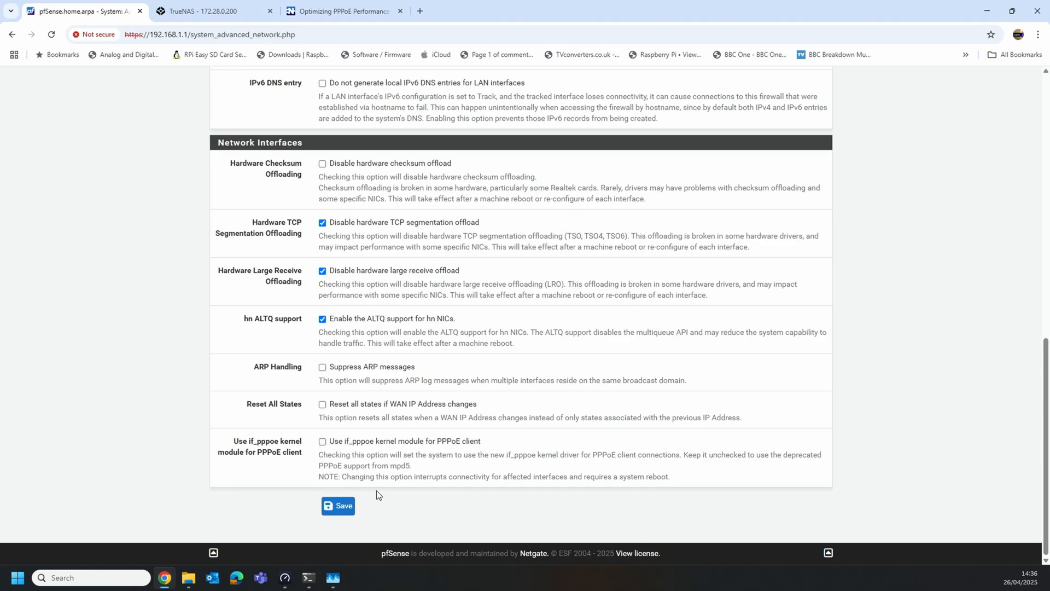
scroll(up, 3)
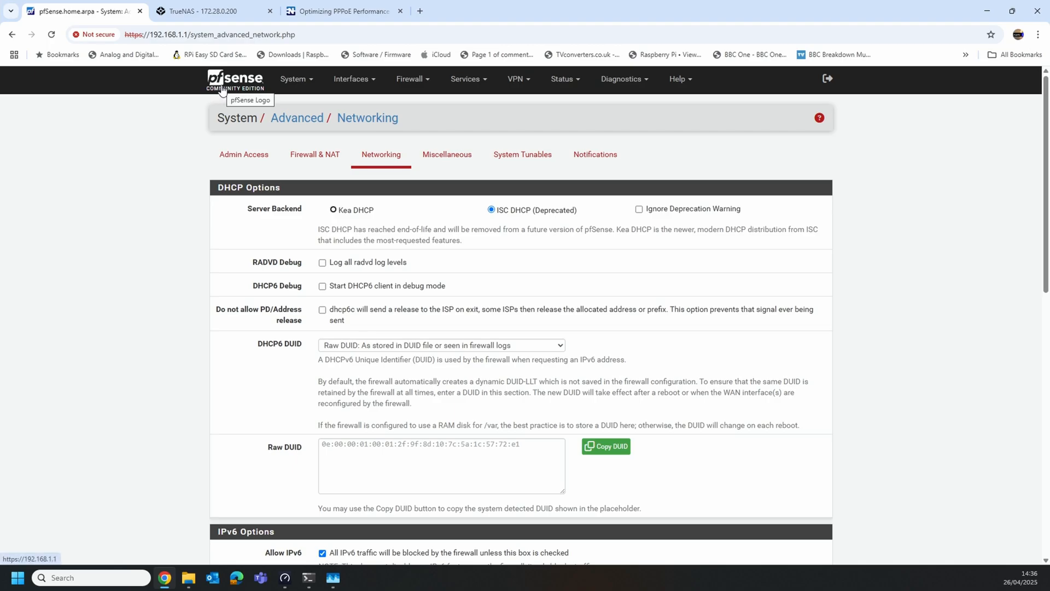
Run a new Speedtest from the dashboard, getting about 4784 Mbps down and 4476 Mbps up.
click(236, 79)
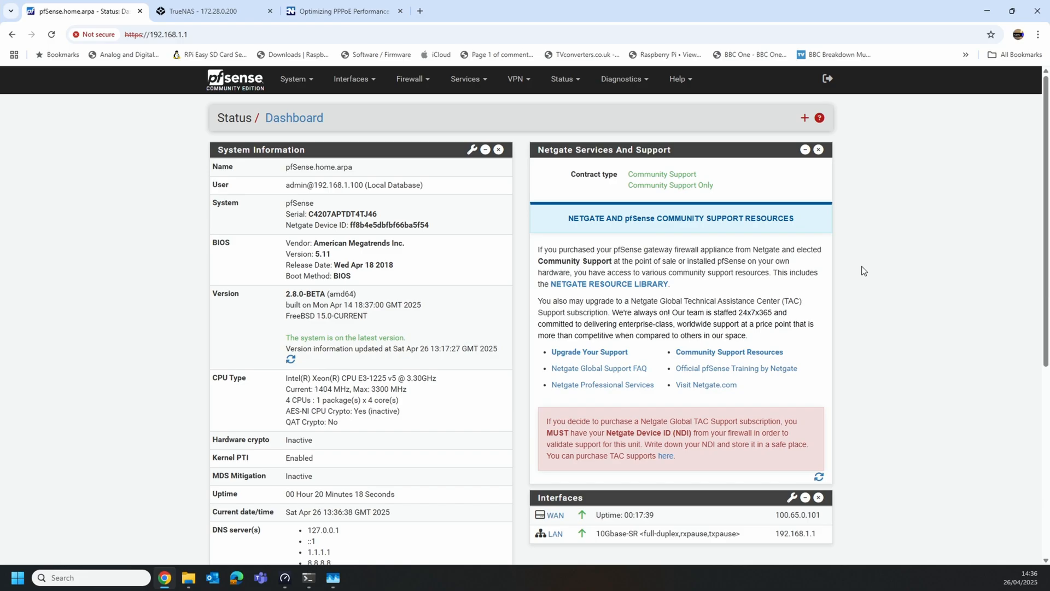
mouse_move(699, 363)
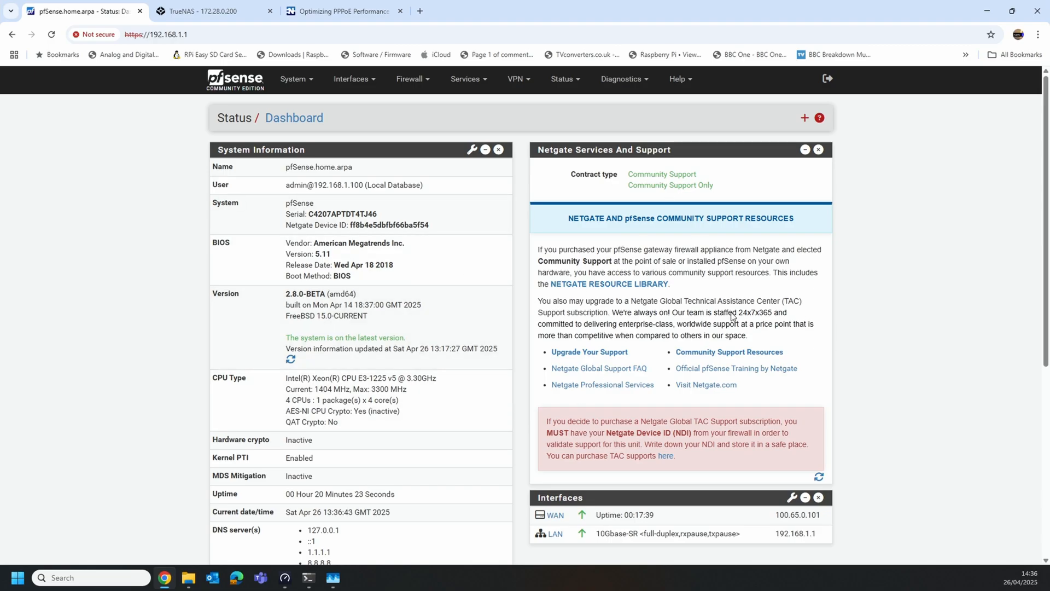
mouse_move(876, 275)
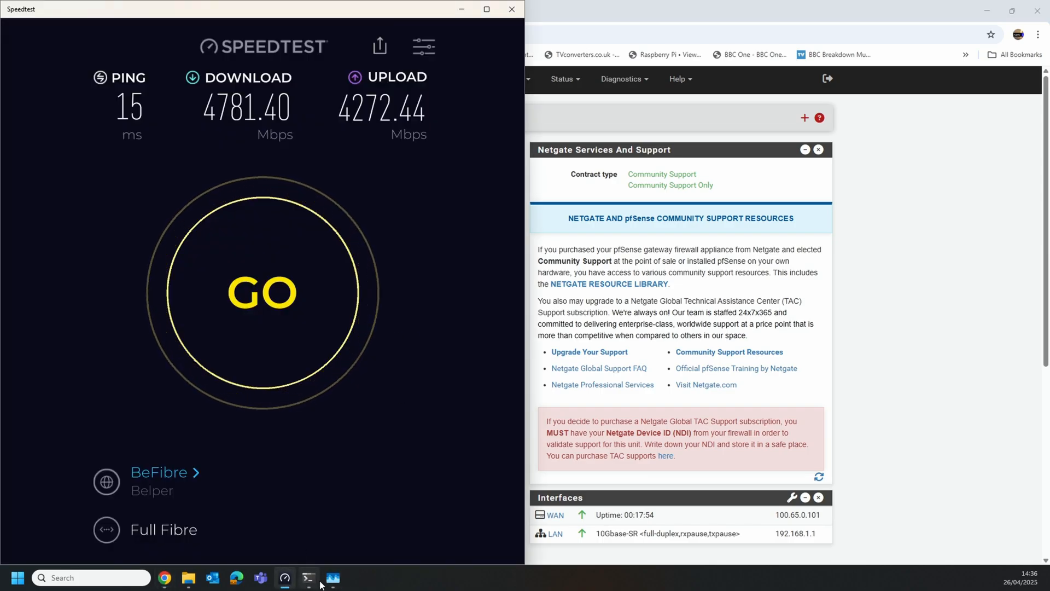
mouse_move(308, 577)
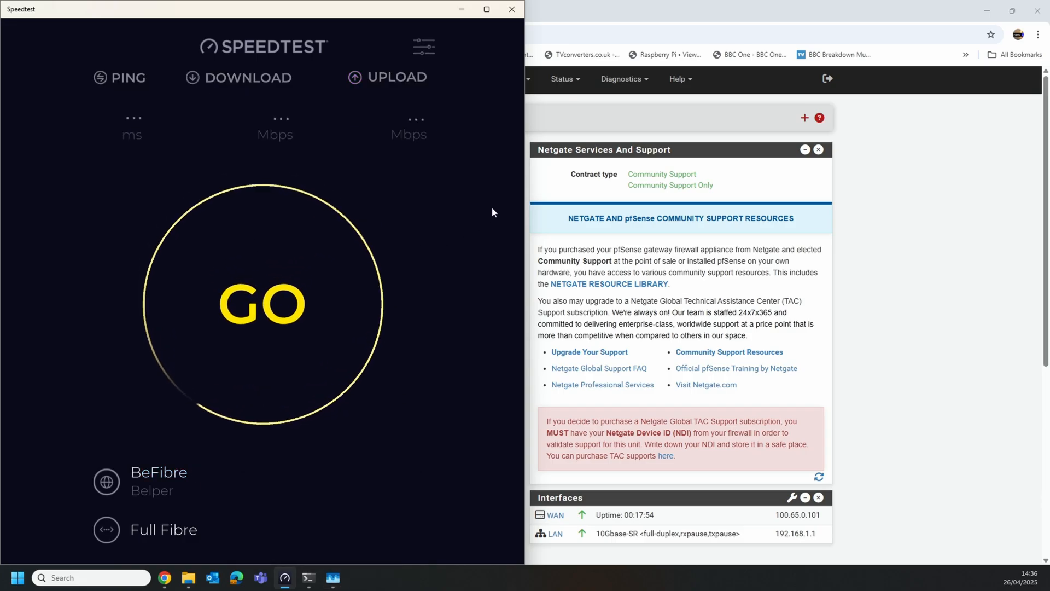
click(262, 303)
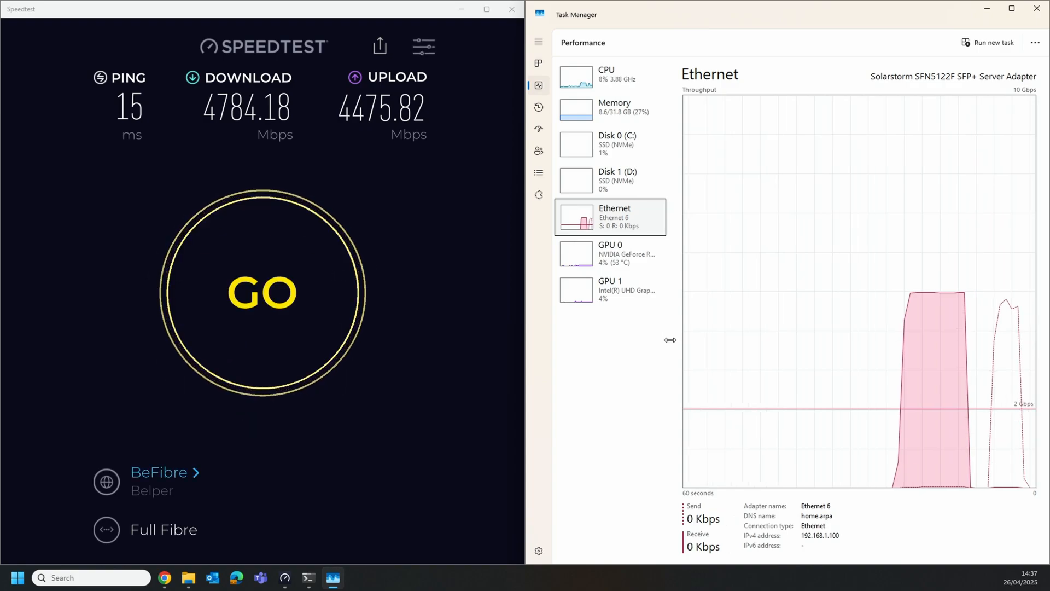
mouse_move(676, 193)
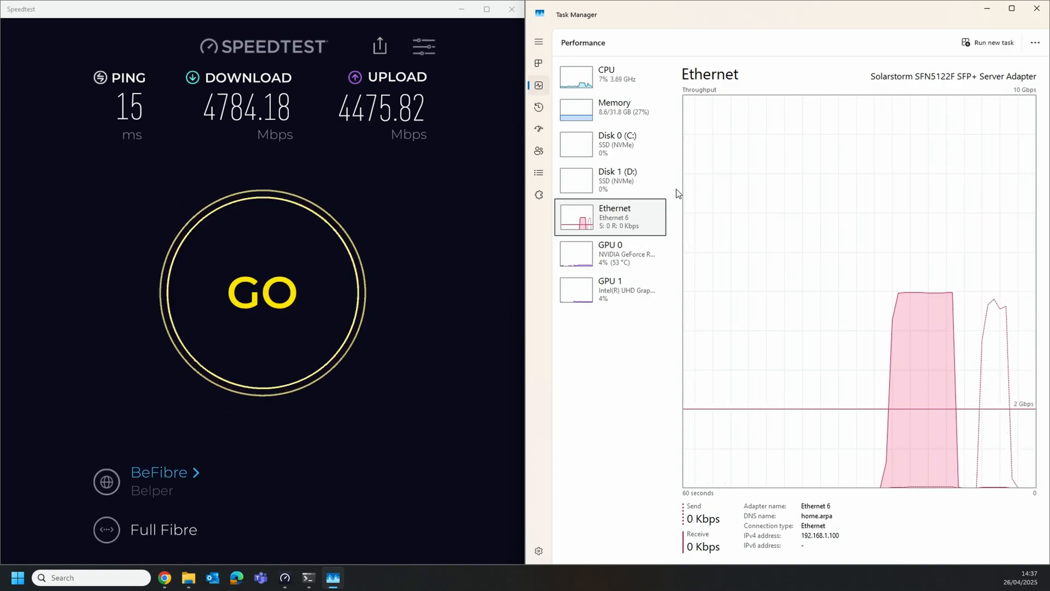
mouse_move(480, 256)
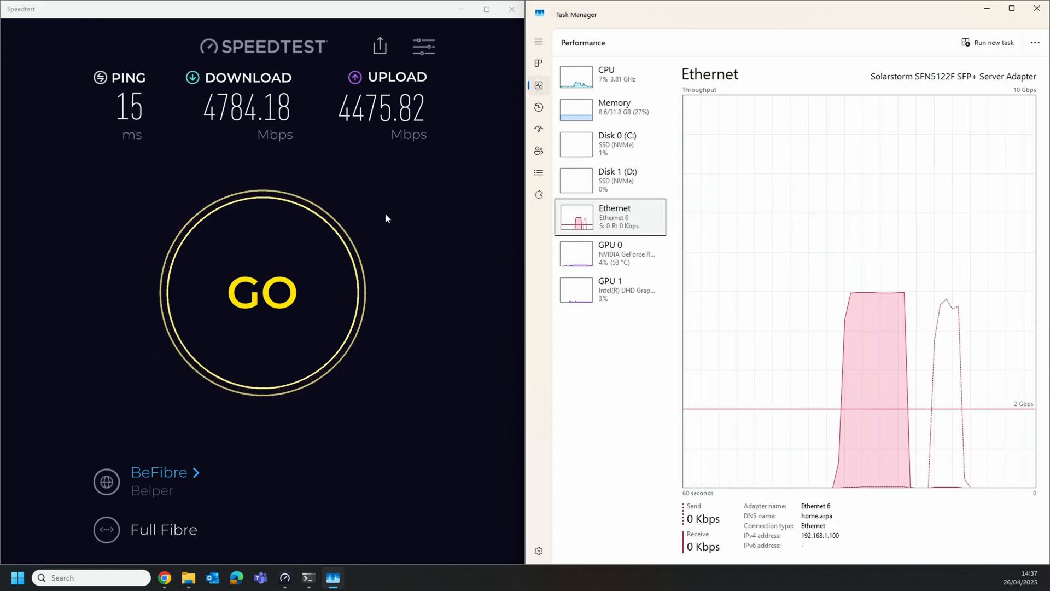
mouse_move(668, 196)
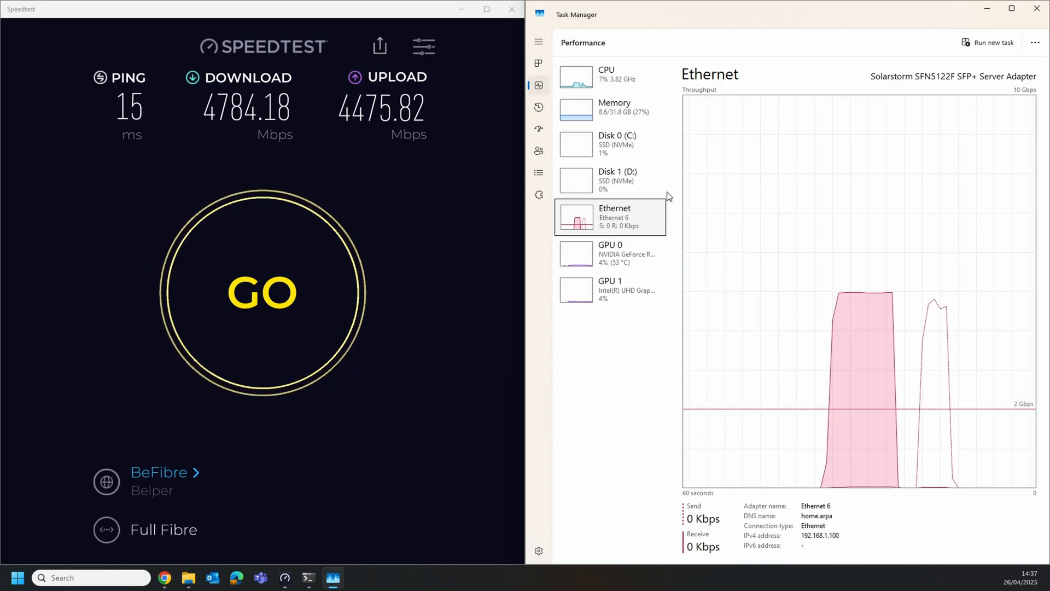
mouse_move(937, 50)
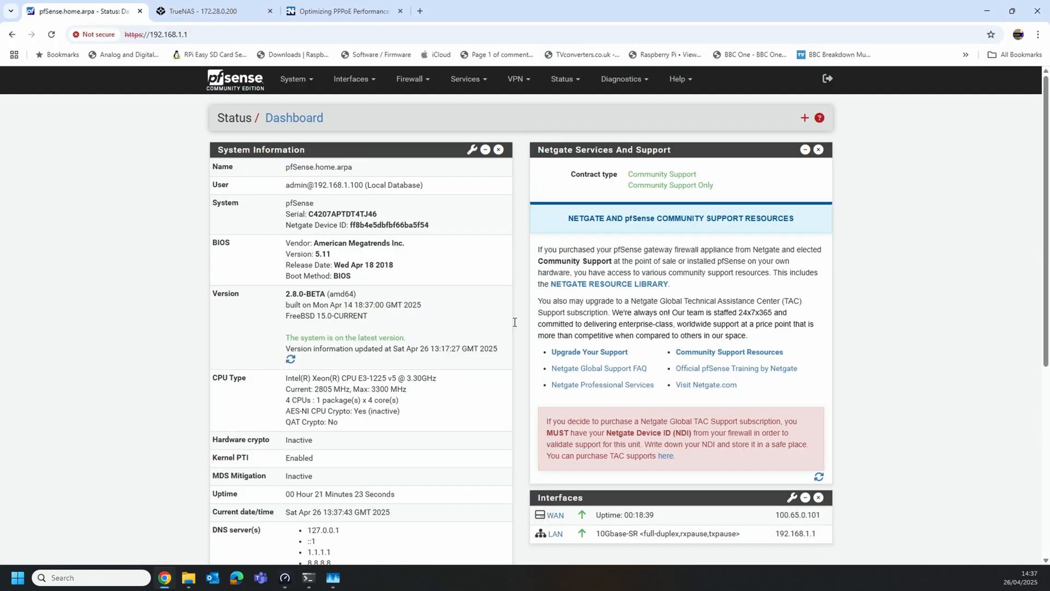
mouse_move(333, 576)
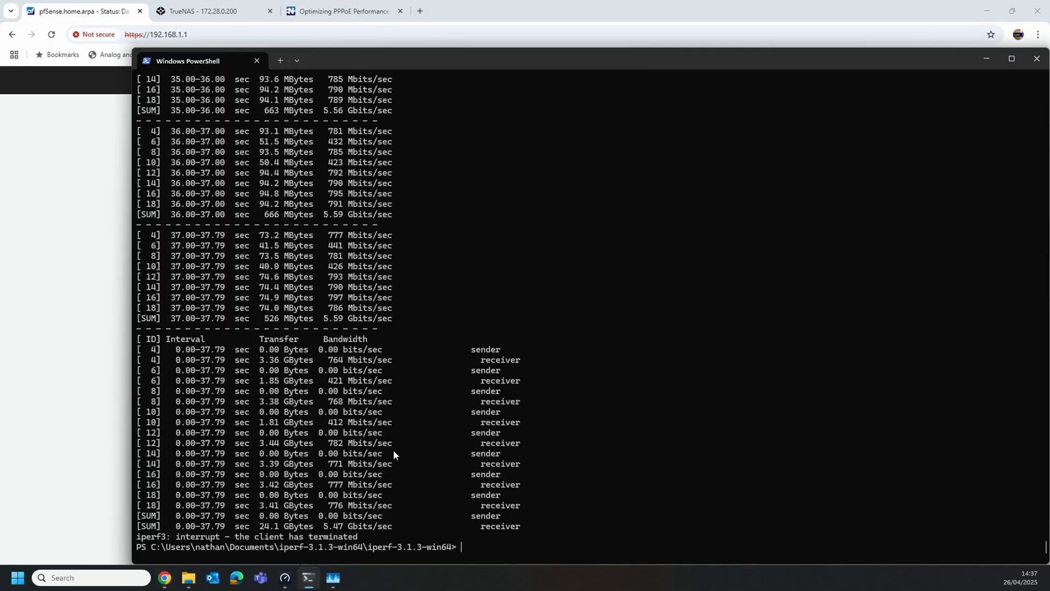
Run '.\iperf3 -c 172.28.0.200 -P8 -R -t 120' and follow the ~7.1 Gbits/sec output.
text(.\iperf3 -c 172.28.0.200 -P8 -R -t 120)
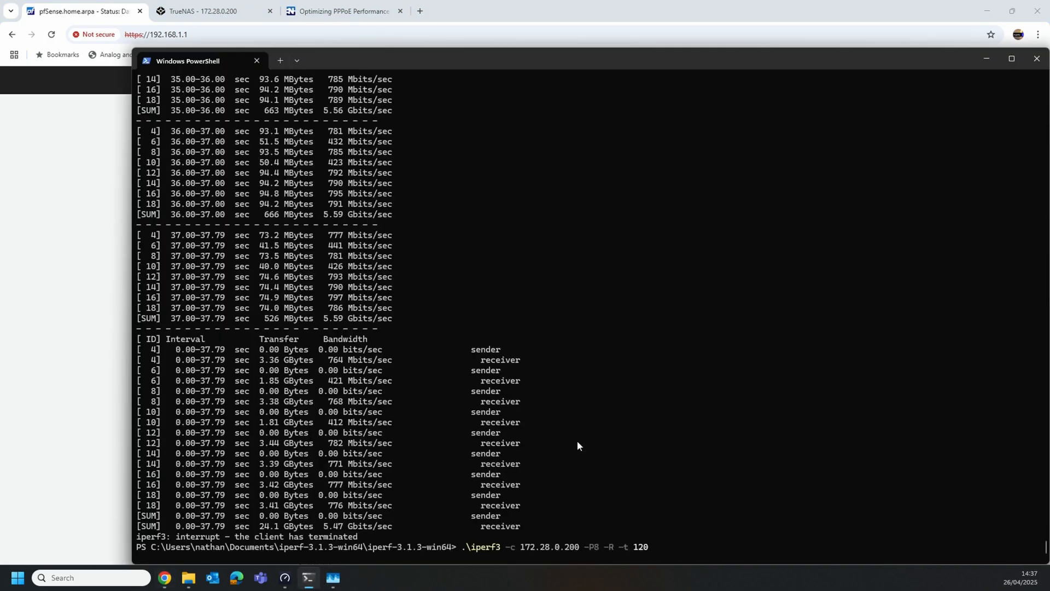
mouse_move(644, 547)
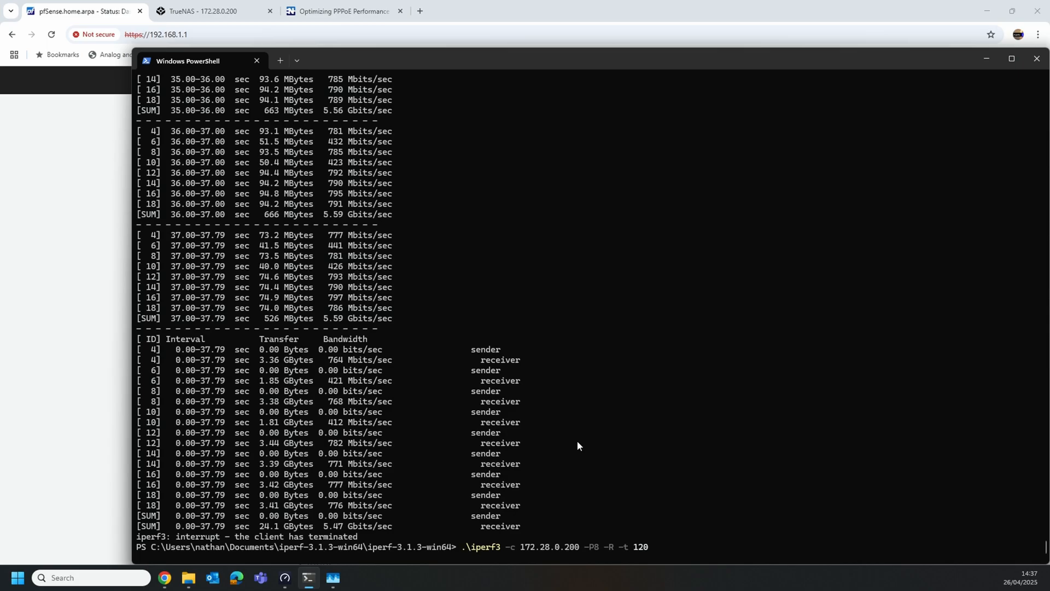
key(Return)
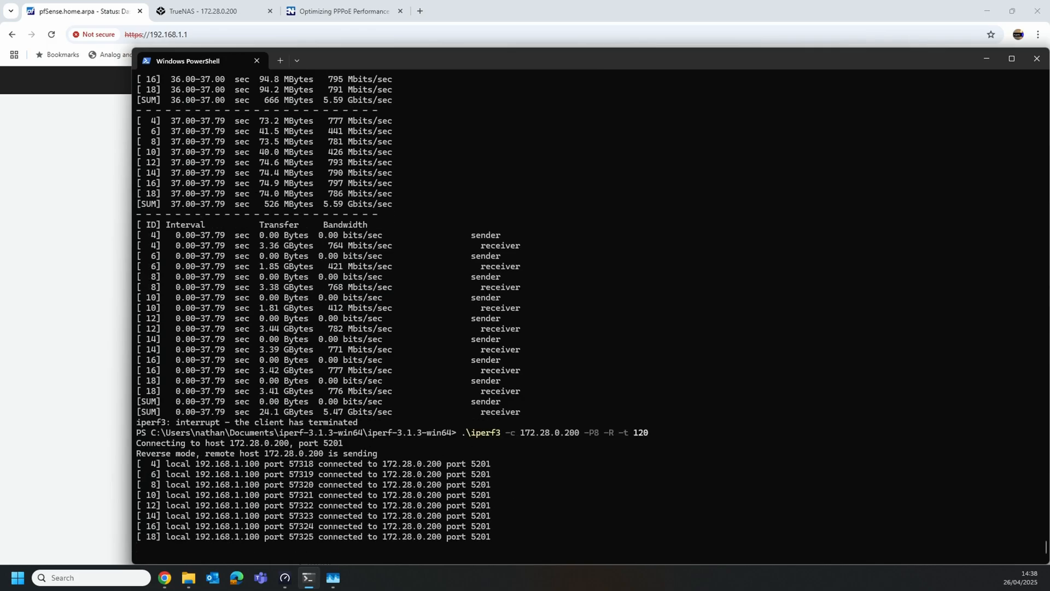
scroll(down, 3)
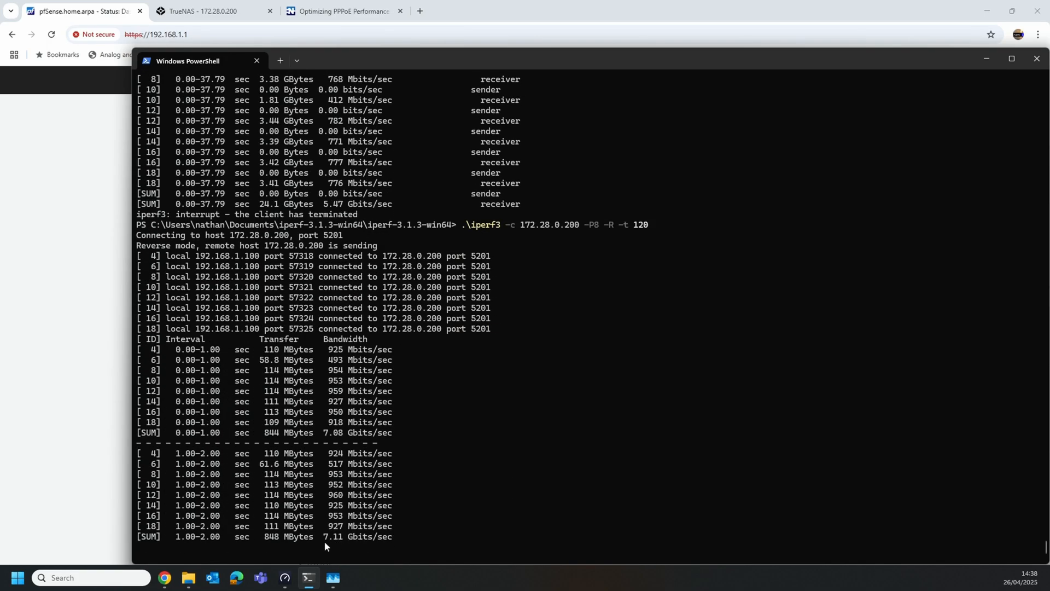
scroll(down, 3)
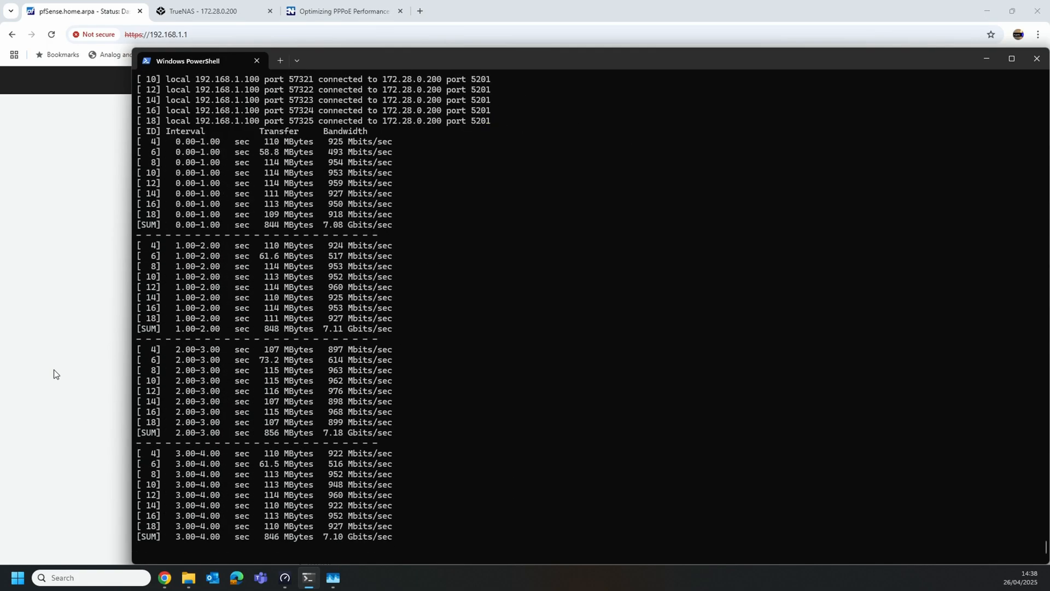
scroll(down, 3)
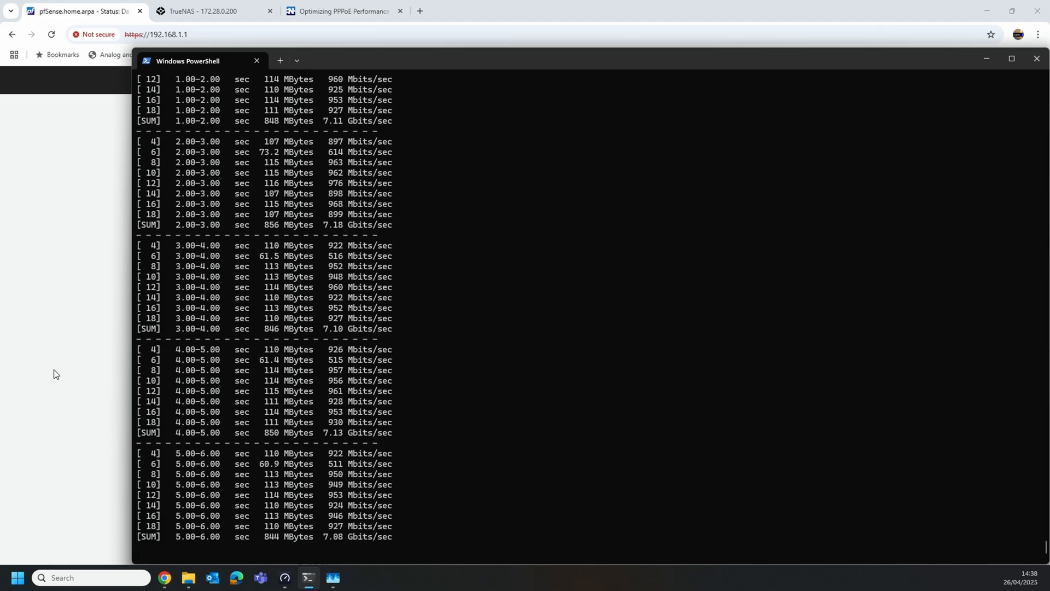
scroll(down, 3)
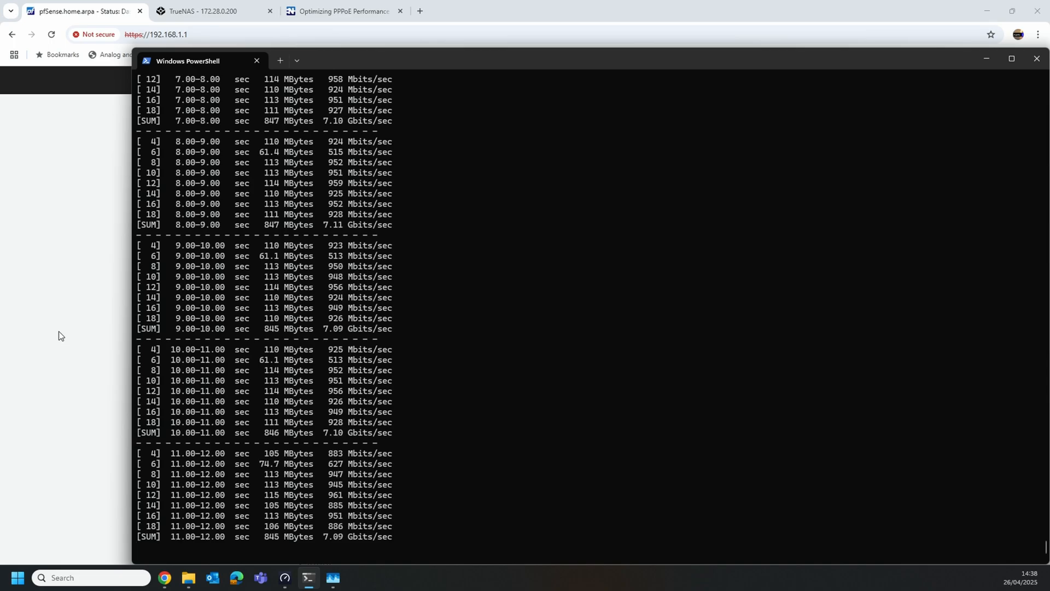
Check the pfSense dashboard during the test: CPU about 59%, load average near 1.97.
click(623, 78)
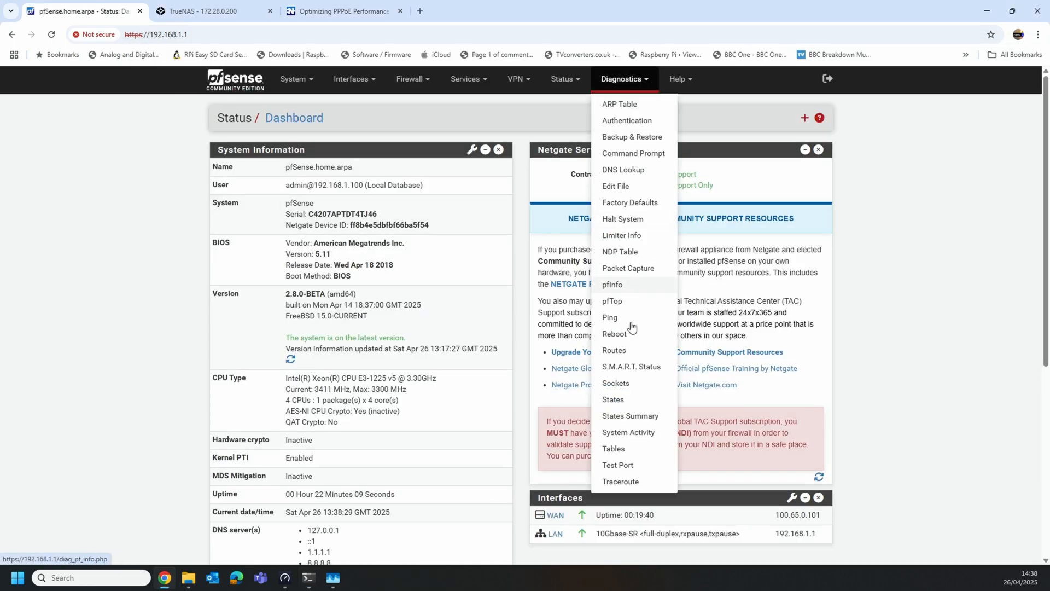
mouse_move(640, 434)
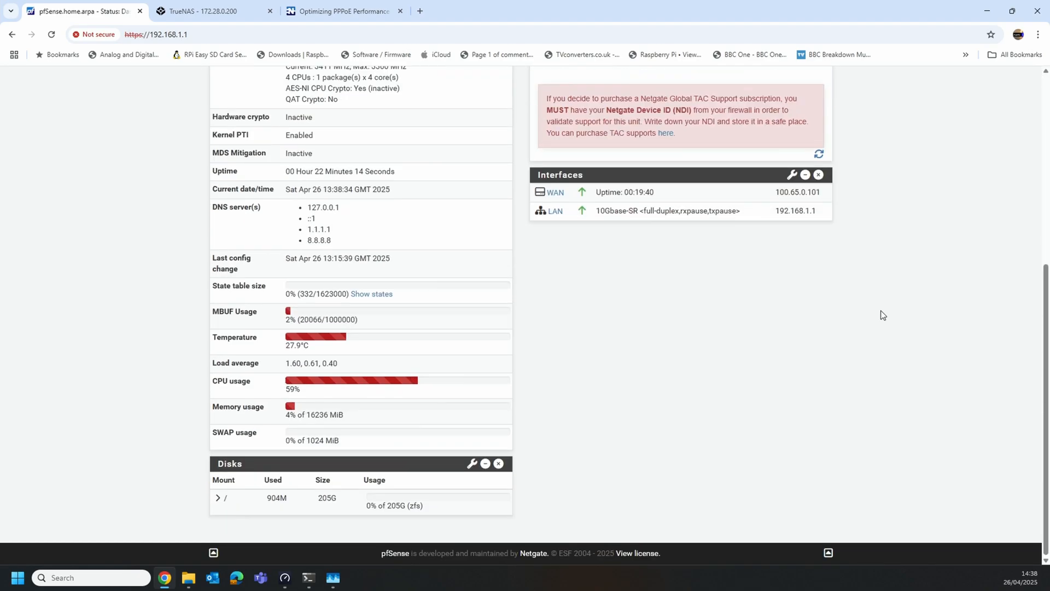
mouse_move(419, 388)
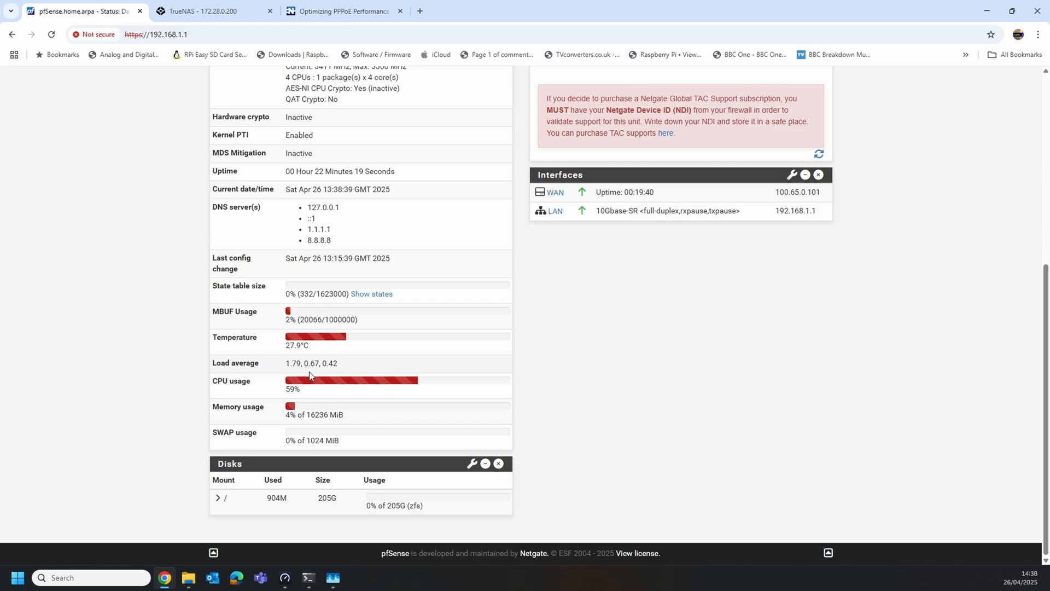
double_click(293, 363)
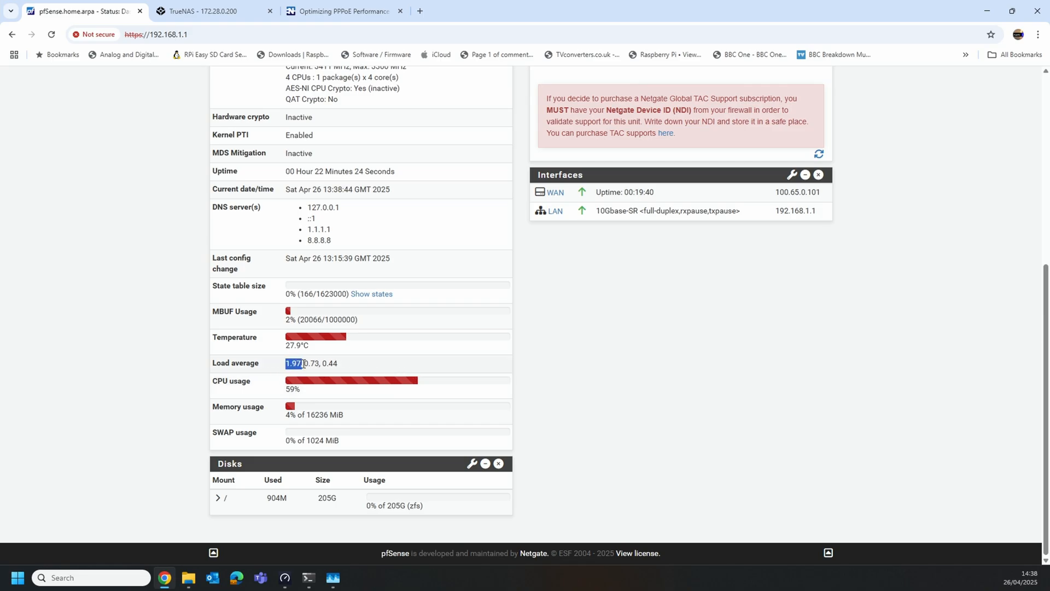
scroll(up, 3)
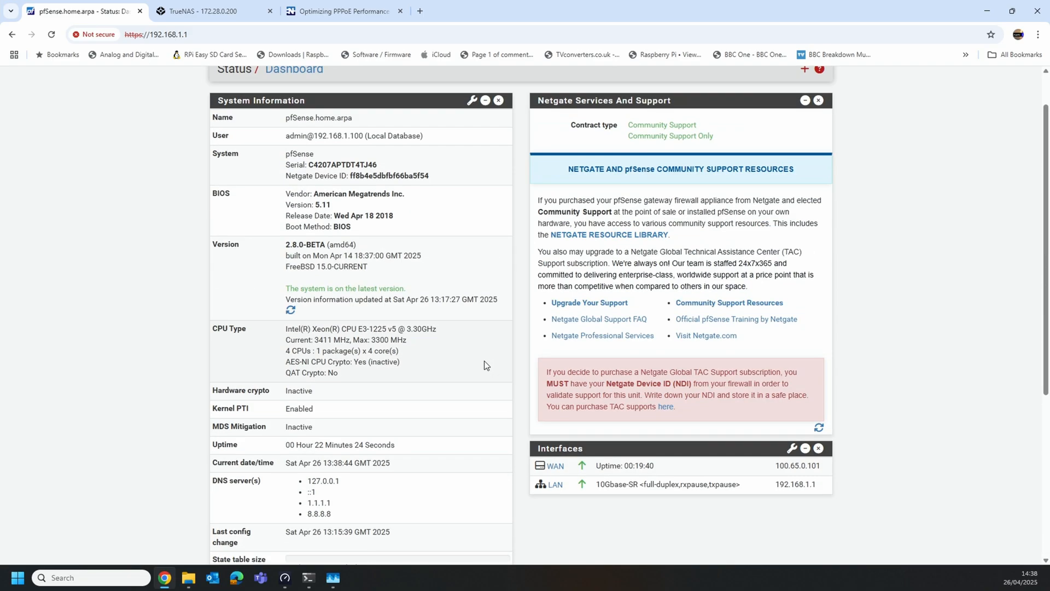
click(622, 79)
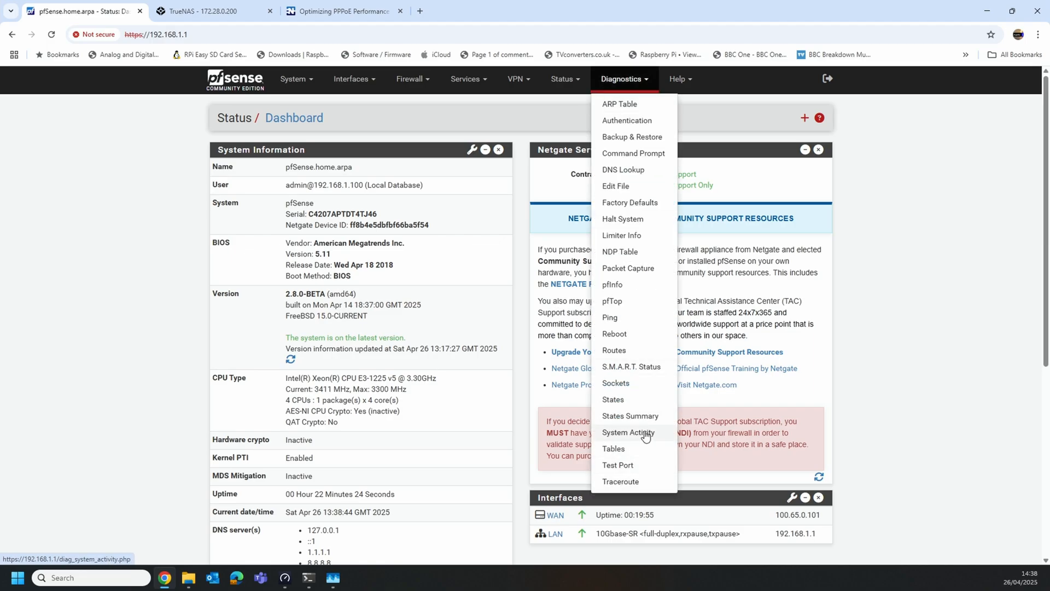
Watch System Activity, with load near 2.63 and kernel if_io_tqg_0 thread around 96% CPU.
click(627, 436)
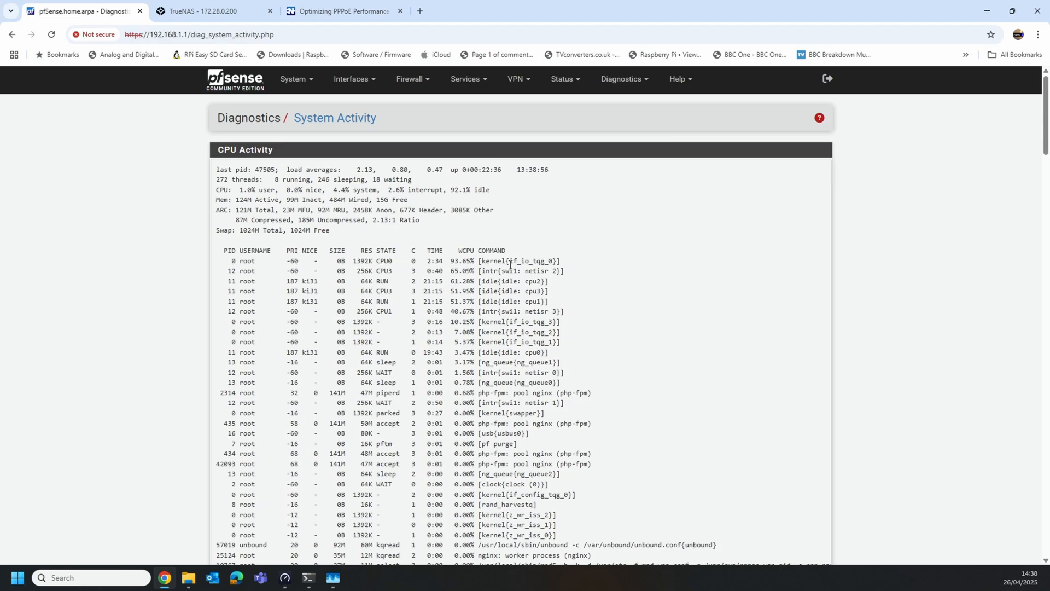
double_click(522, 261)
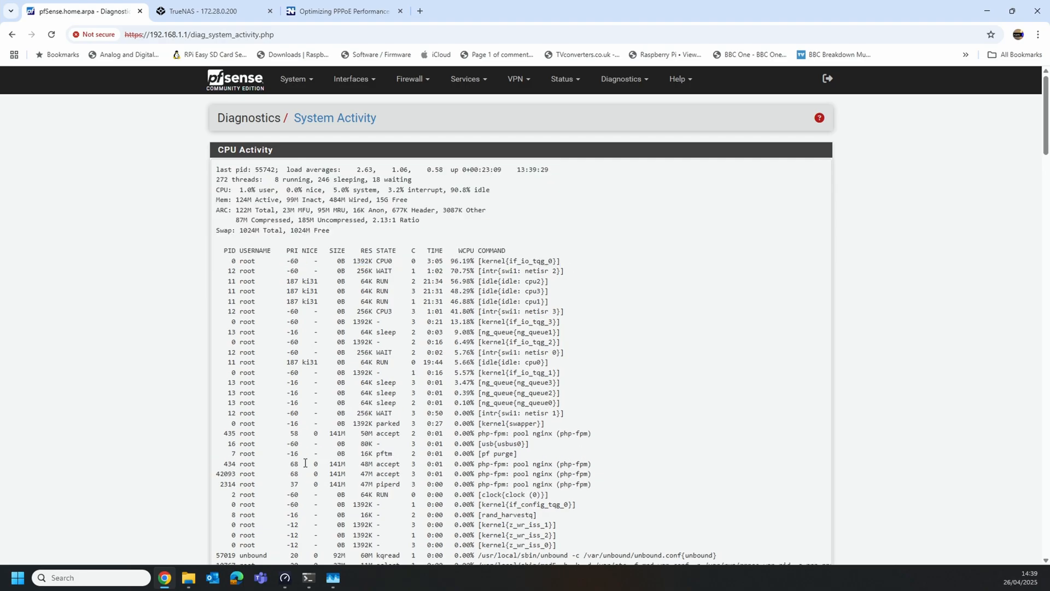
mouse_move(333, 577)
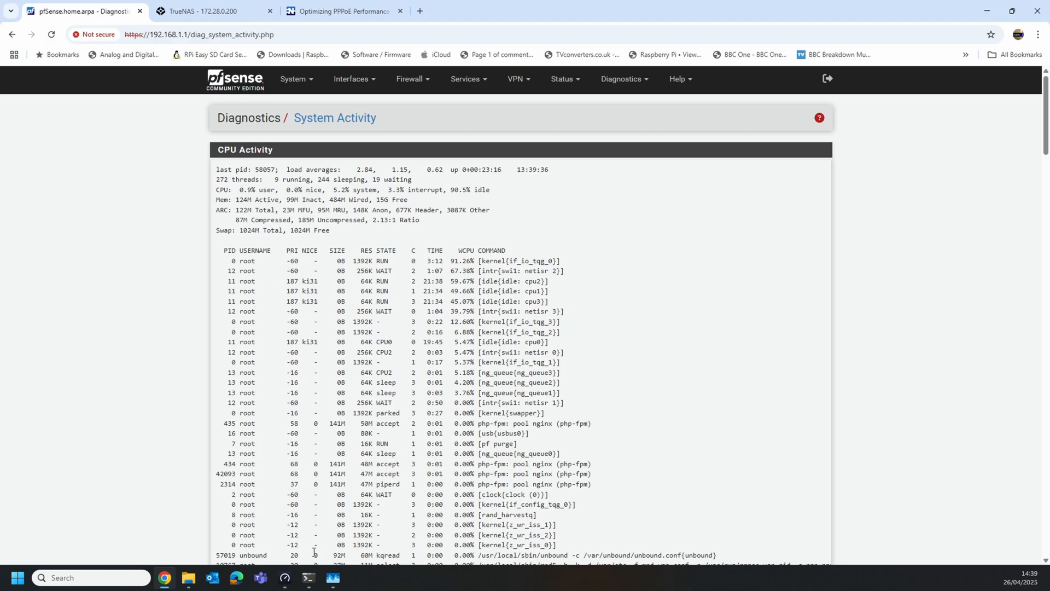
mouse_move(308, 581)
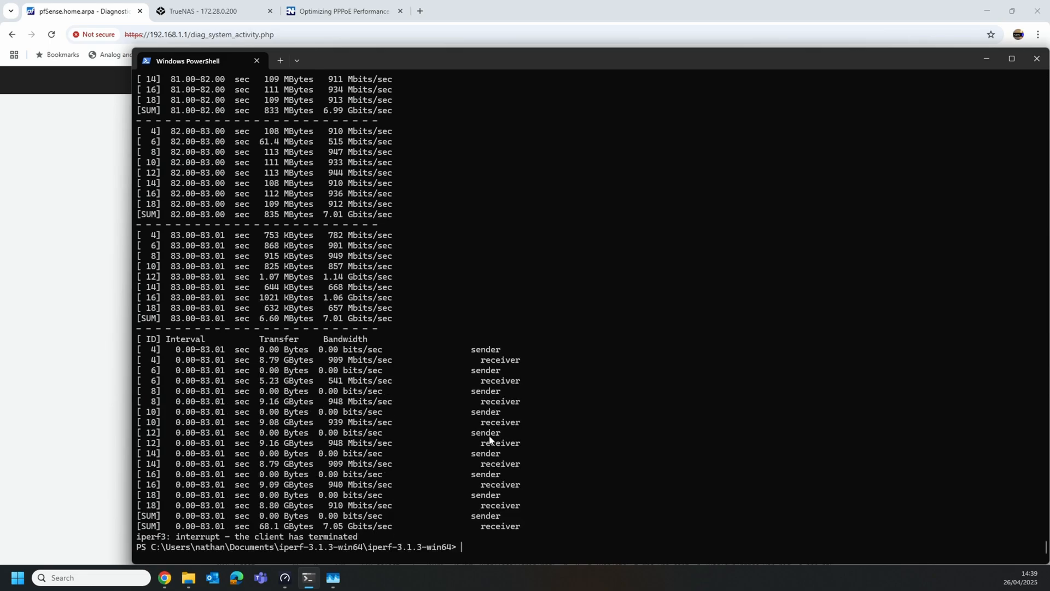
mouse_move(551, 394)
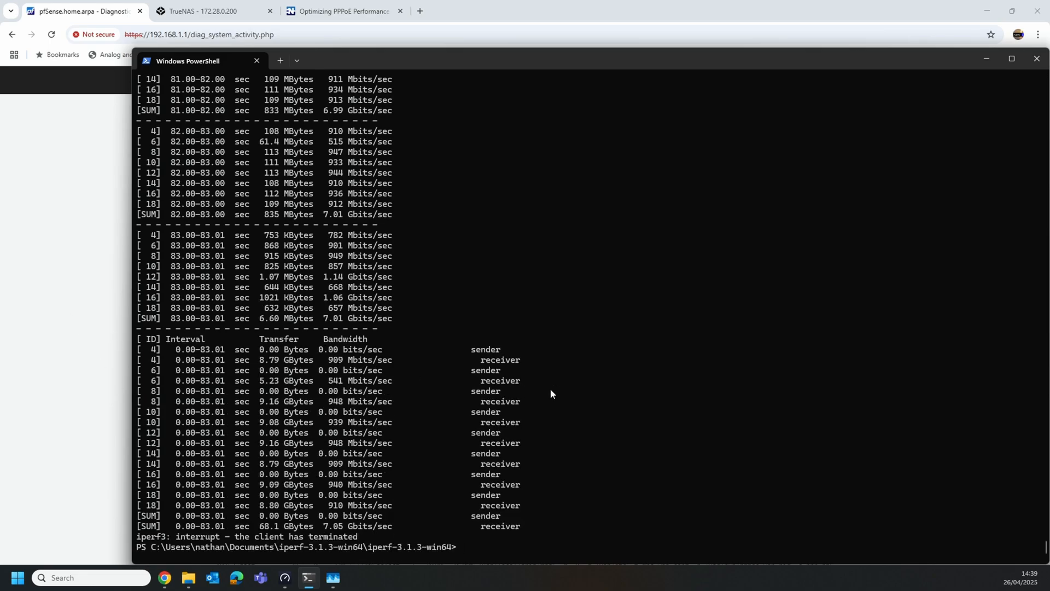
Run the 120-second eight-stream iperf3 test to 172.28.0.200 and follow its ~7.2 Gbits/sec results.
text(.\iperf3 -c 172.28.0.200 -P8 -R -t 120)
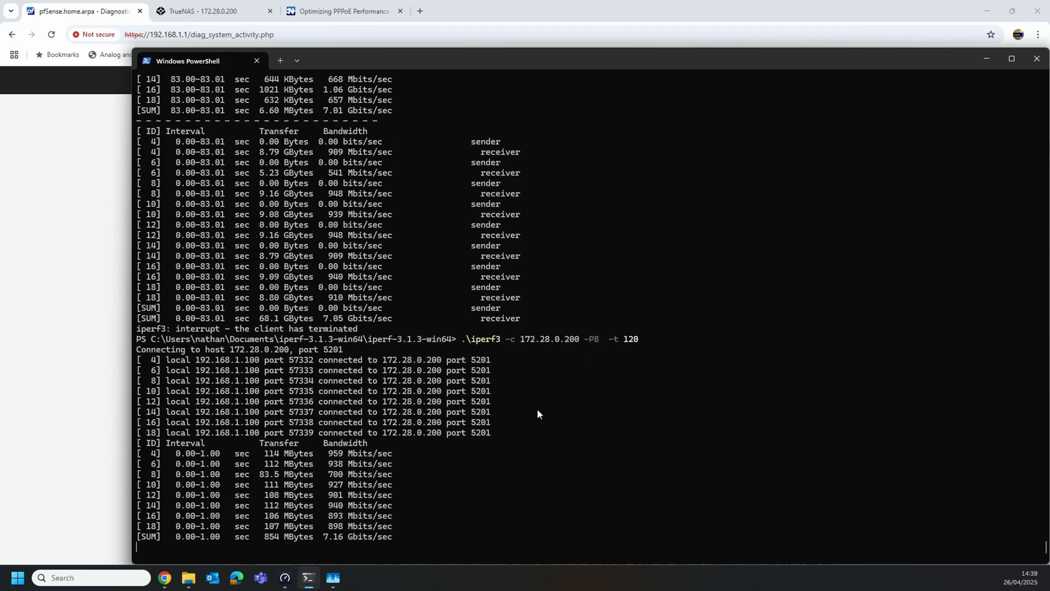
scroll(down, 3)
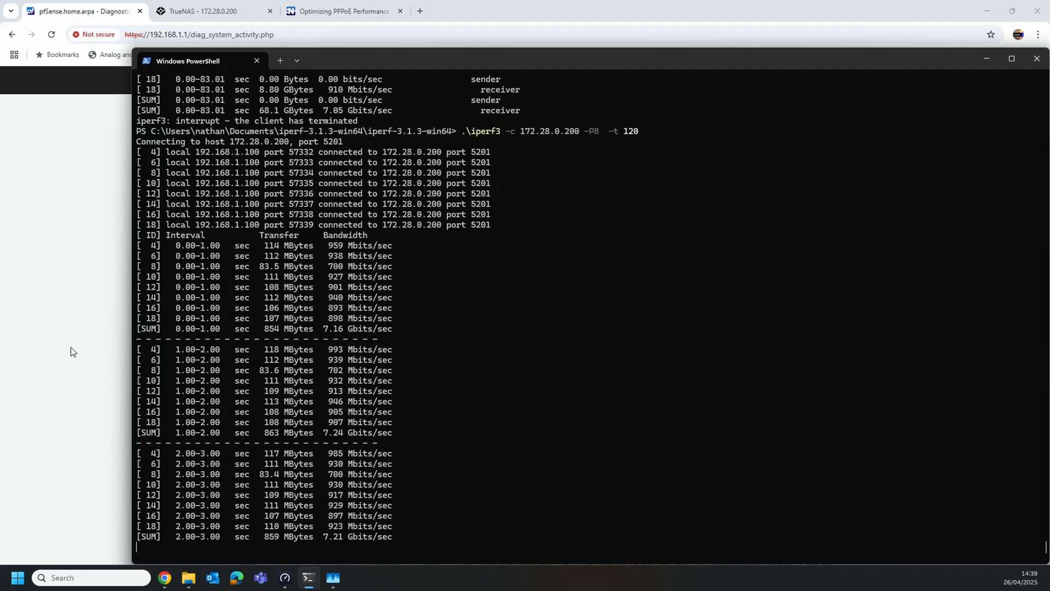
scroll(down, 3)
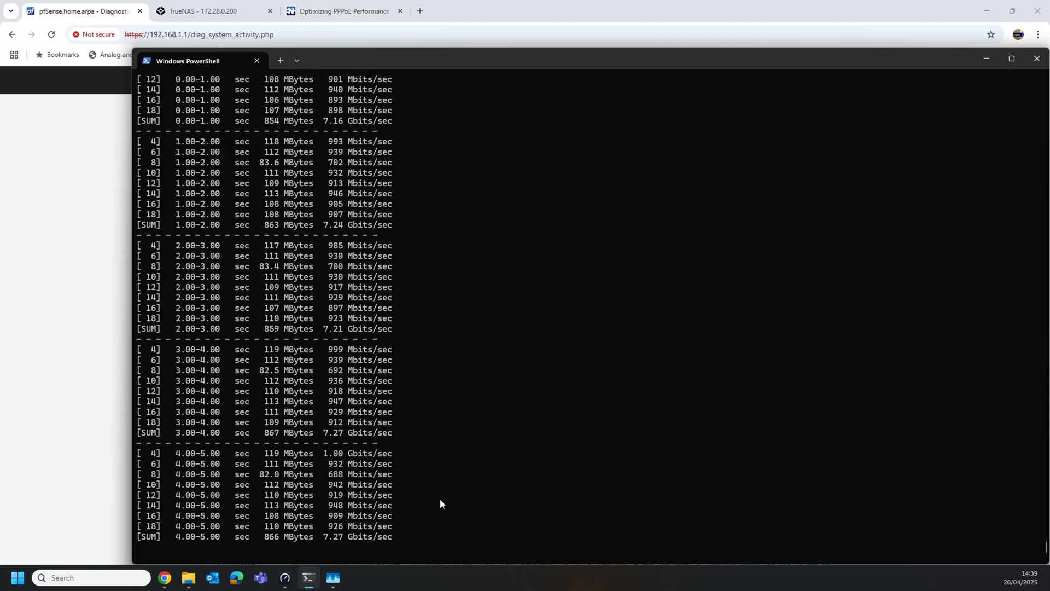
scroll(down, 3)
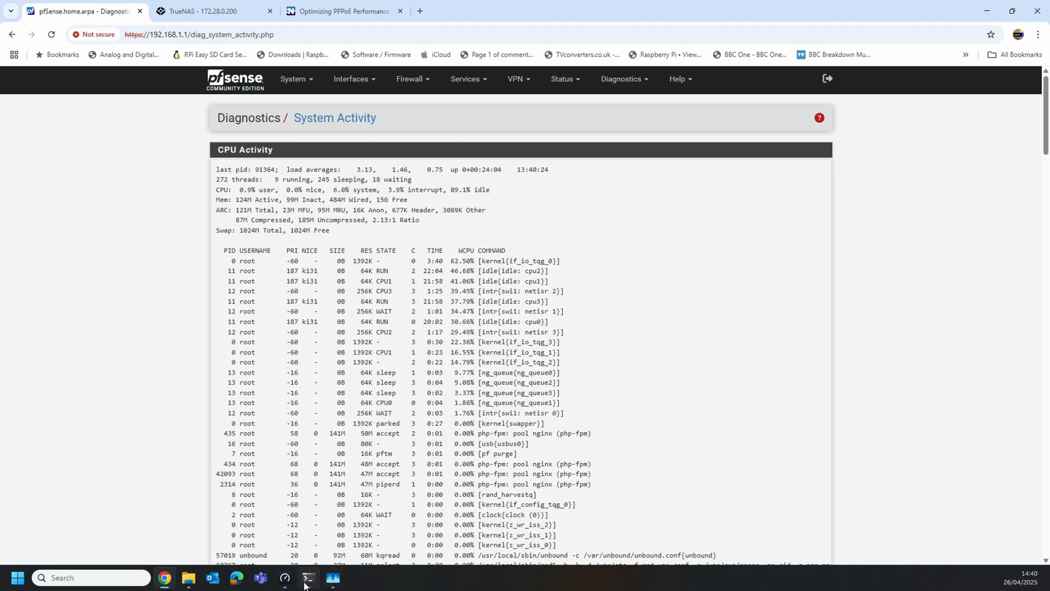
mouse_move(307, 582)
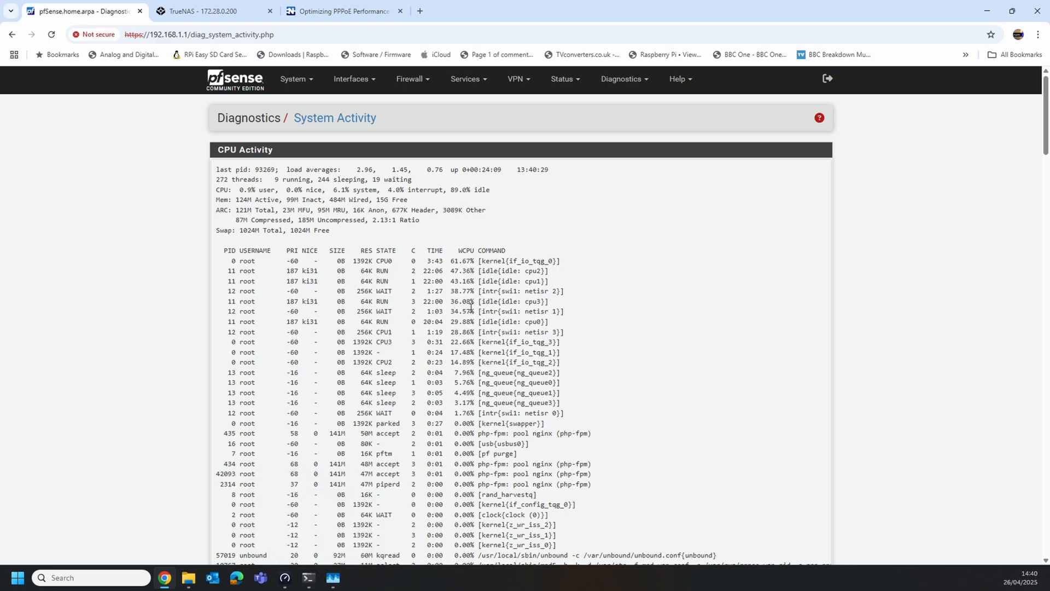
Review System Activity showing load around 3.2 and if_io_tqg_0 near 61%.
click(333, 581)
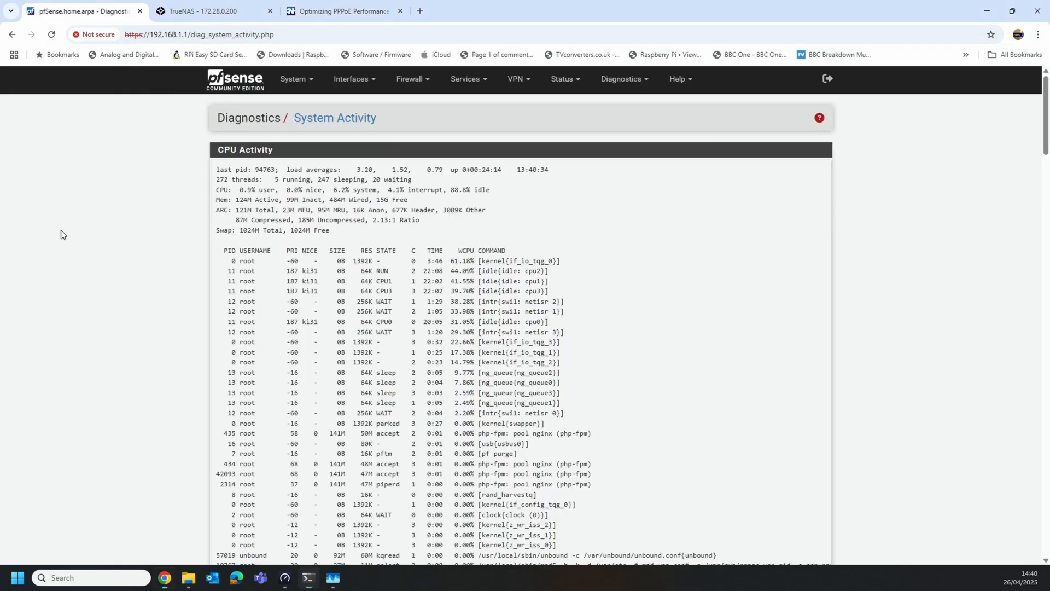
click(294, 78)
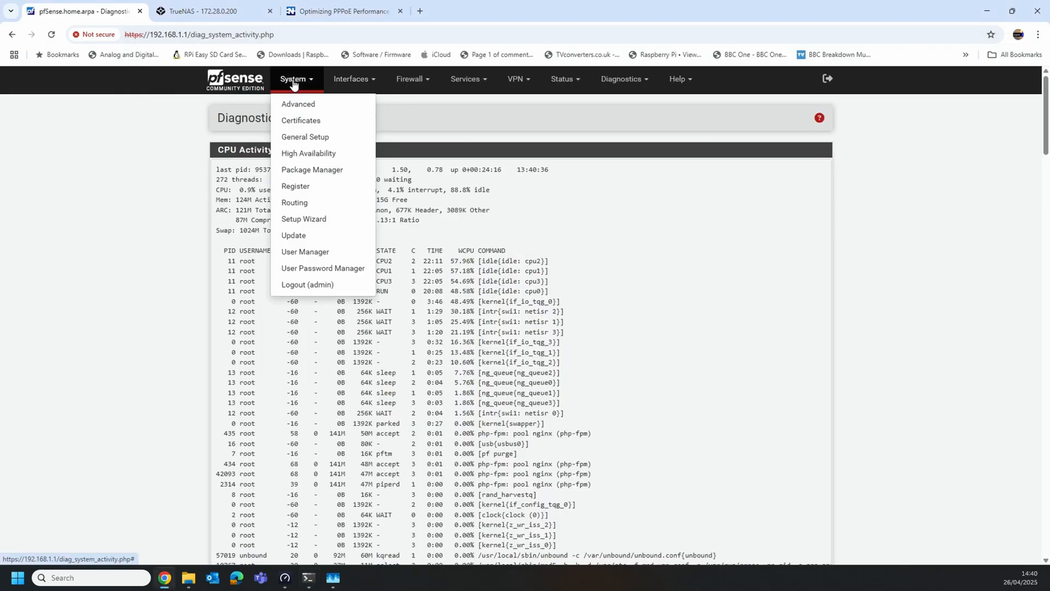
mouse_move(307, 108)
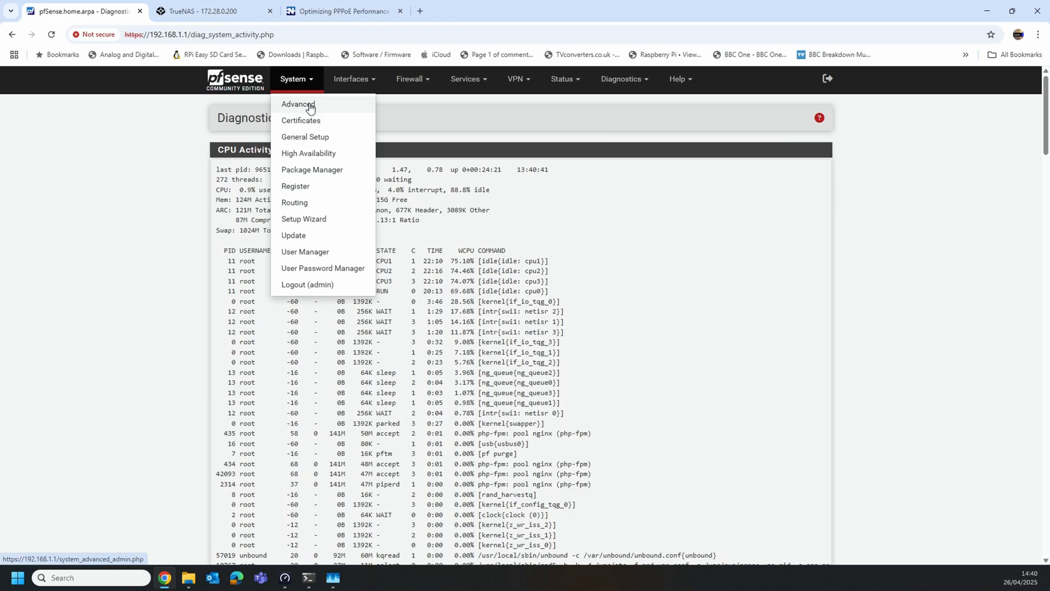
Tick 'Use if_pppoe kernel module for PPPoE client' in Advanced Networking, save, and confirm reboot.
click(298, 107)
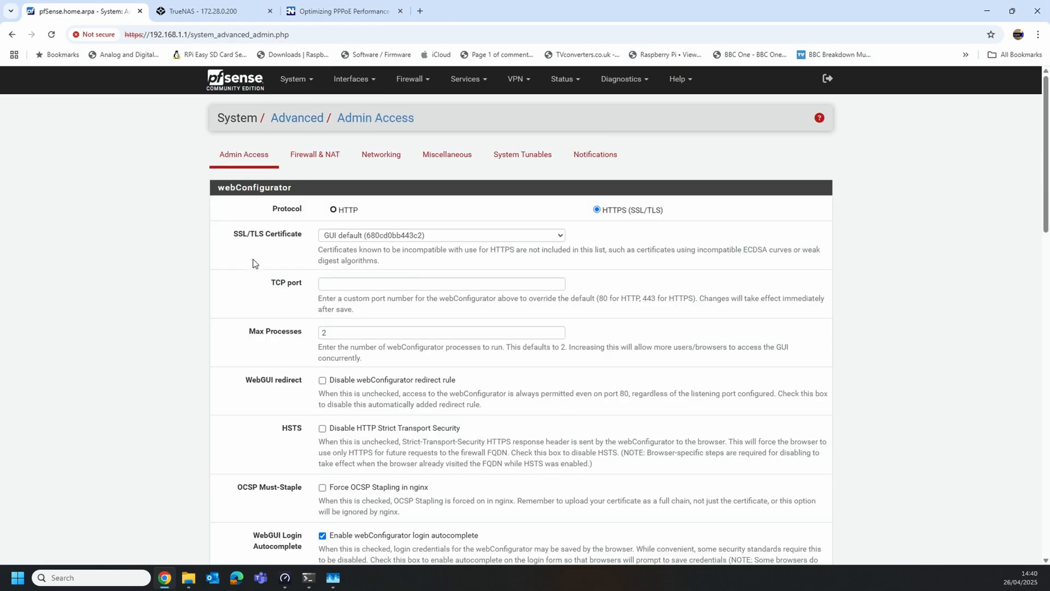
click(381, 155)
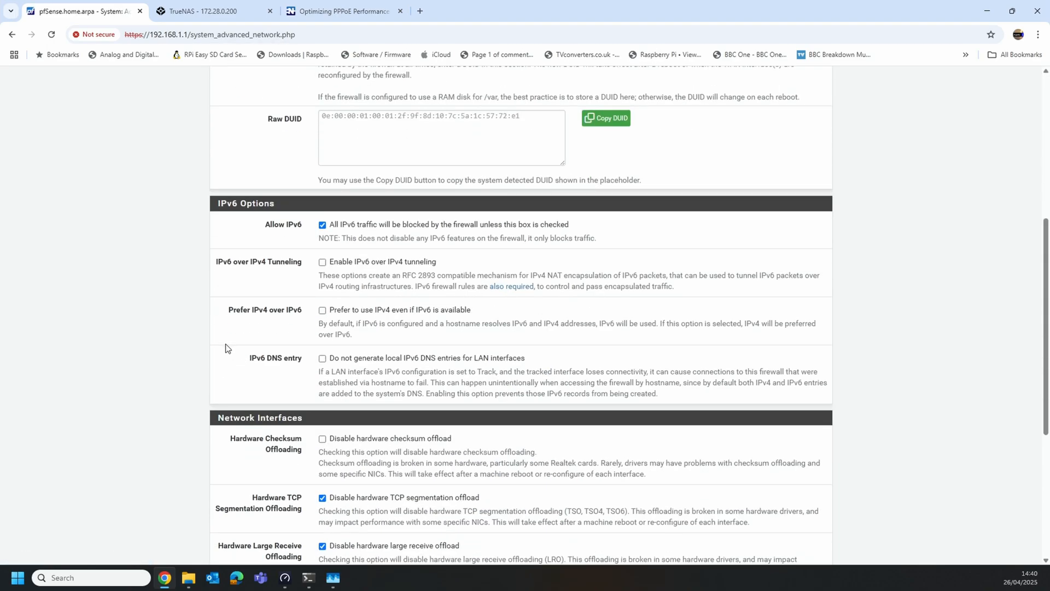
scroll(down, 3)
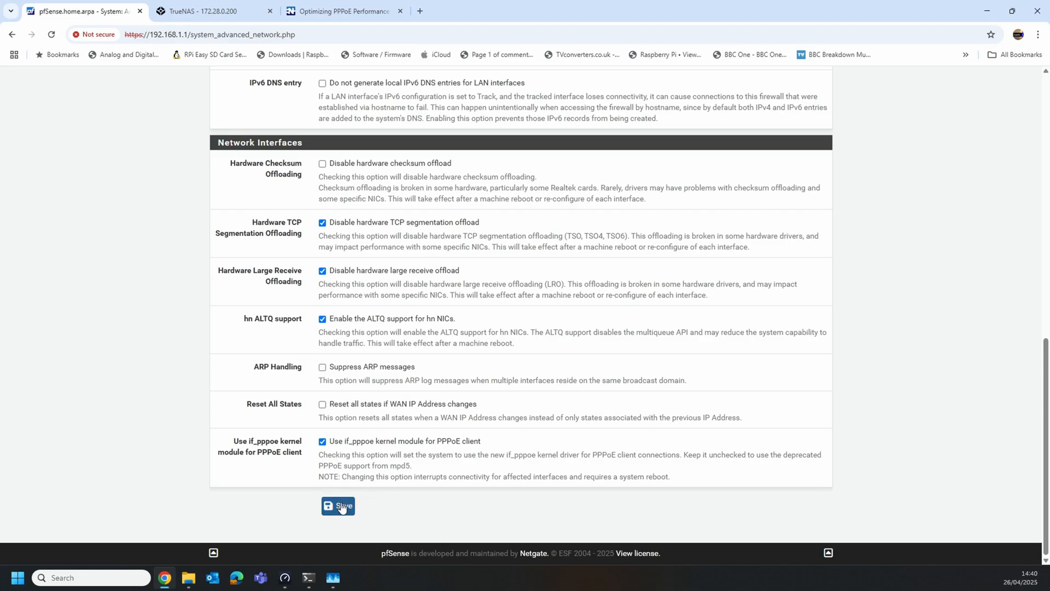
click(338, 508)
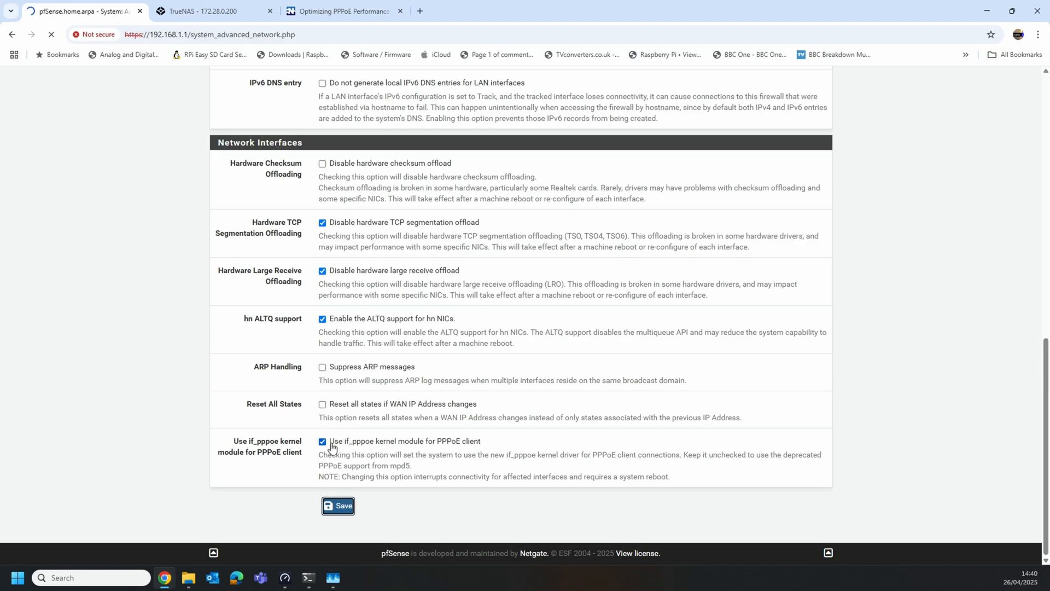
mouse_move(349, 465)
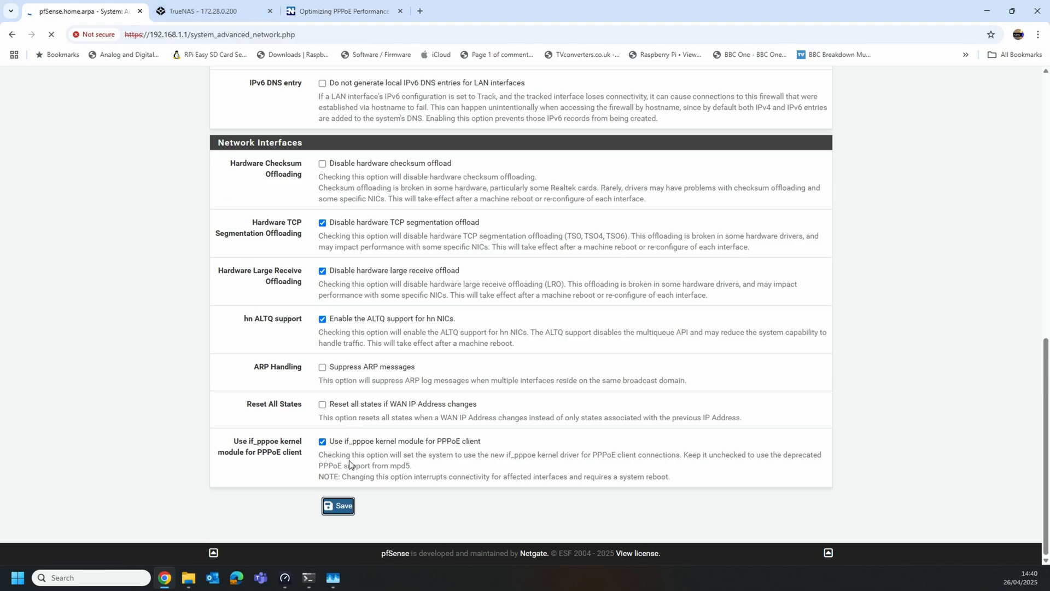
click(338, 509)
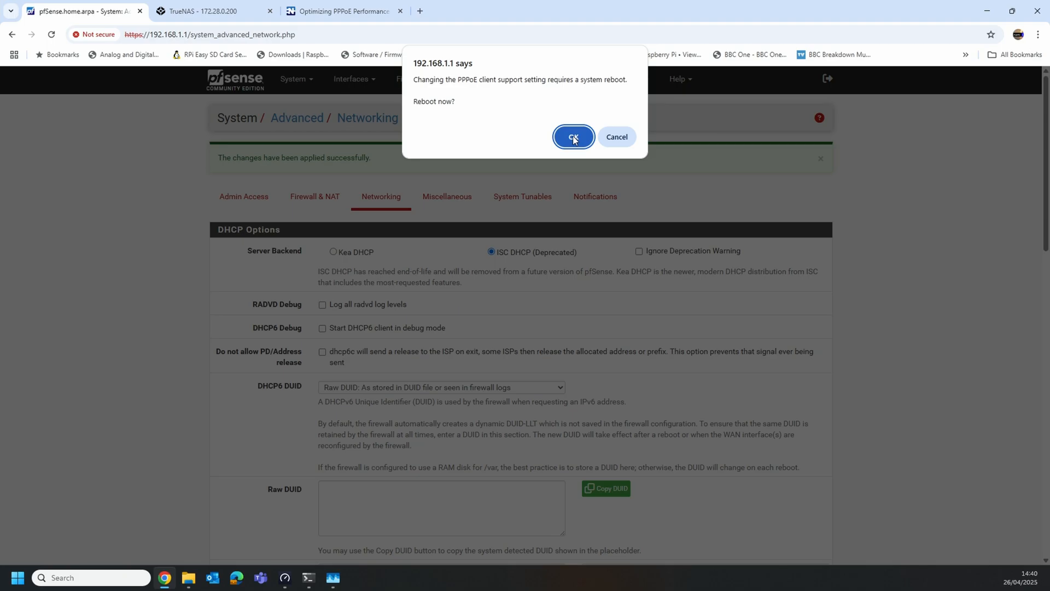
click(572, 137)
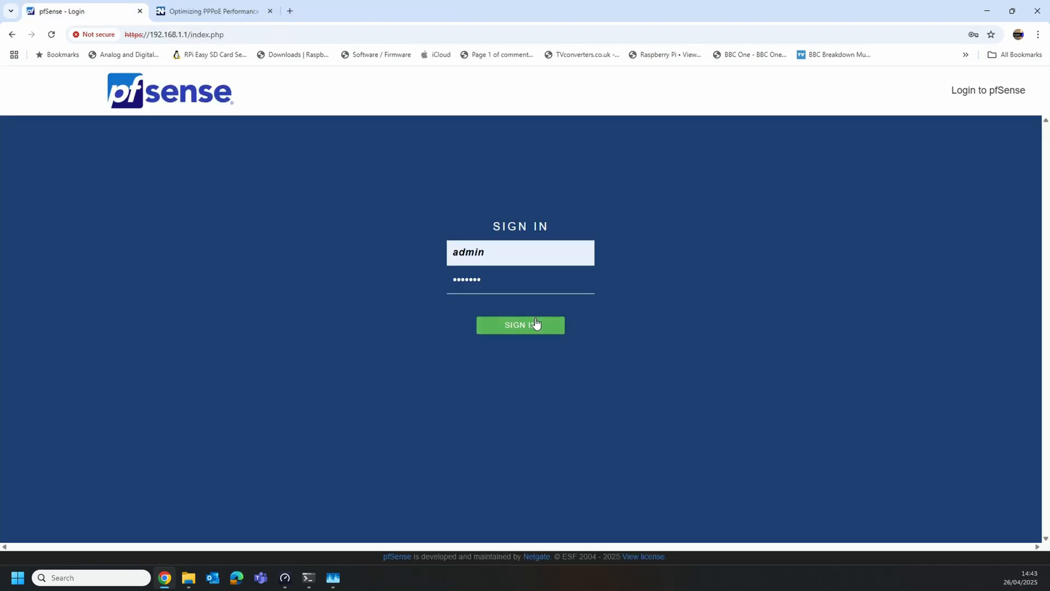
Sign in after the reboot and check the WAN status on the dashboard.
click(520, 325)
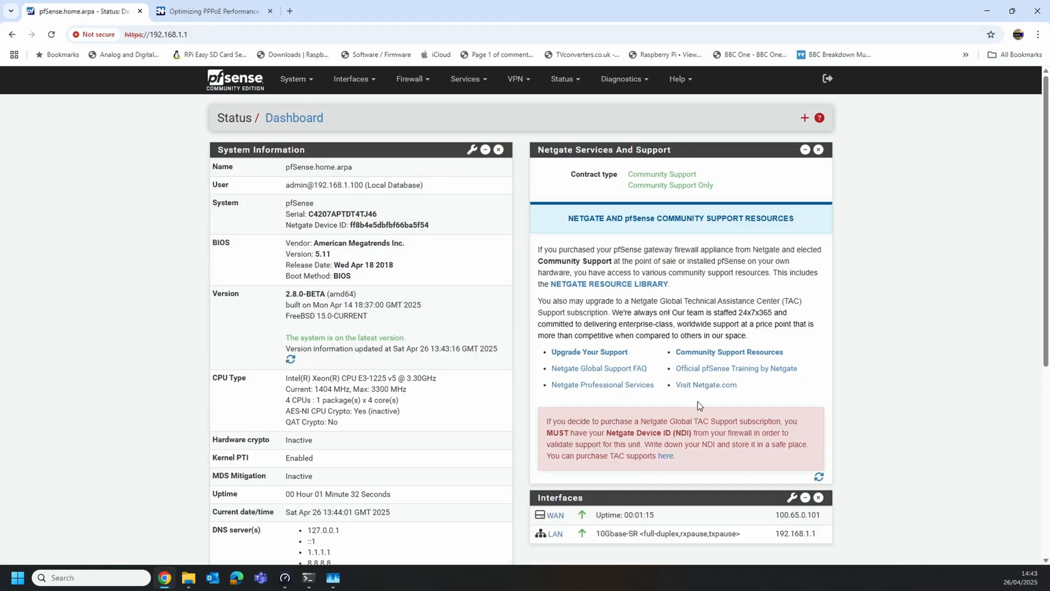
scroll(down, 3)
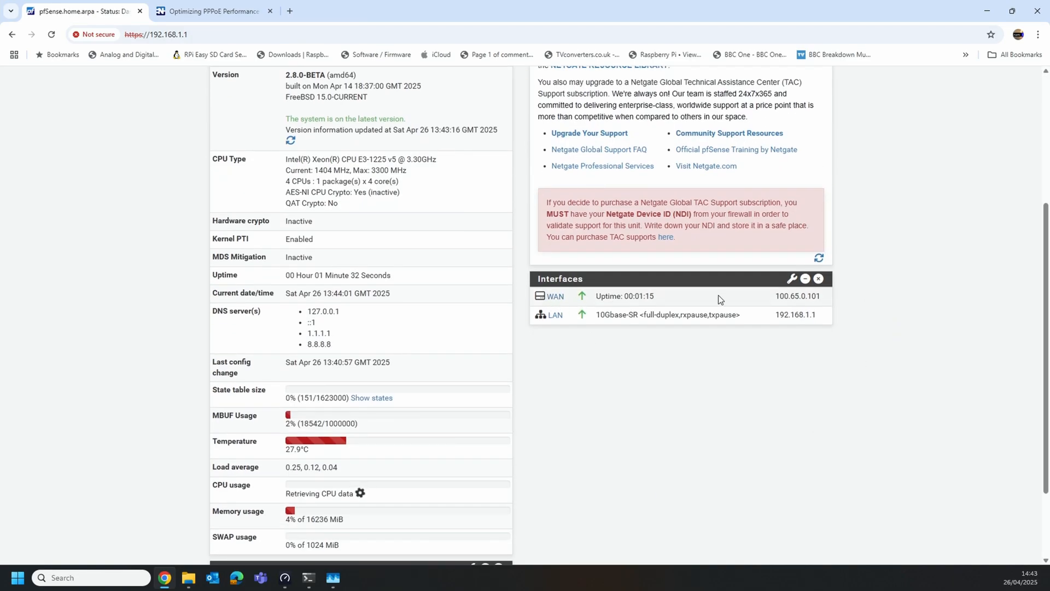
scroll(up, 3)
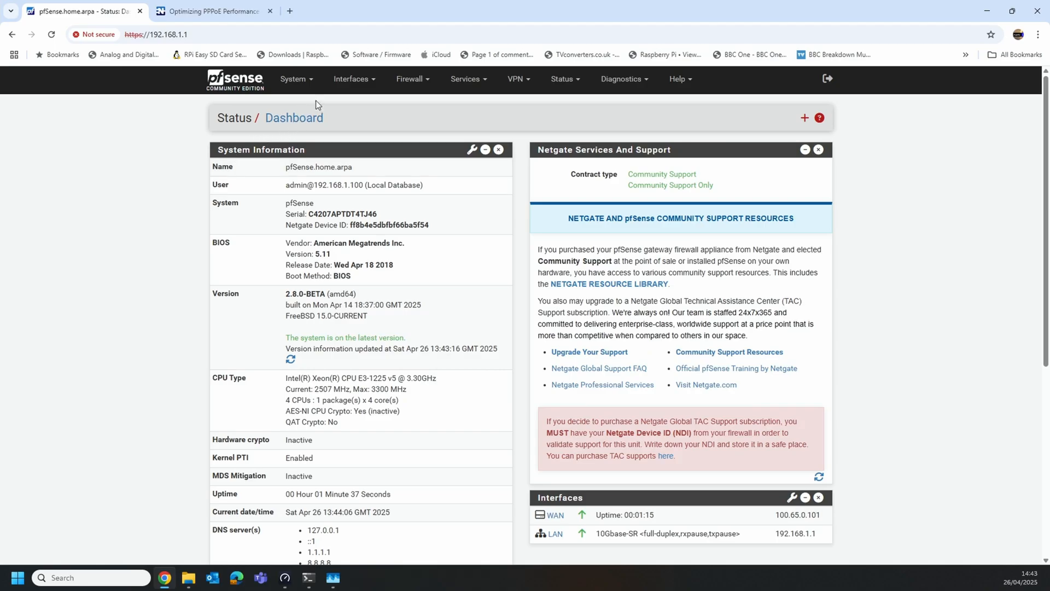
Verify the if_pppoe kernel module checkbox remains ticked in Advanced Networking.
click(293, 78)
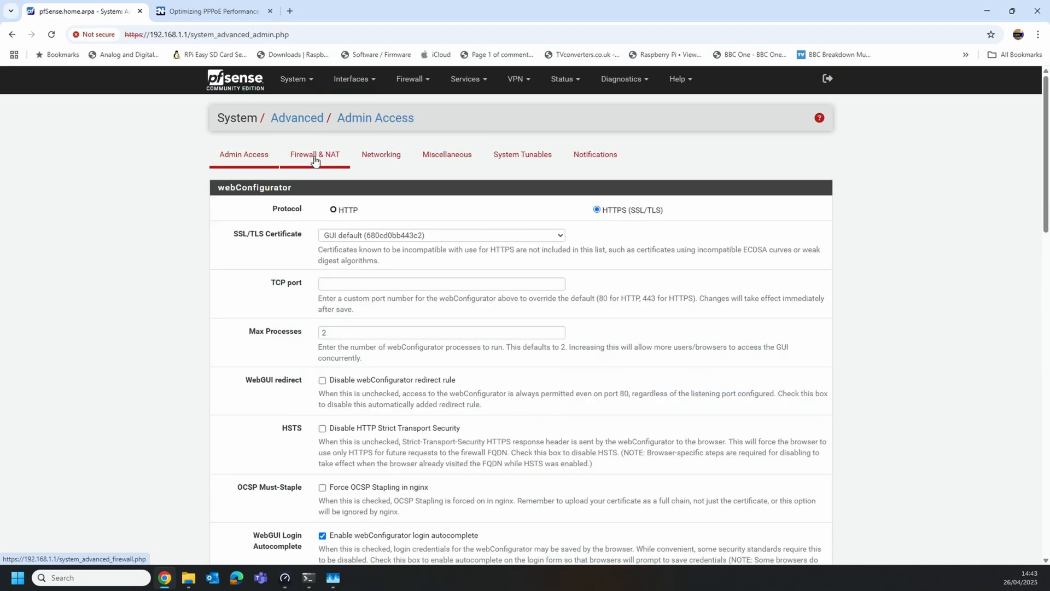
click(381, 154)
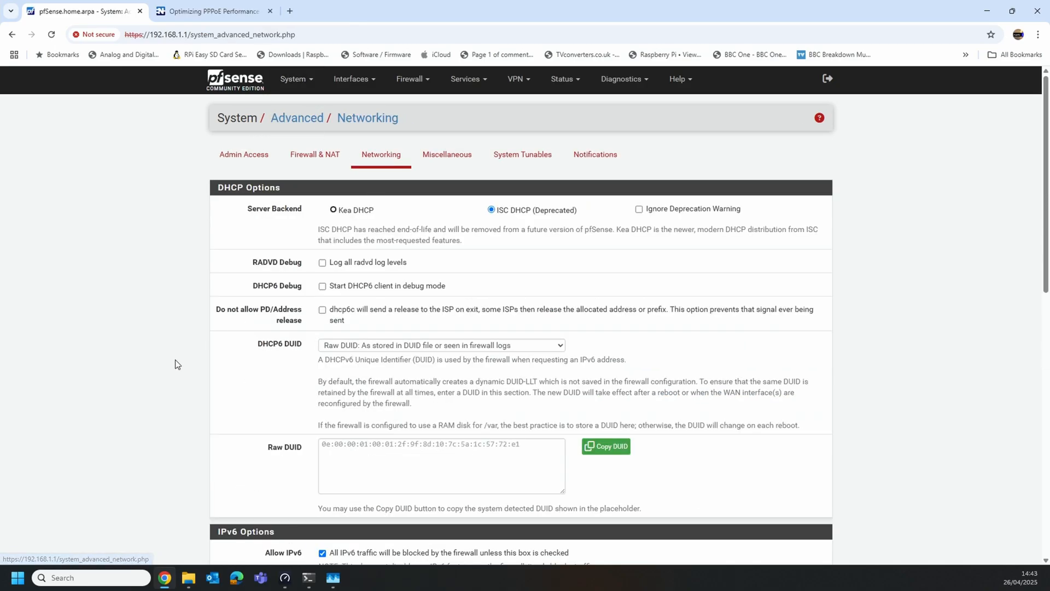
scroll(down, 3)
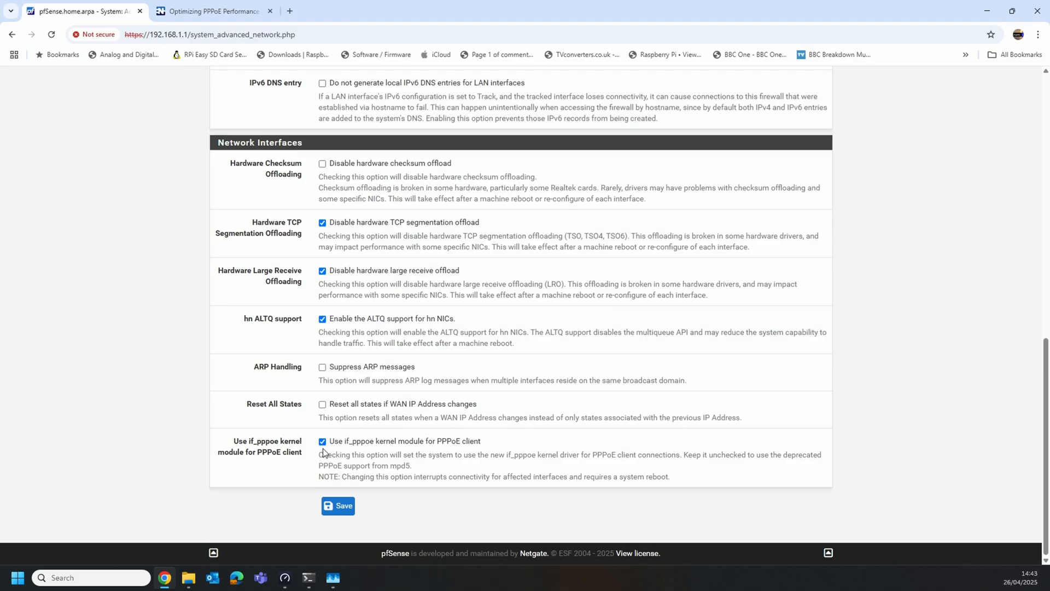
mouse_move(371, 450)
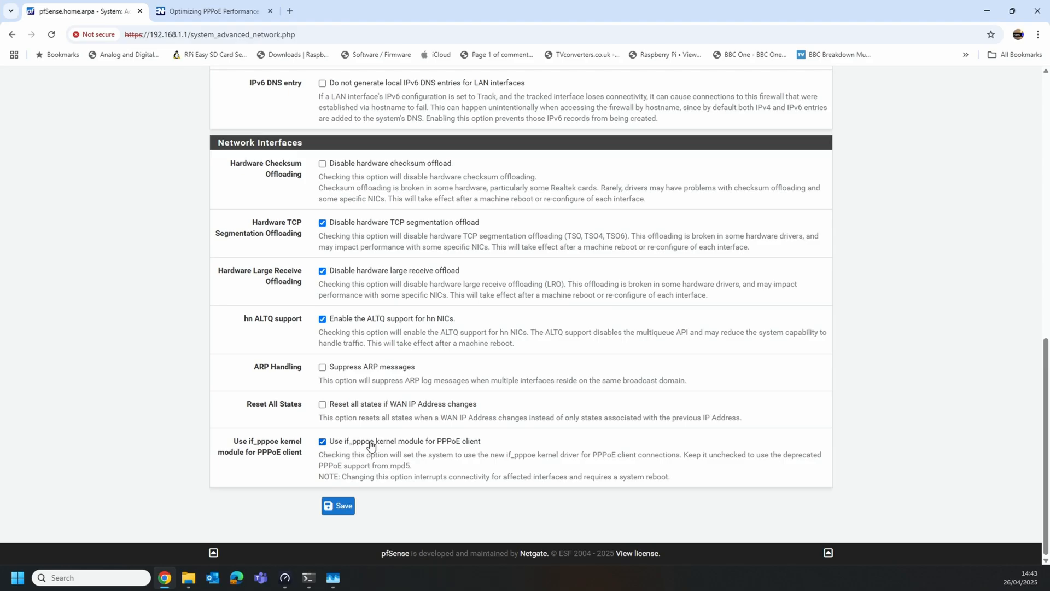
mouse_move(118, 346)
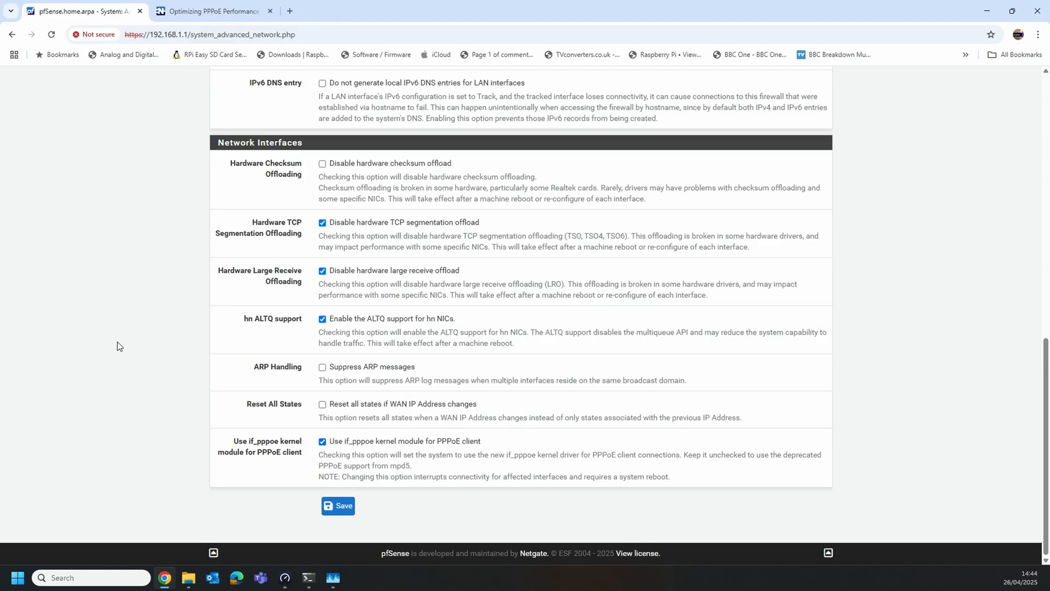
scroll(up, 3)
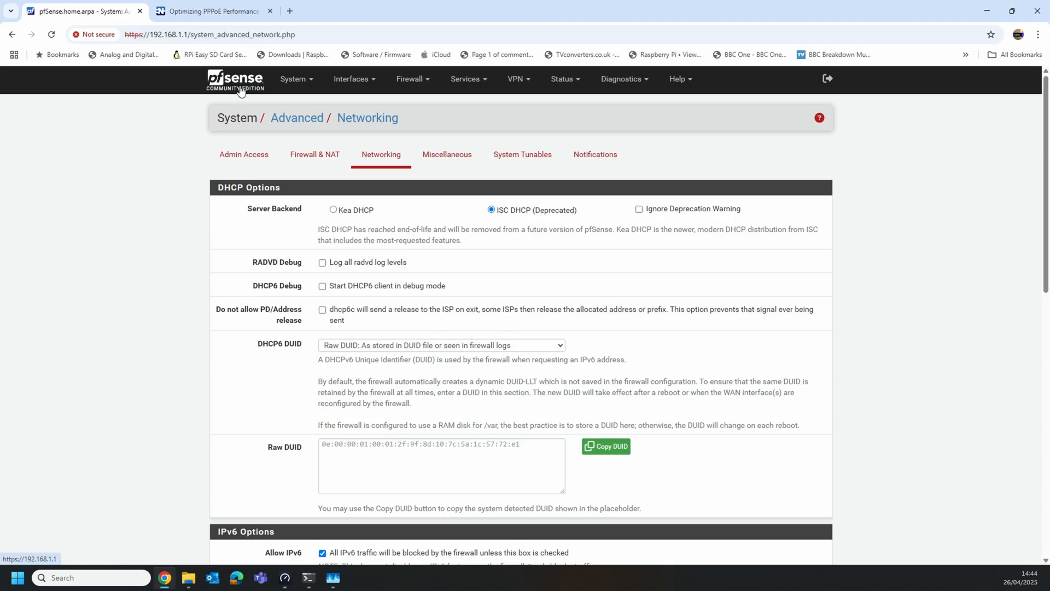
click(235, 78)
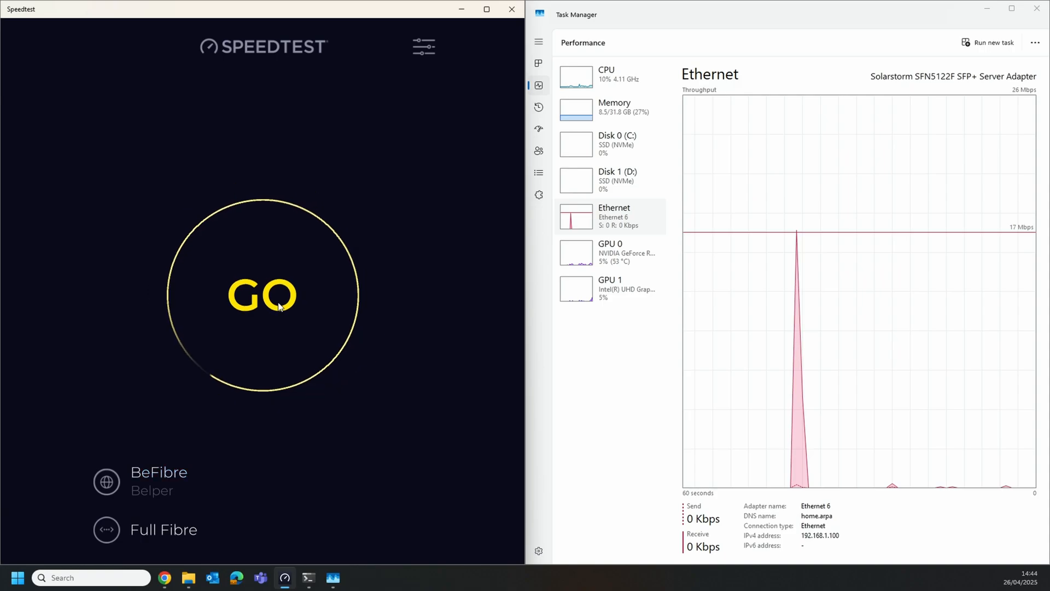
Run a Speedtest with if_pppoe enabled, reaching about 4783 Mbps down and 4621 Mbps up.
click(262, 296)
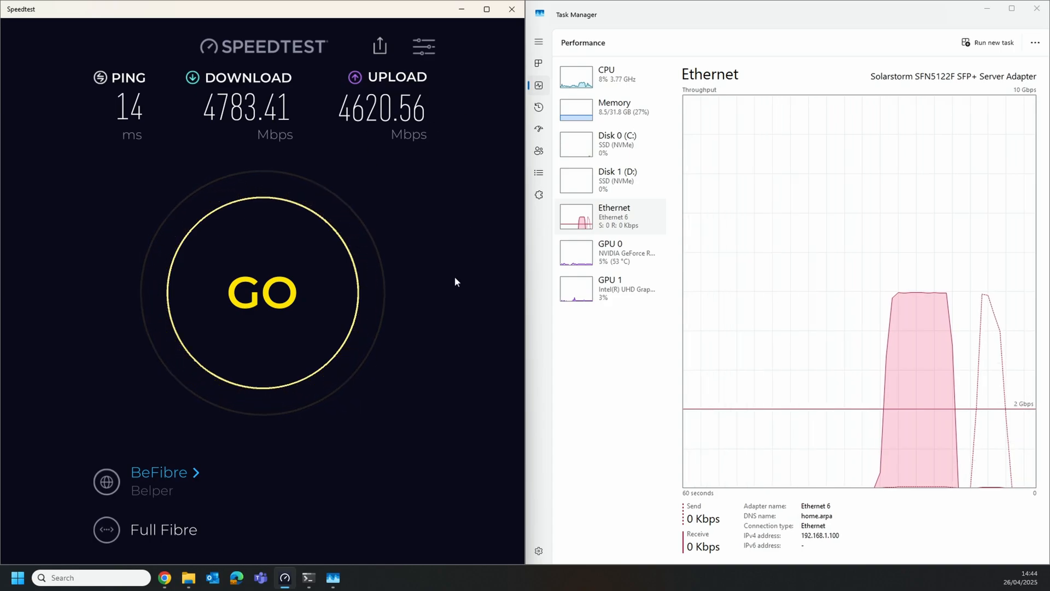
mouse_move(413, 256)
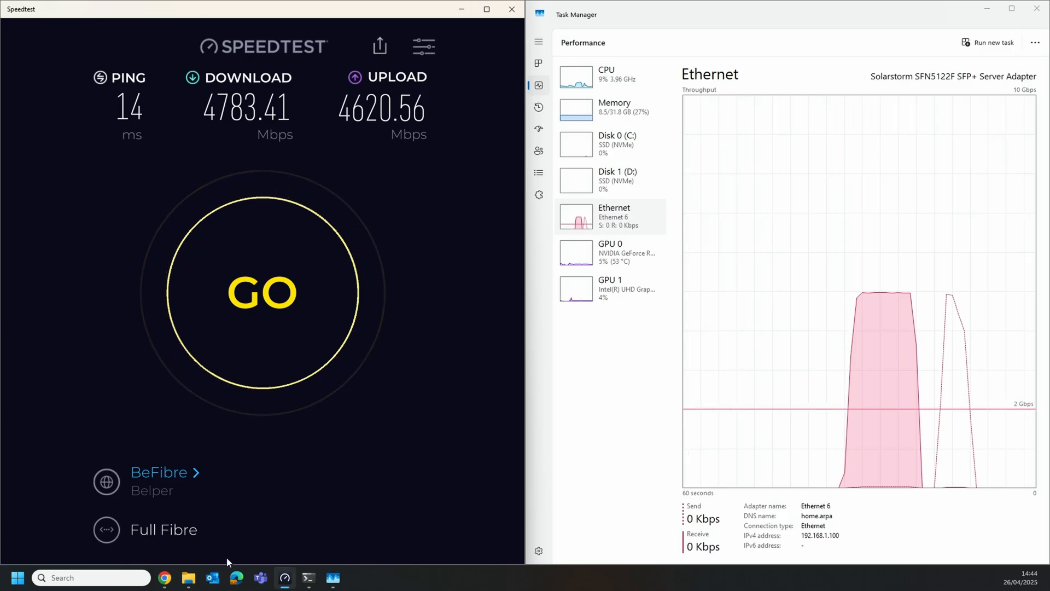
click(331, 577)
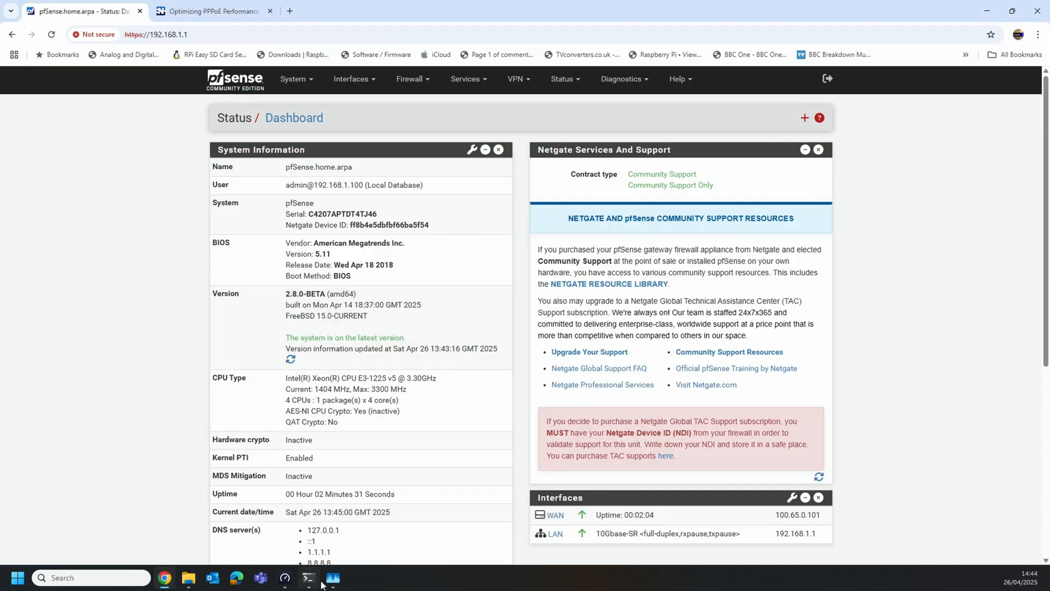
mouse_move(307, 578)
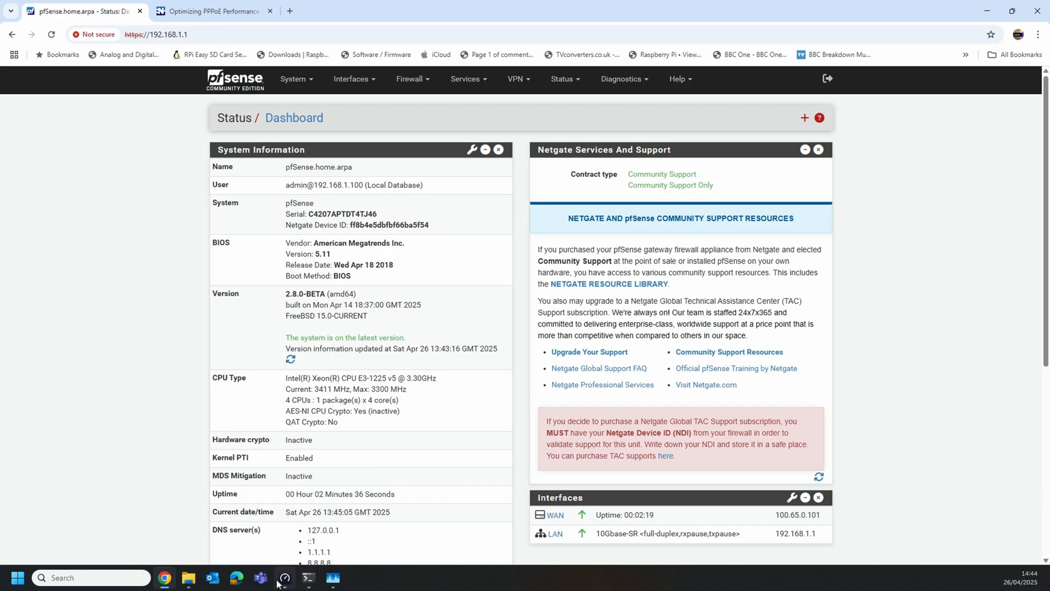
Run '.\iperf3 -c 172.28.0.200 -P8 -R -t 120' and watch it reach about 8.7 Gbits/sec.
click(306, 578)
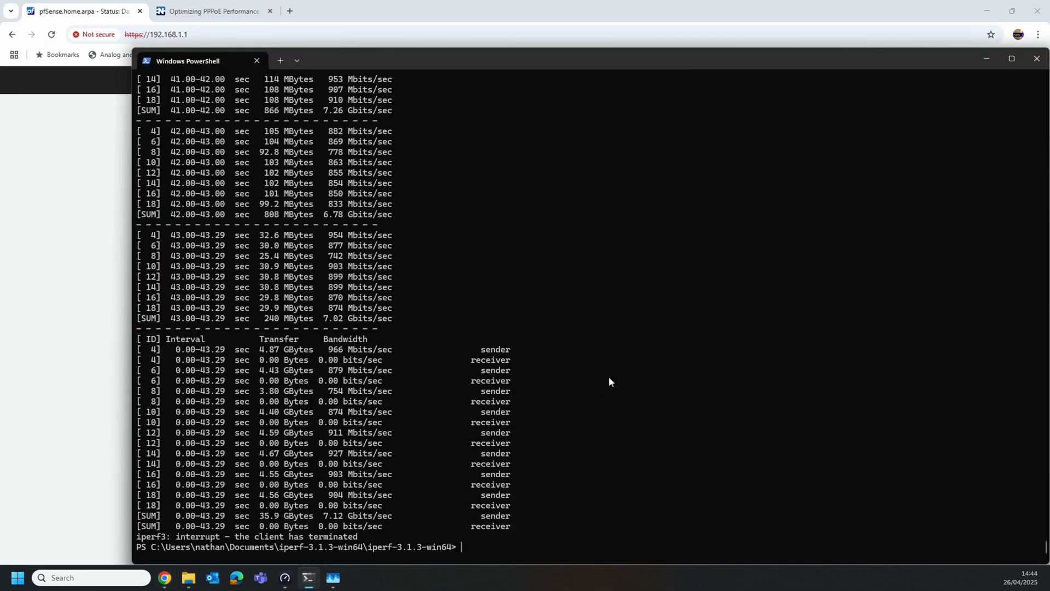
text(.\iperf3 -c 172.28.0.200 -P8 -R -t 120)
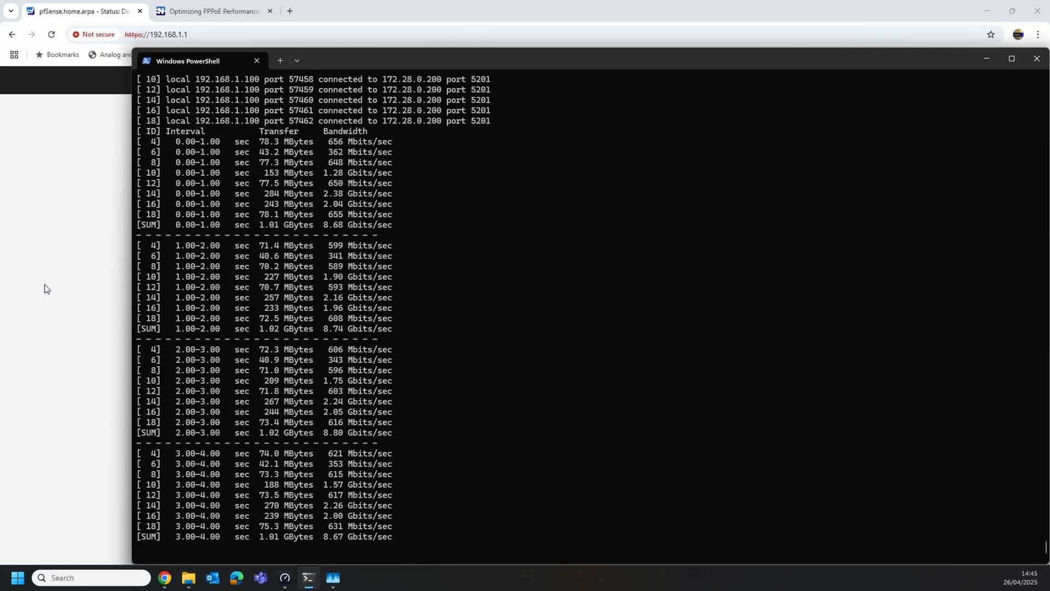
scroll(down, 3)
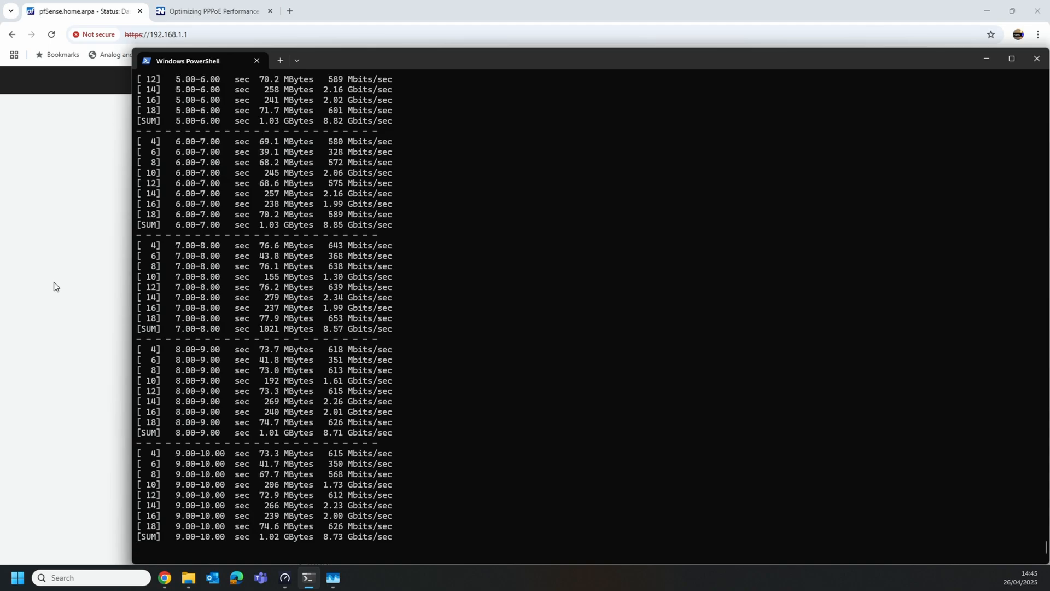
scroll(down, 3)
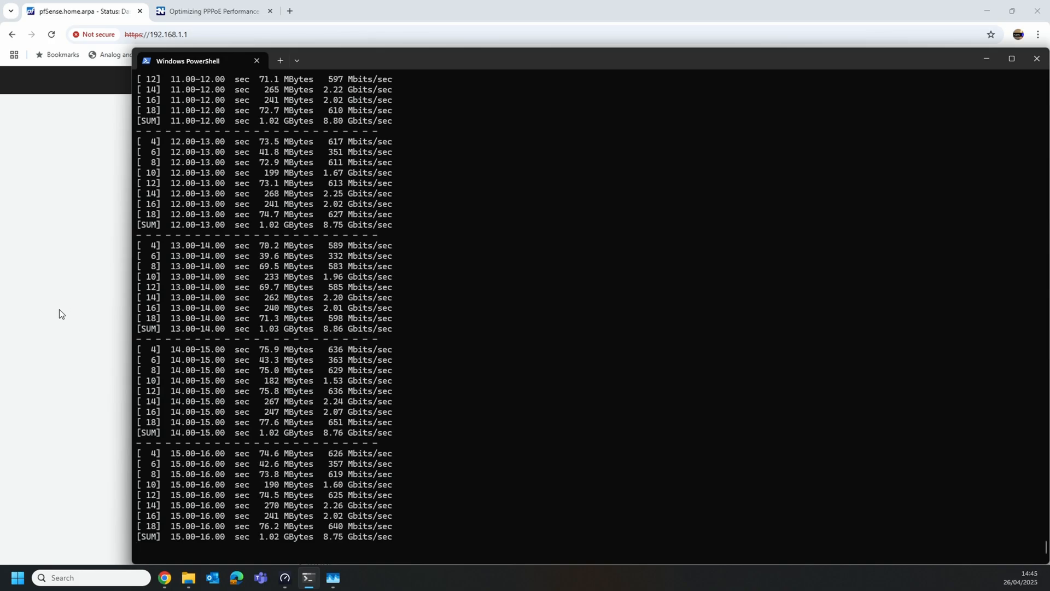
scroll(down, 3)
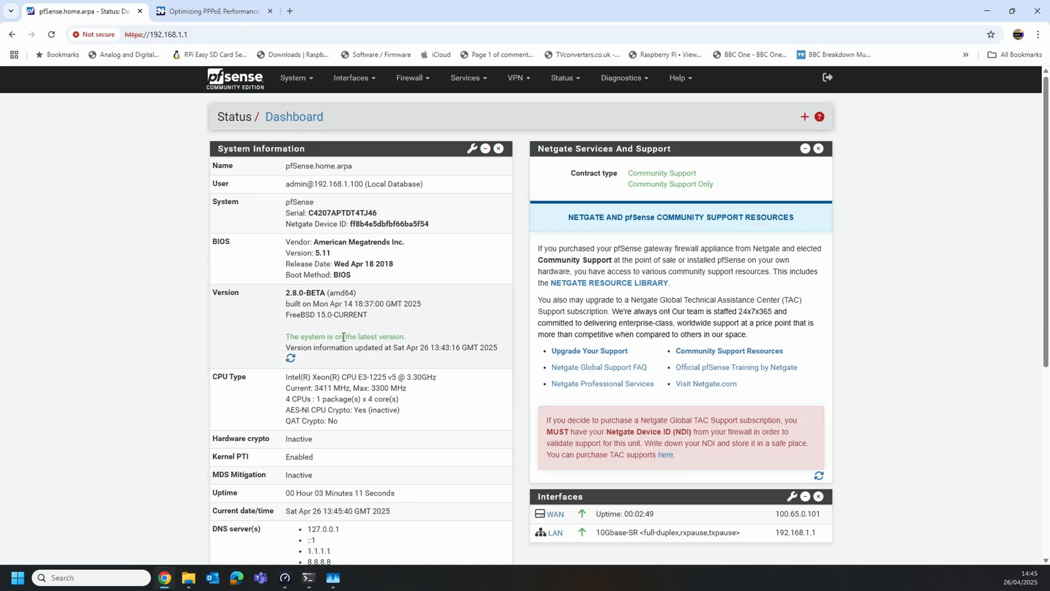
Check dashboard CPU usage (~61%) and load average (~1.04), then open the Diagnostics menu.
scroll(down, 3)
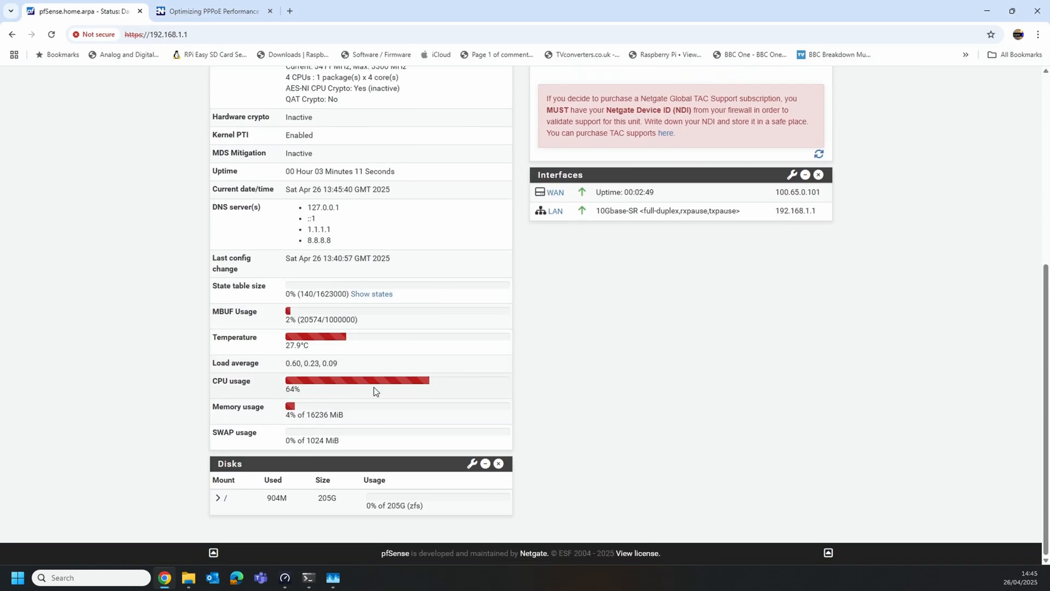
mouse_move(633, 366)
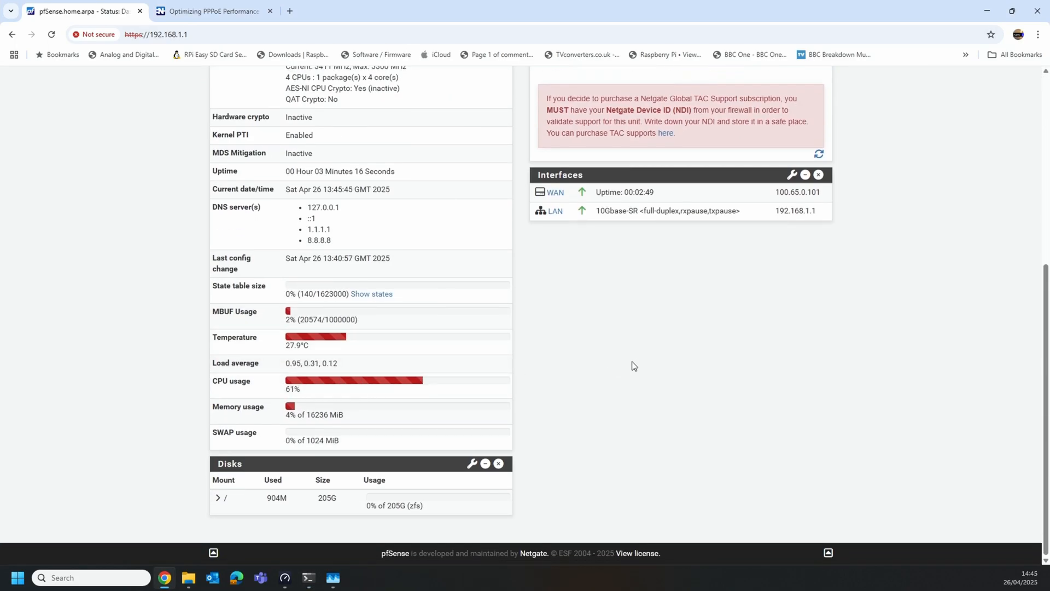
scroll(up, 3)
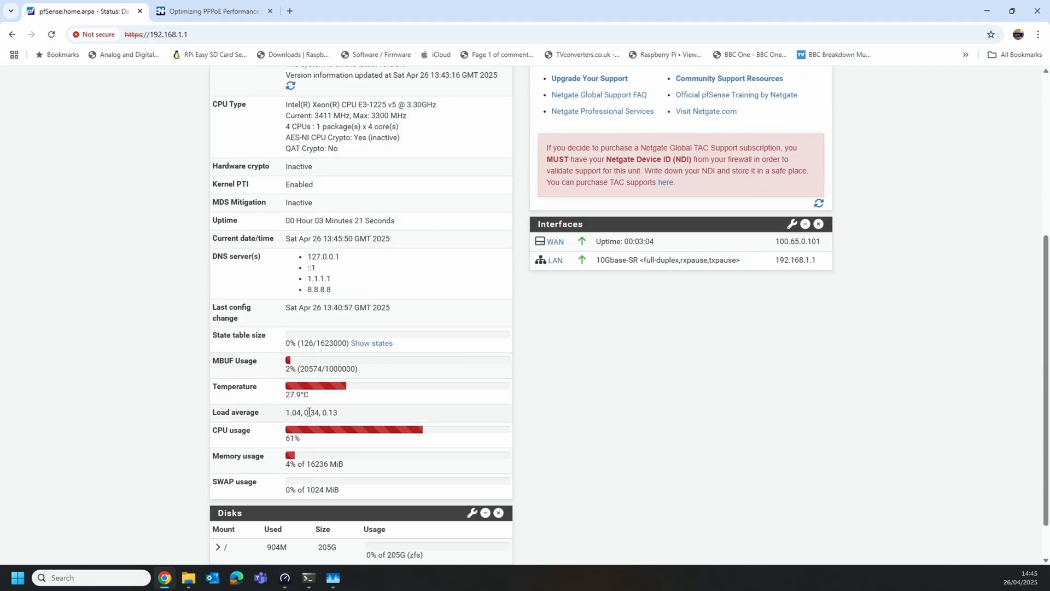
scroll(up, 3)
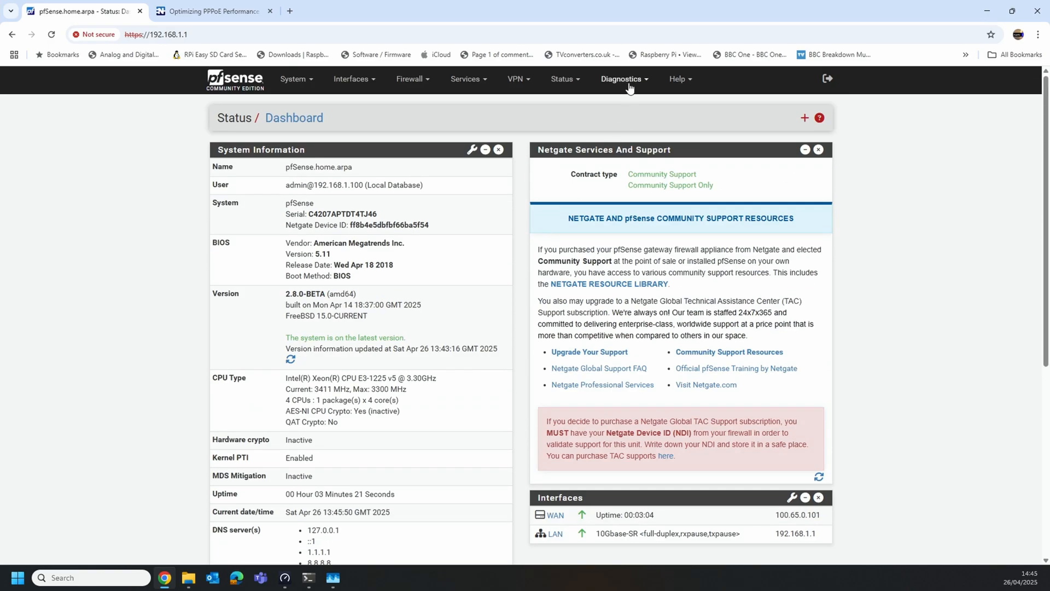
click(623, 78)
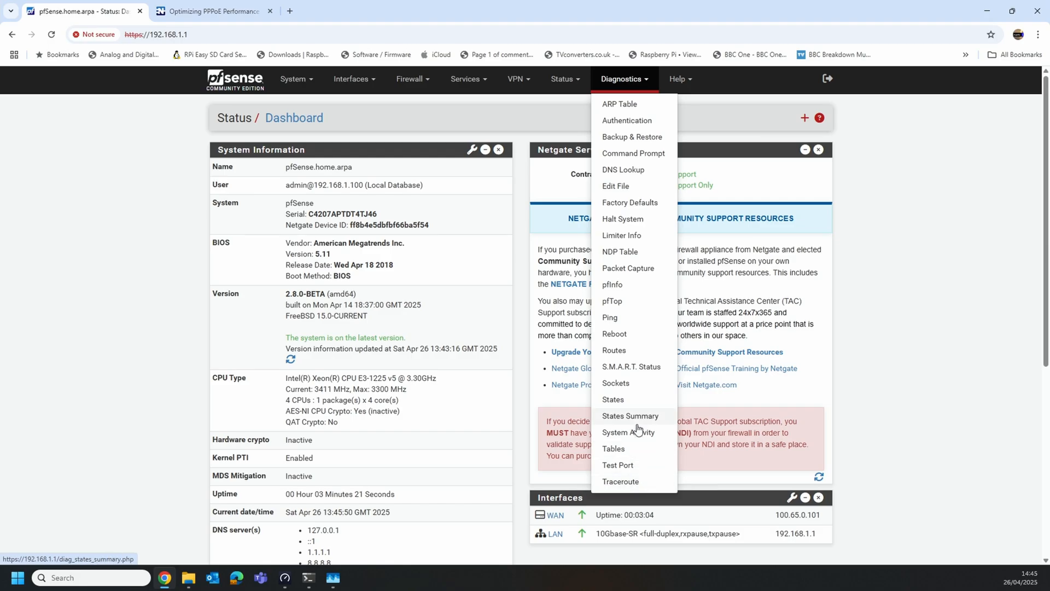
View System Activity showing if_io_tqg_0 near 95%, then bring the iperf terminal back.
click(627, 432)
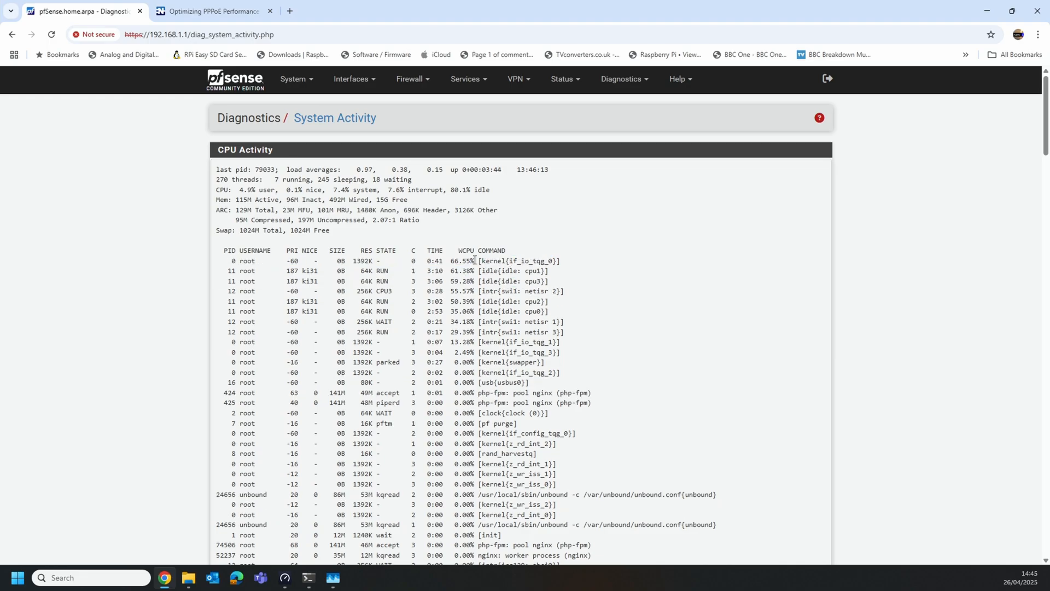
mouse_move(307, 577)
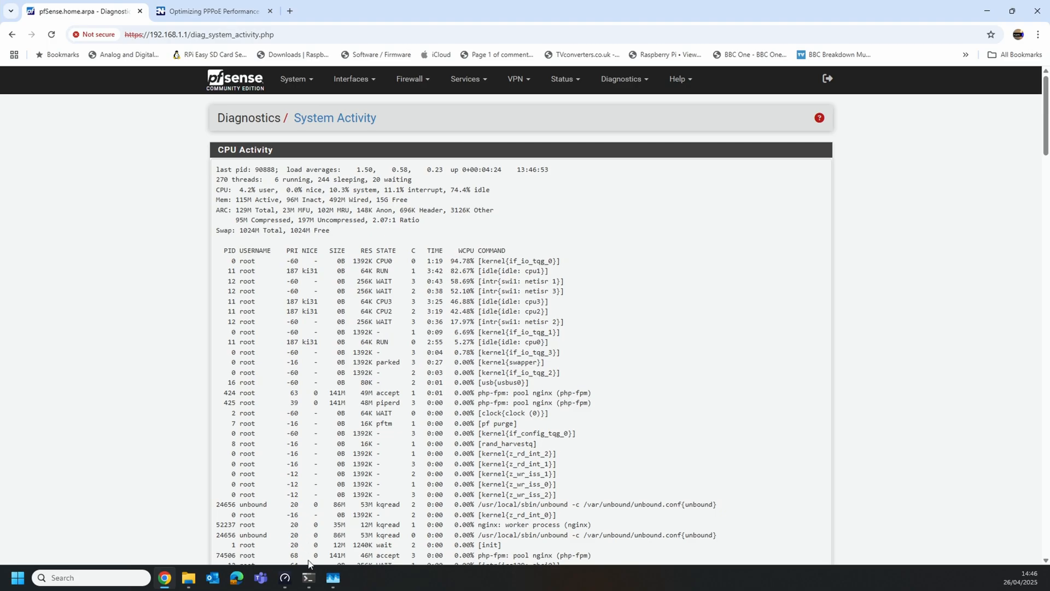
click(307, 578)
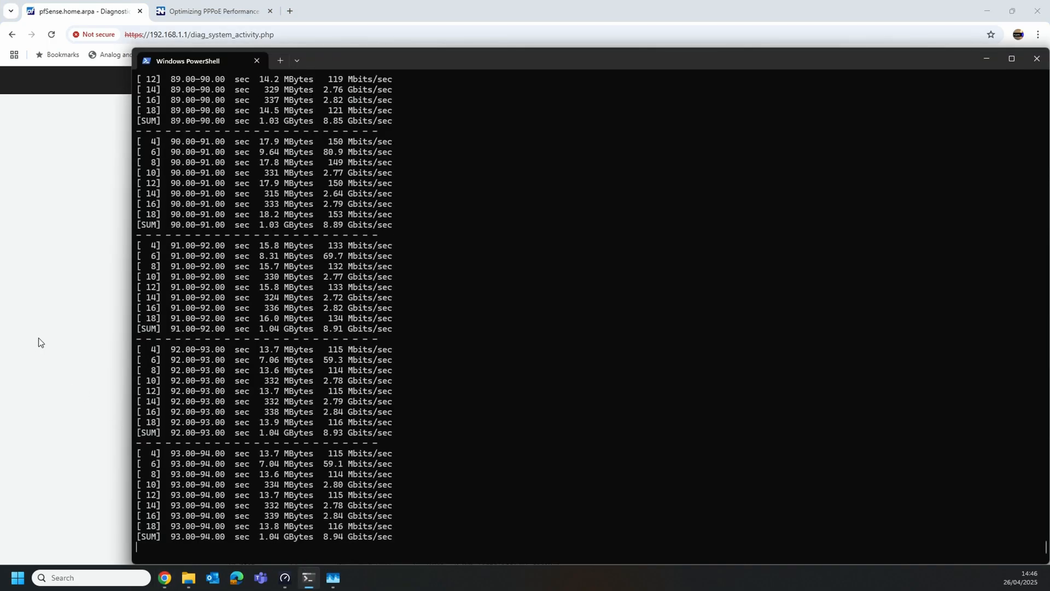
Let the download test finish at 8.19 Gbits/sec and type the next iperf3 command.
scroll(down, 3)
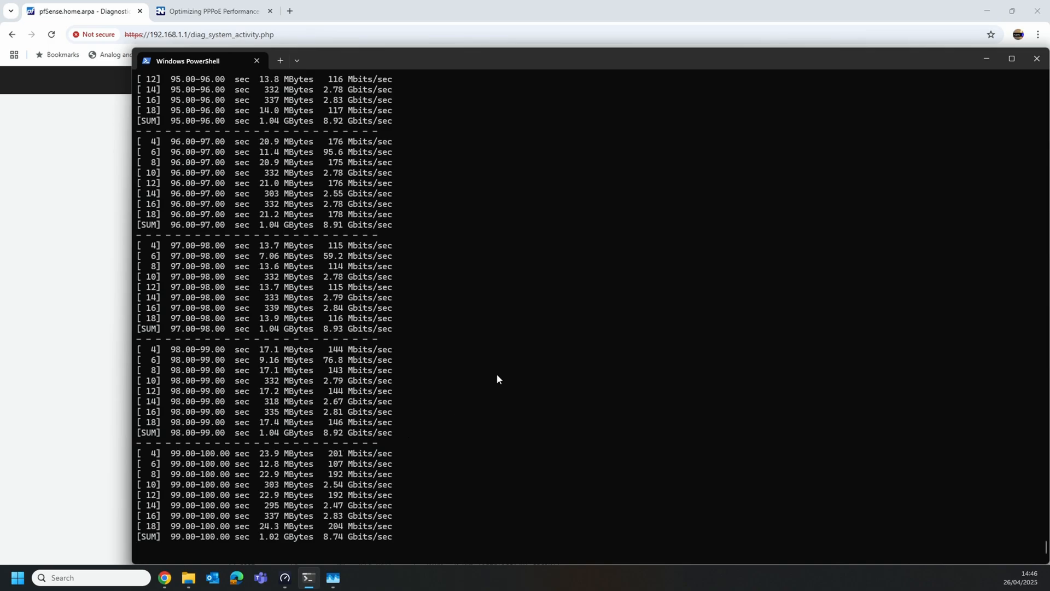
click(333, 577)
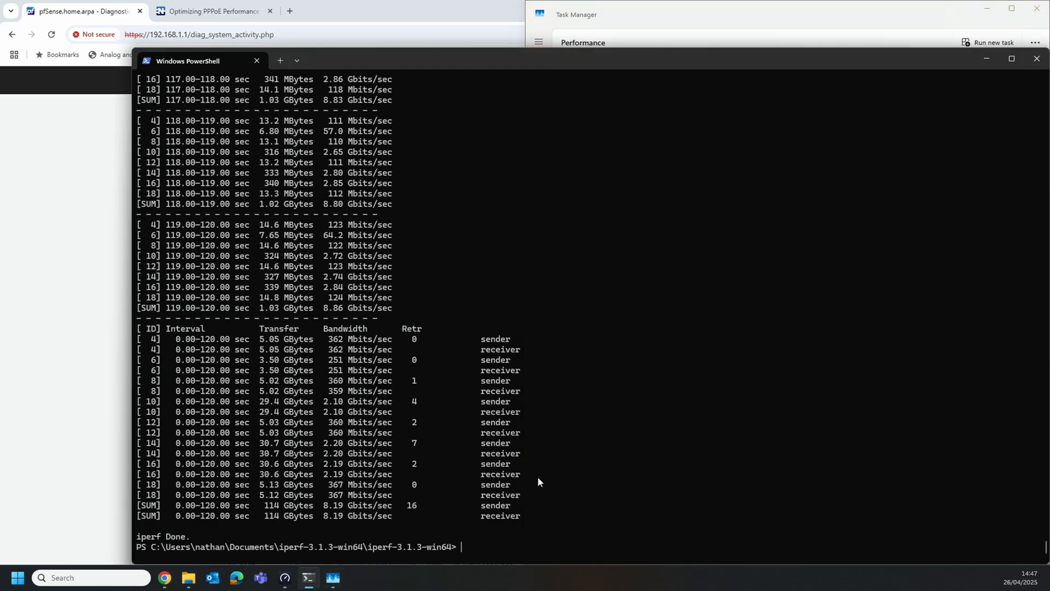
text(.\iperf3 -c 172.28.0.200 -P8 -R -t 120)
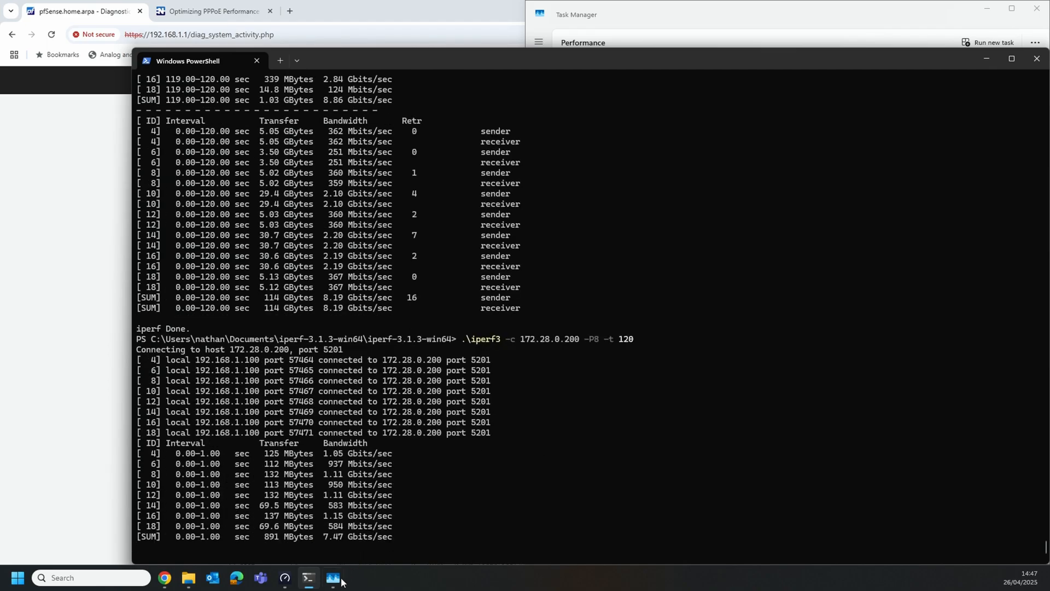
Watch the forward 8-stream upload test hold about 7.5 Gbits/sec, then switch windows.
scroll(down, 3)
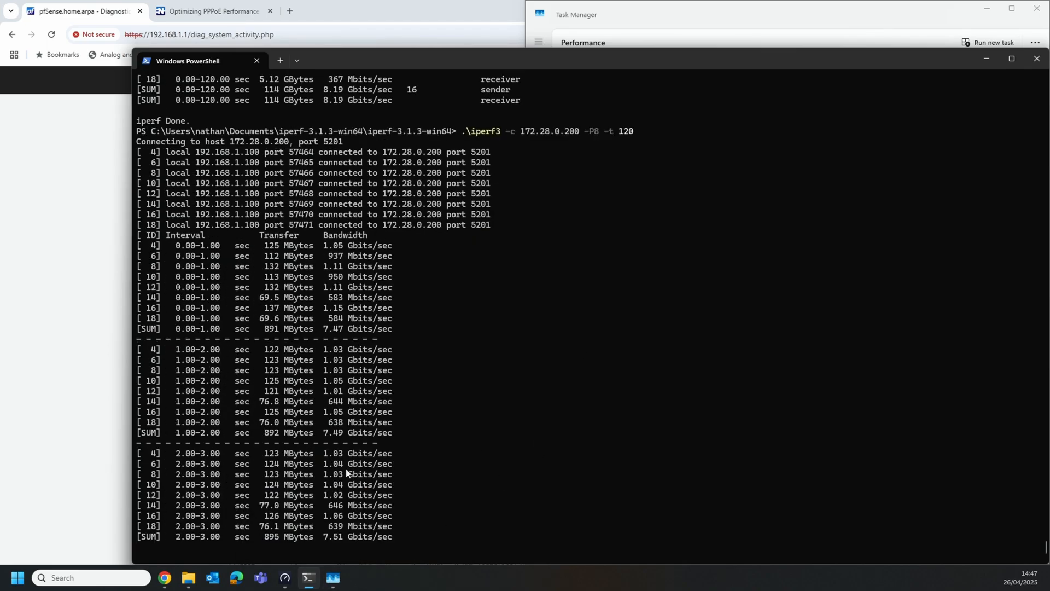
scroll(down, 3)
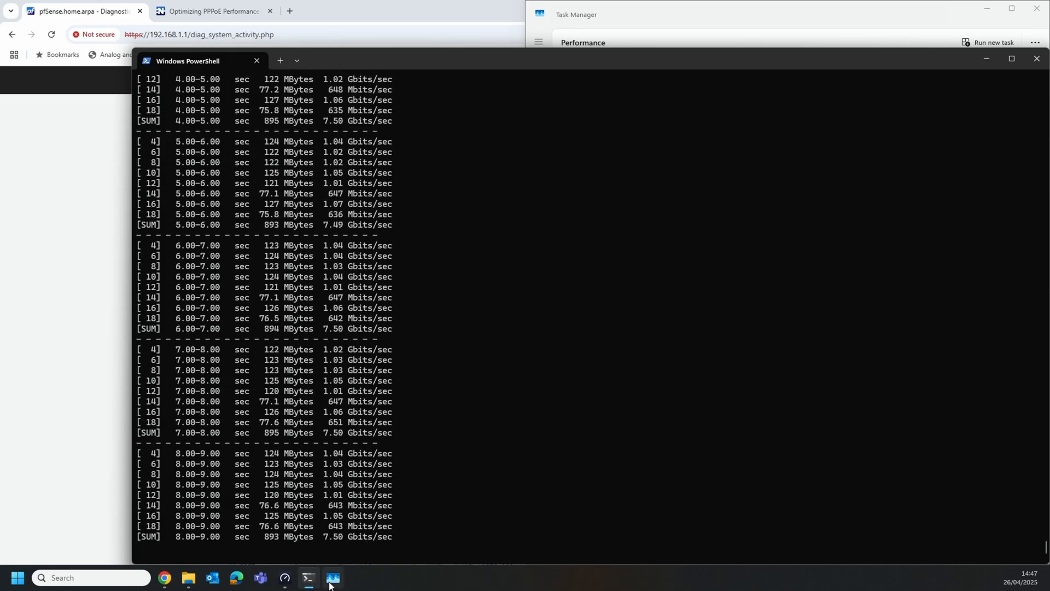
click(334, 578)
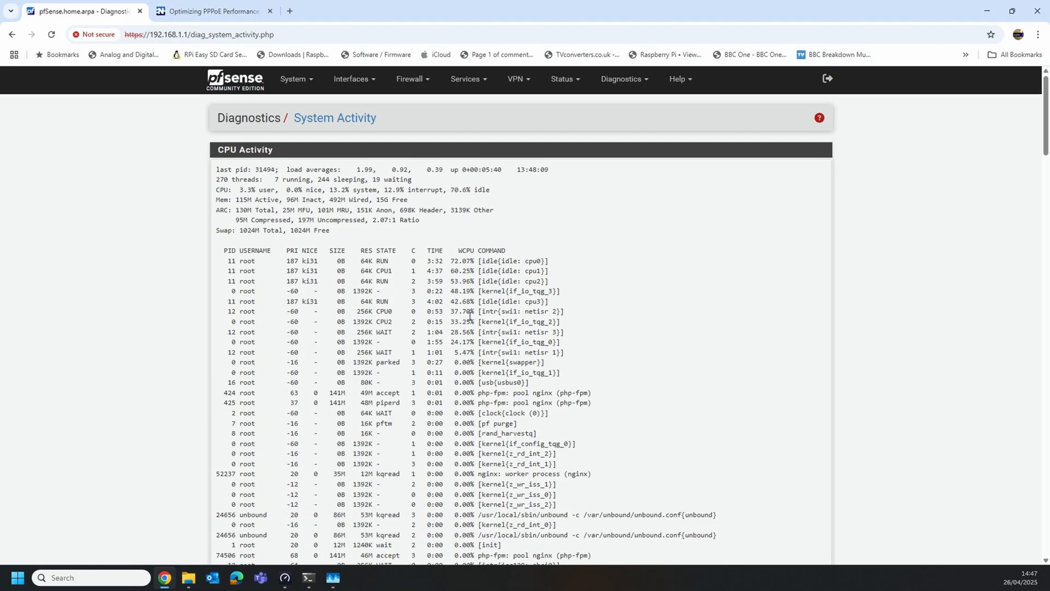
mouse_move(333, 582)
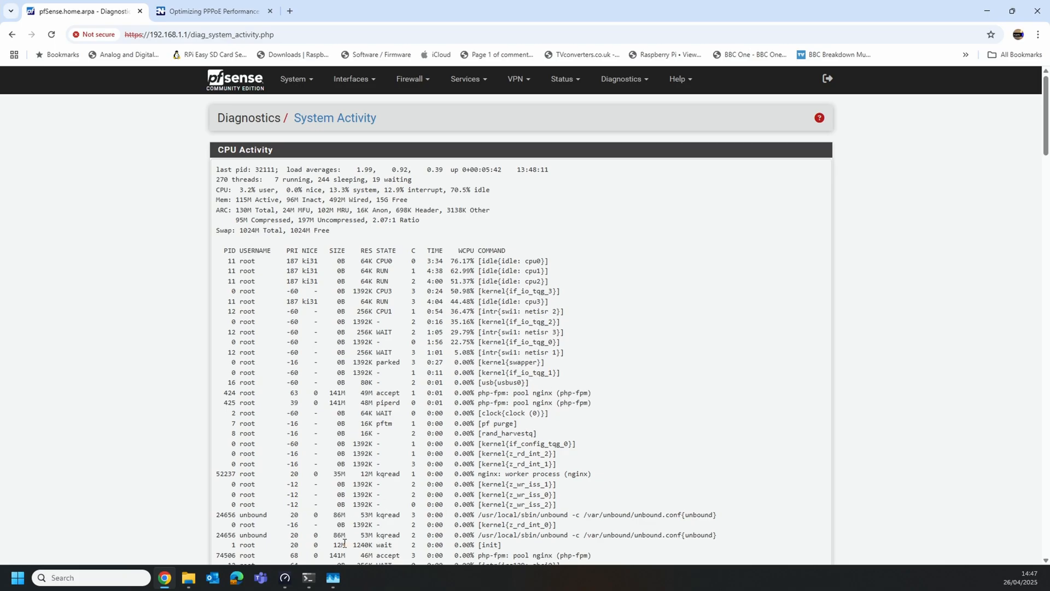
mouse_move(308, 576)
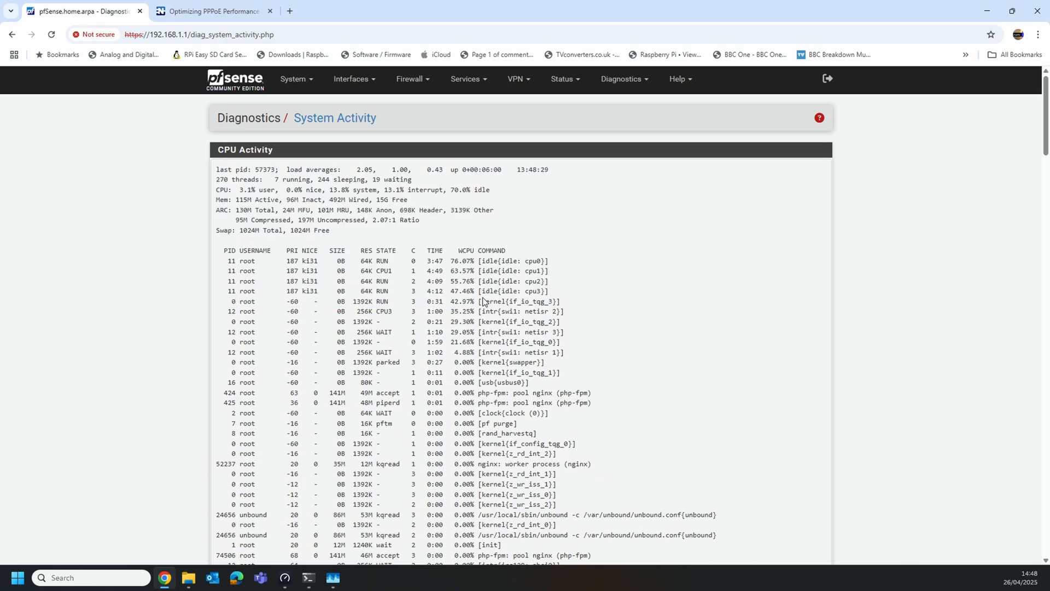
Review System Activity (load ~2.04, if_io_tqg_3 ~46%) and return to the dashboard.
click(307, 578)
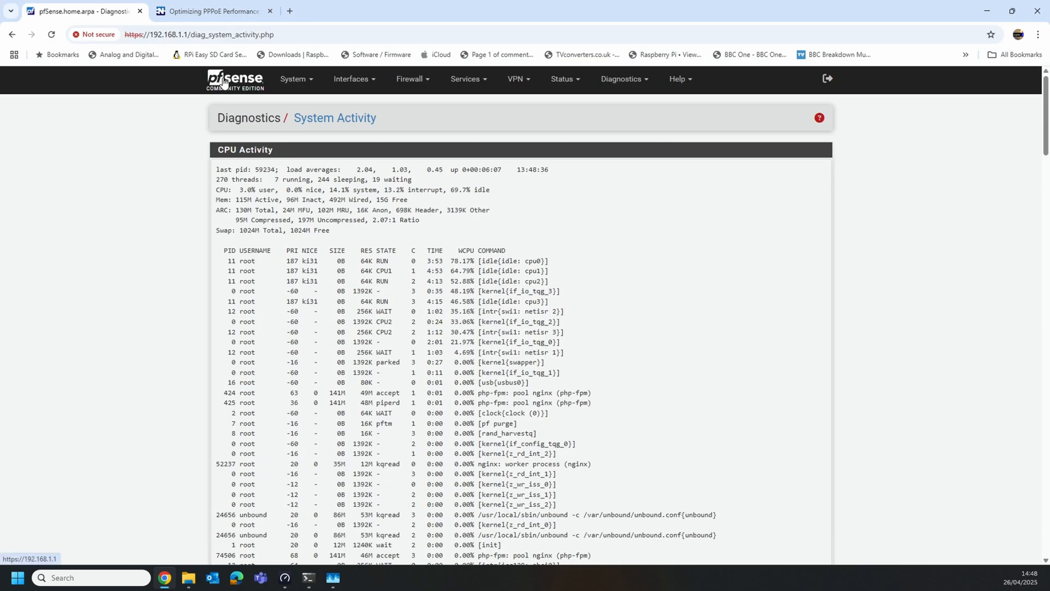
mouse_move(224, 82)
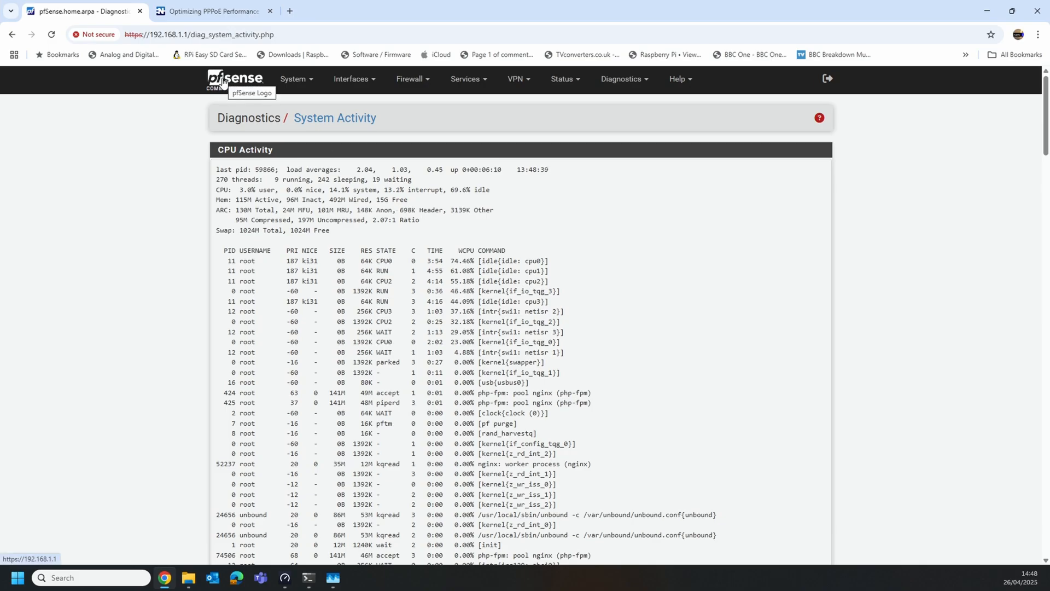
click(233, 79)
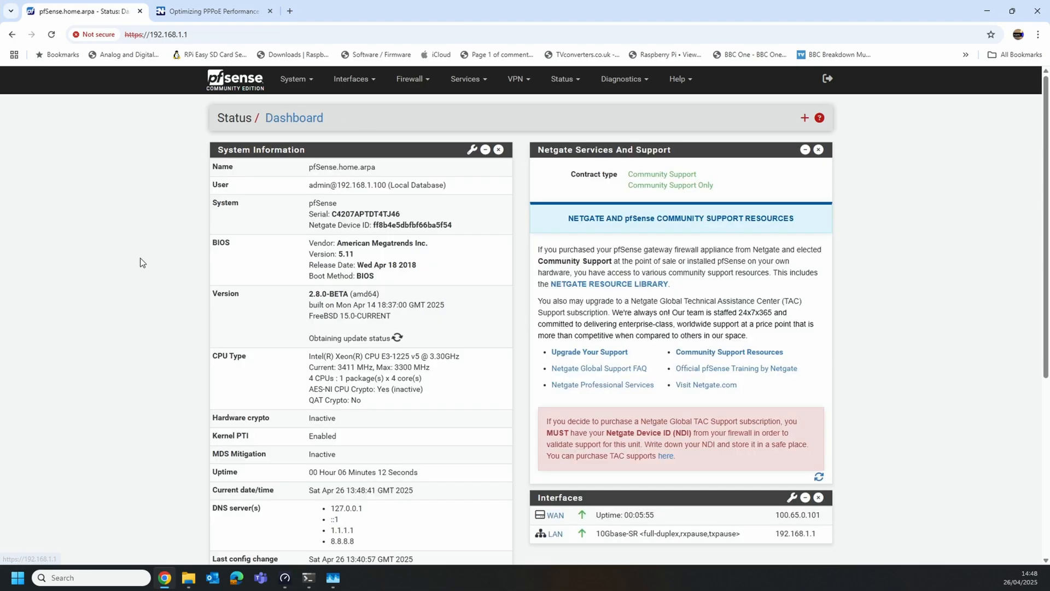
Highlight the dashboard load average (~2.31) and CPU usage (~43–45%), then open Diagnostics.
scroll(down, 3)
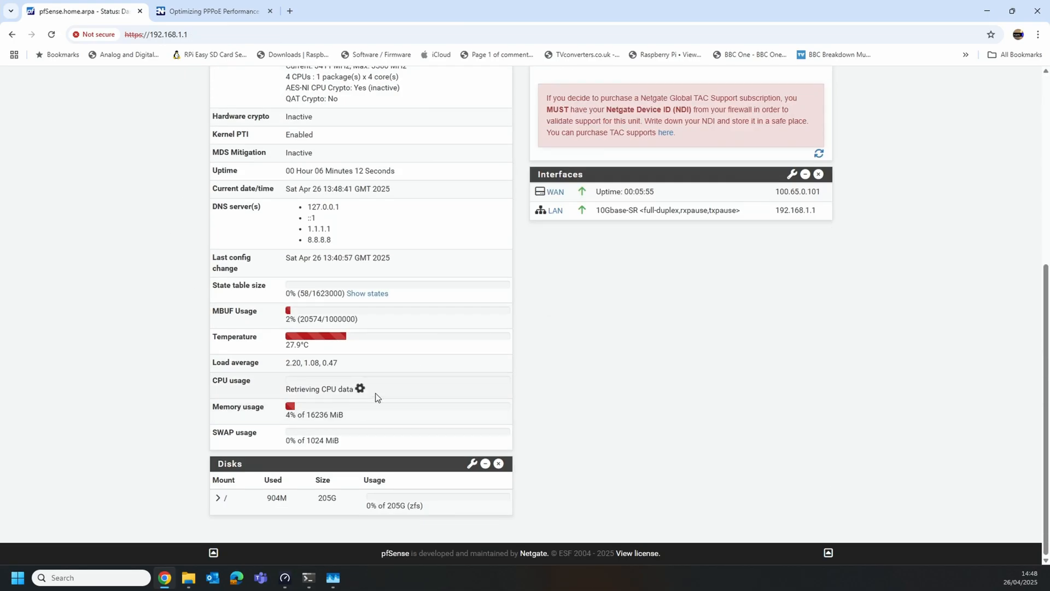
mouse_move(337, 392)
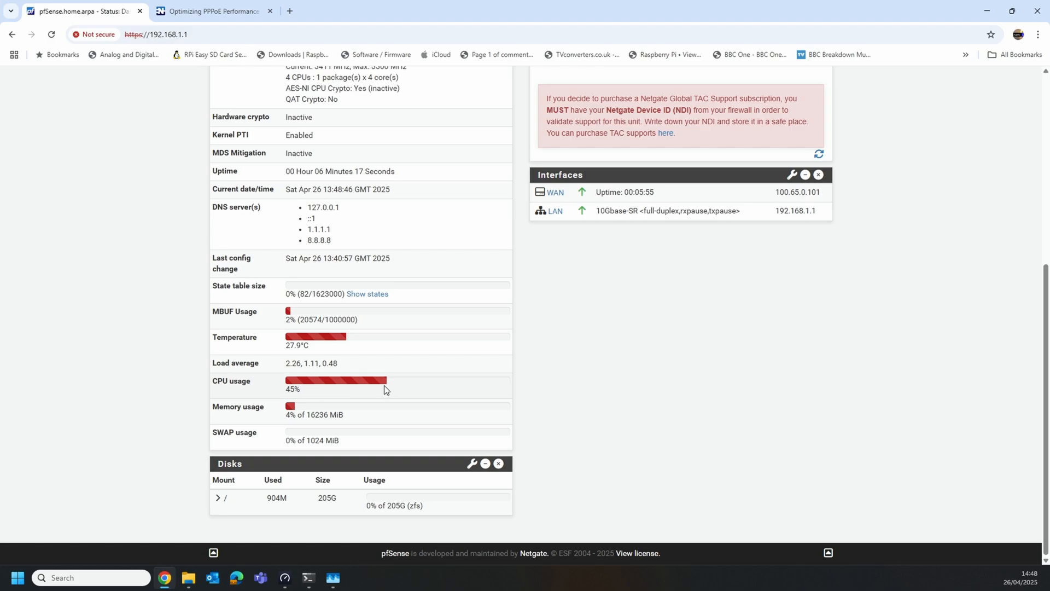
mouse_move(298, 368)
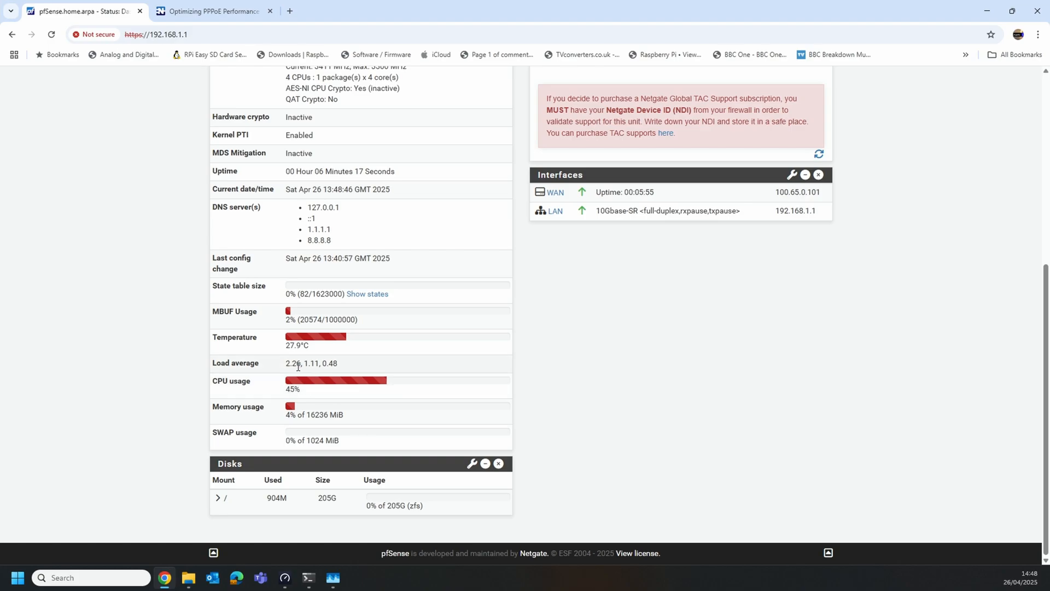
double_click(301, 365)
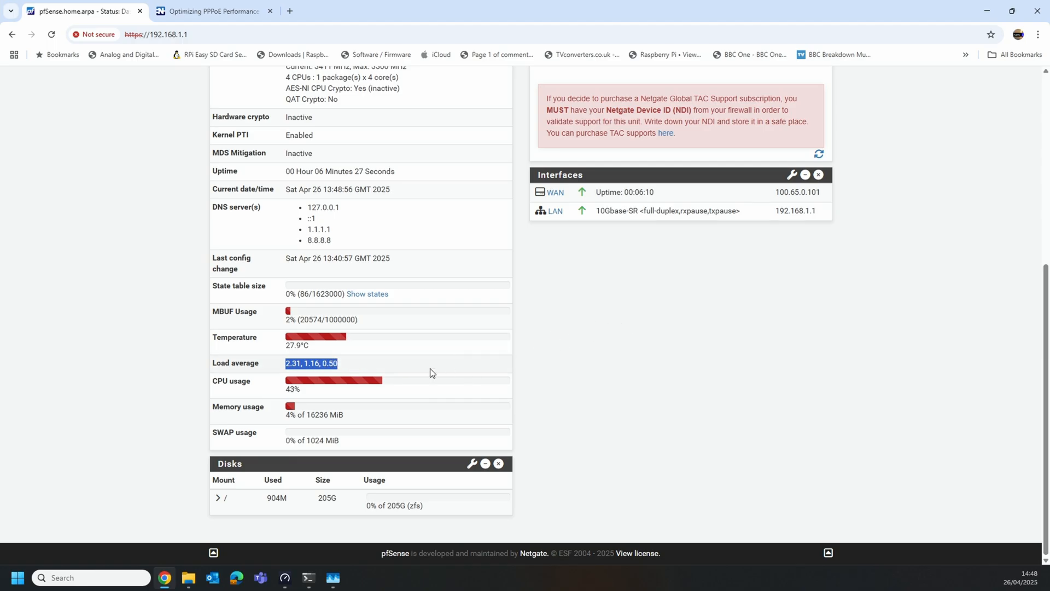
click(623, 79)
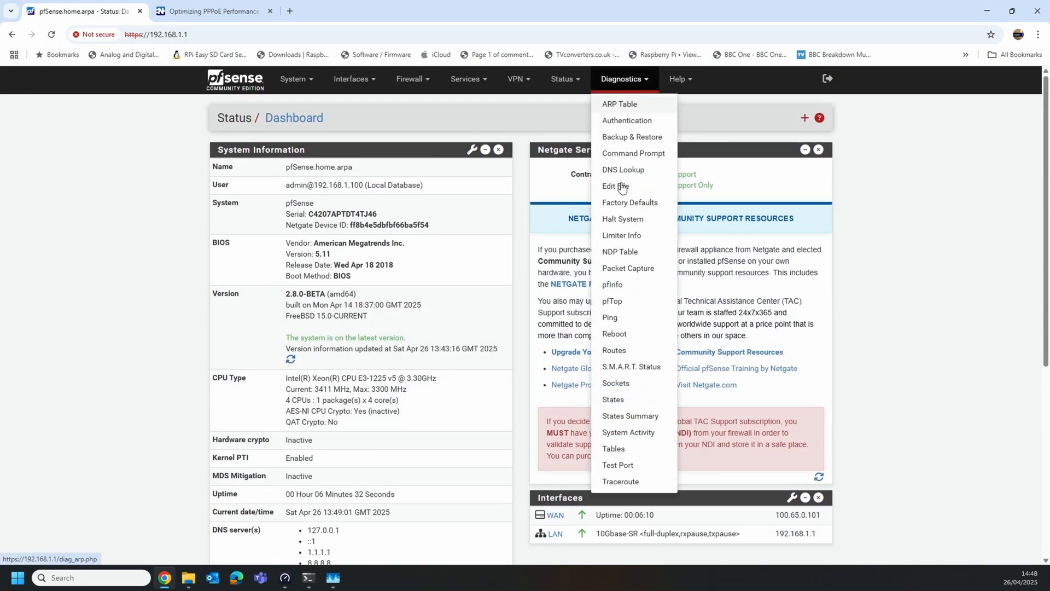
mouse_move(632, 137)
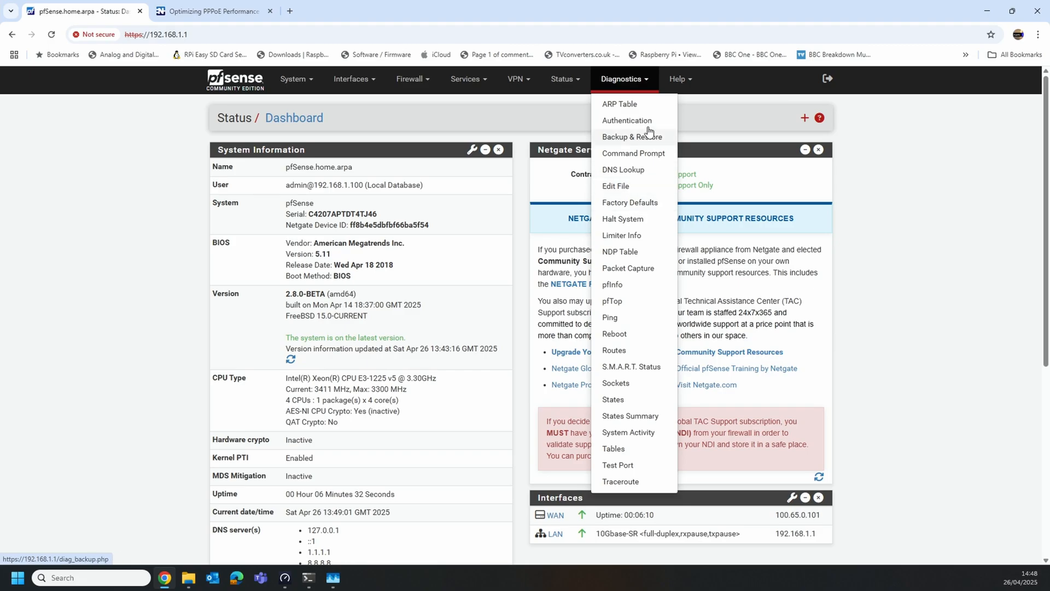
mouse_move(618, 465)
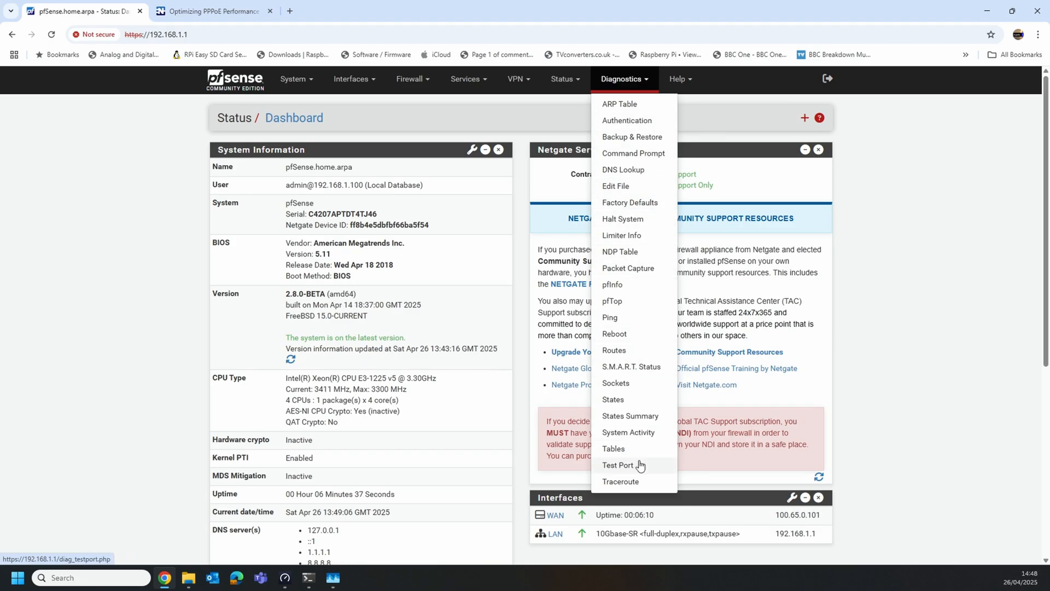
Open System Activity, then switch to the terminal where the upload averaged 7.39 Gbits/sec.
click(628, 434)
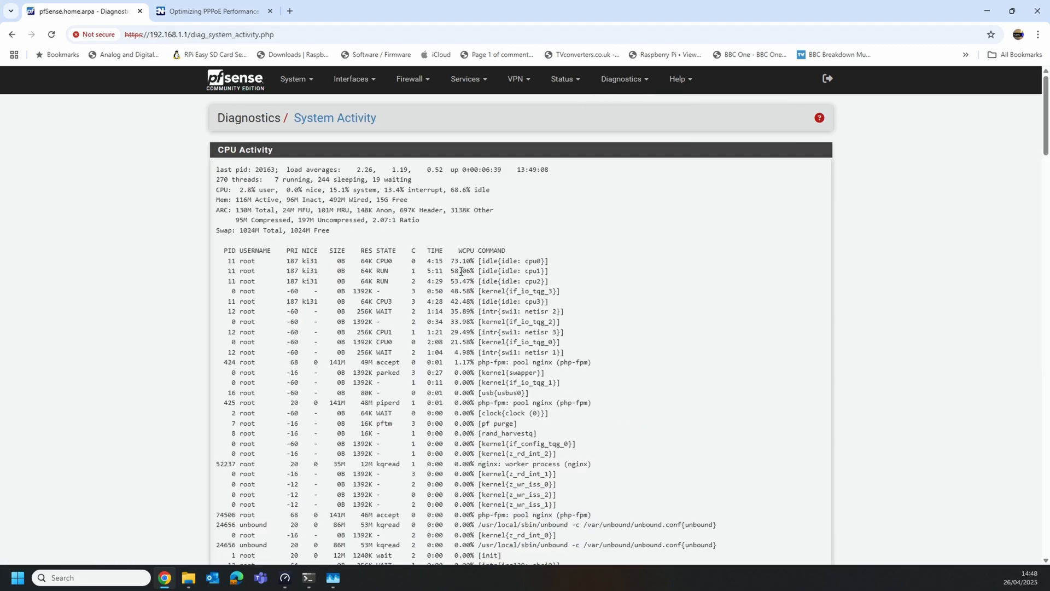
click(308, 578)
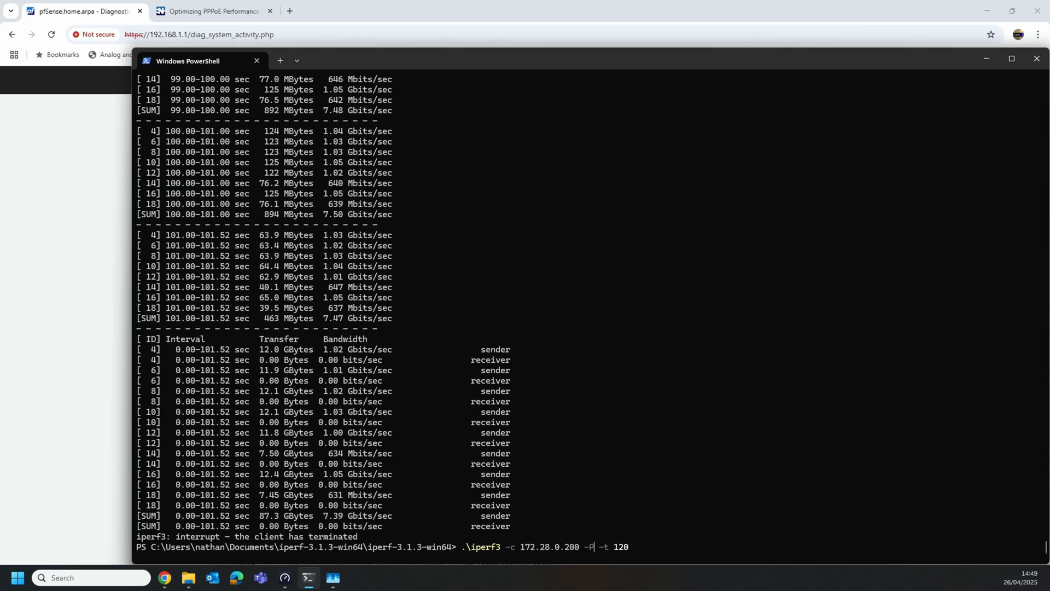
Start the 120-second 10-stream iperf3 test to 172.28.0.200, reaching about 9.25 Gbits/sec.
text(16)
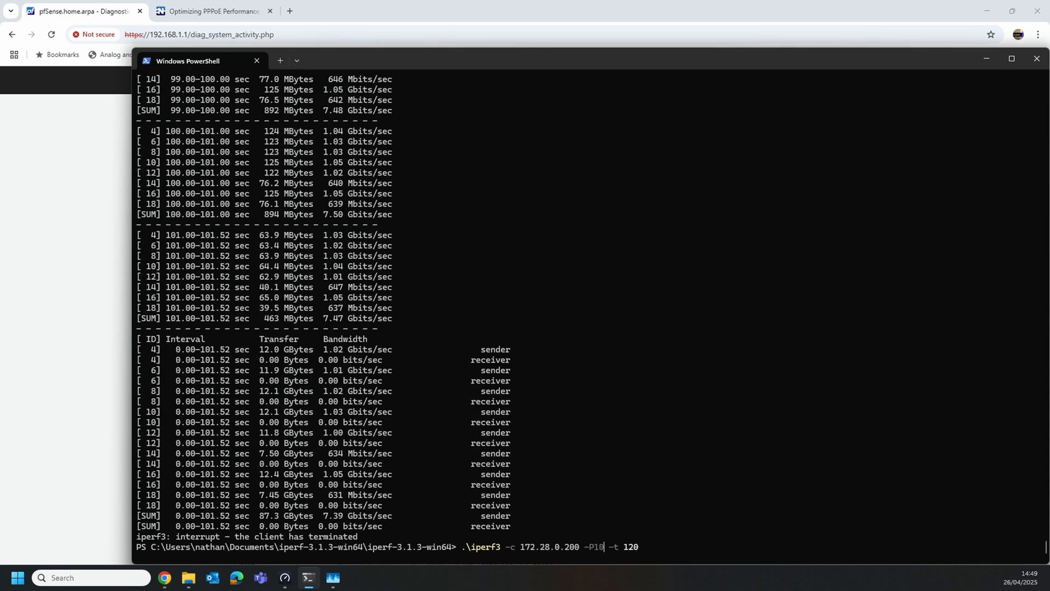
key(Return)
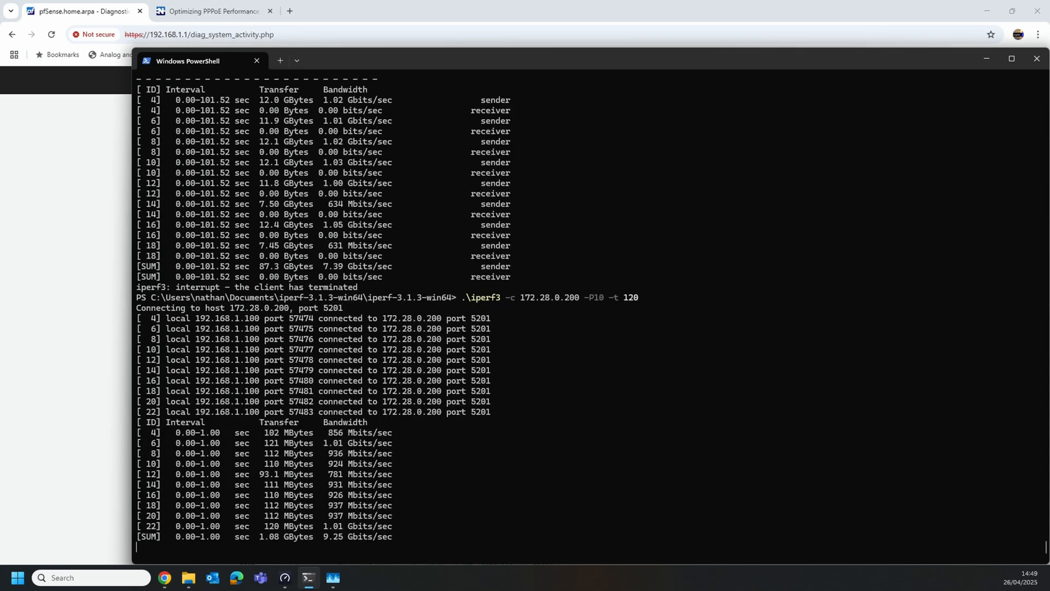
scroll(down, 3)
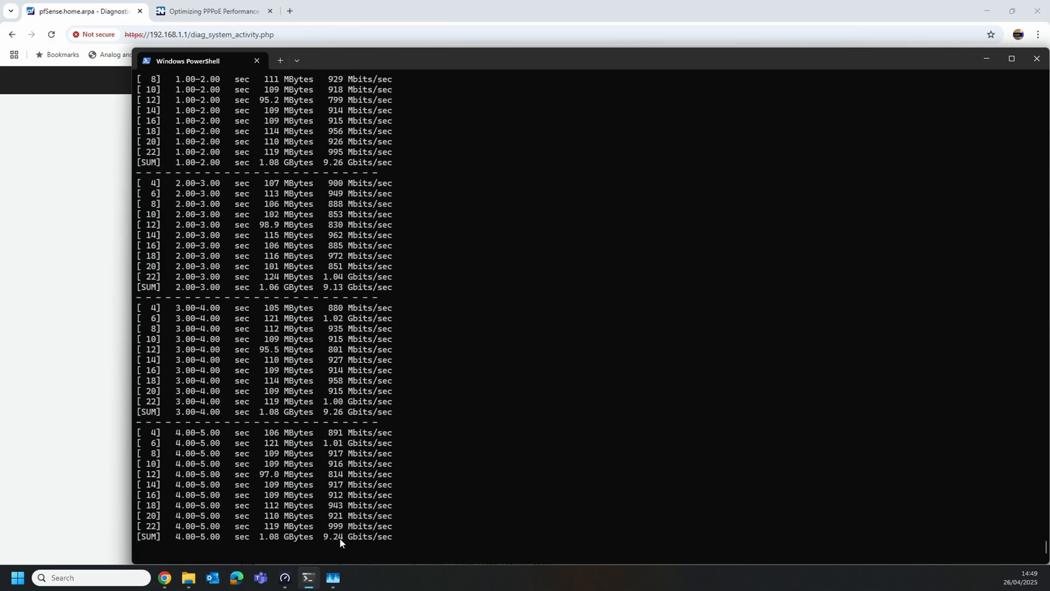
click(334, 578)
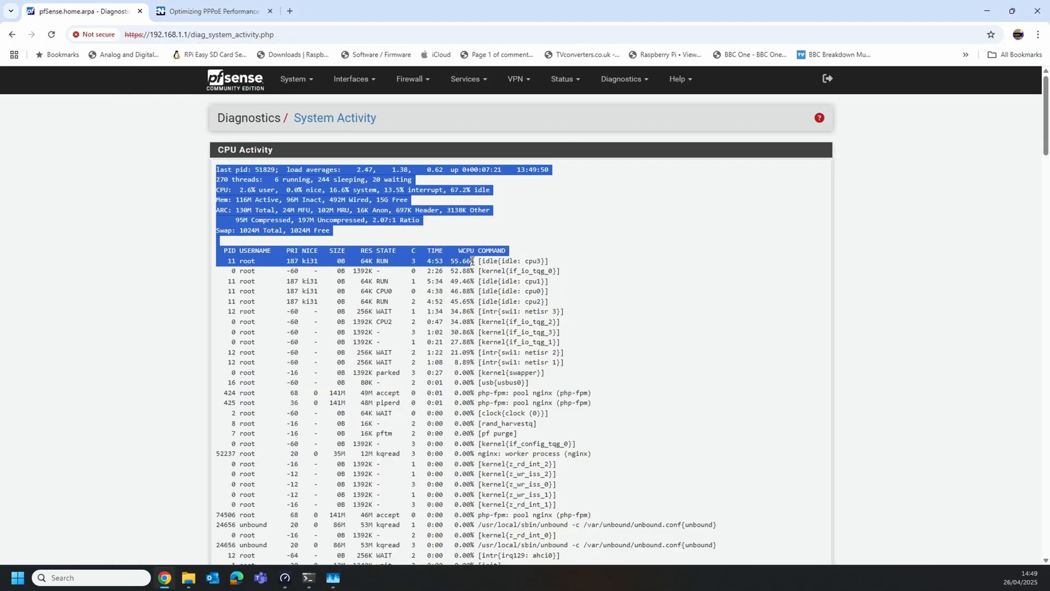
Clear the activity page selection and return to the pfSense dashboard's system information.
click(468, 275)
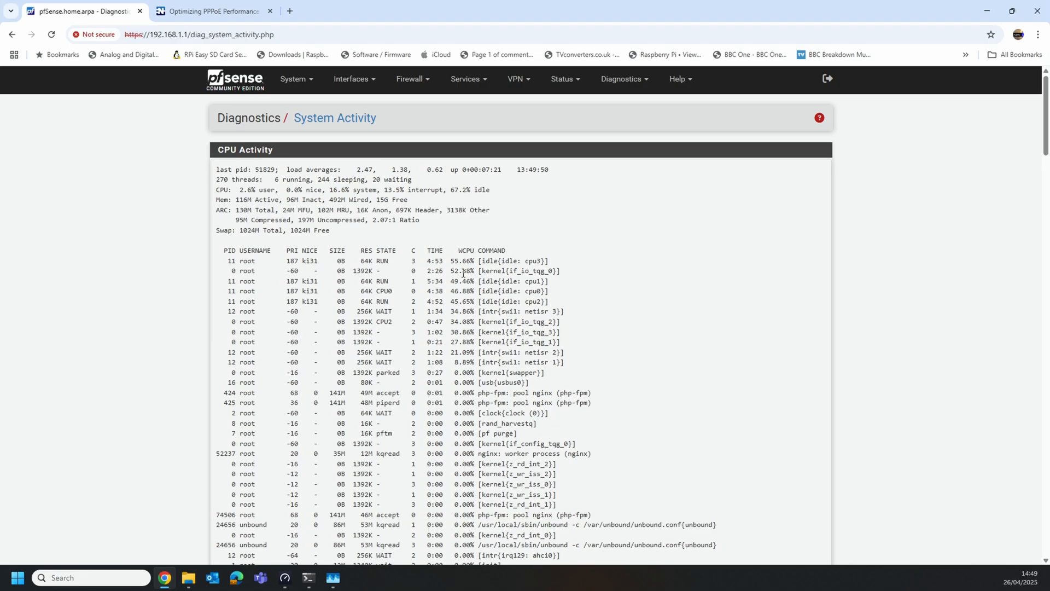
click(308, 576)
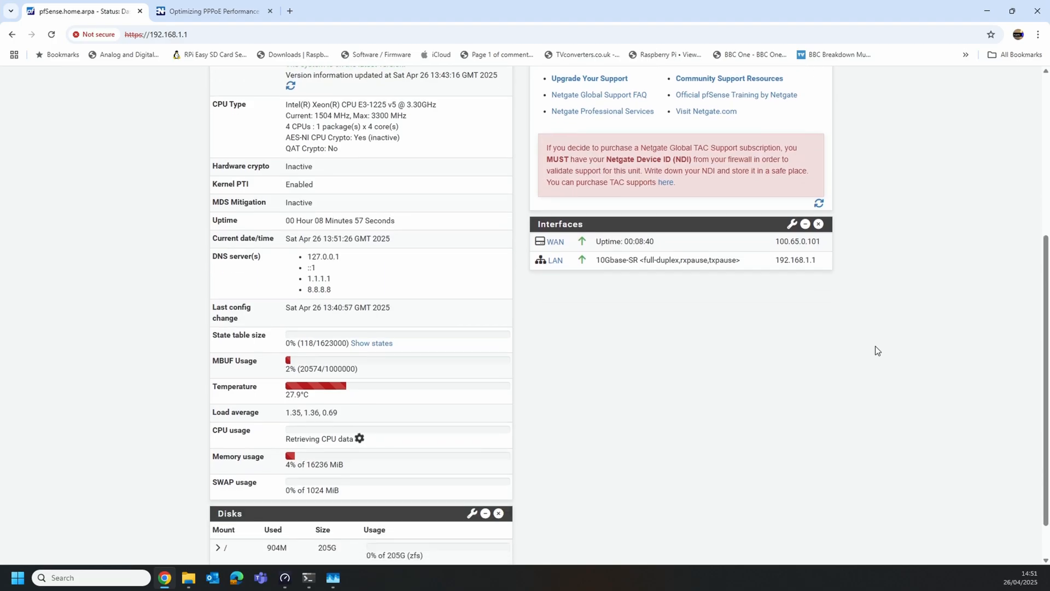
scroll(up, 3)
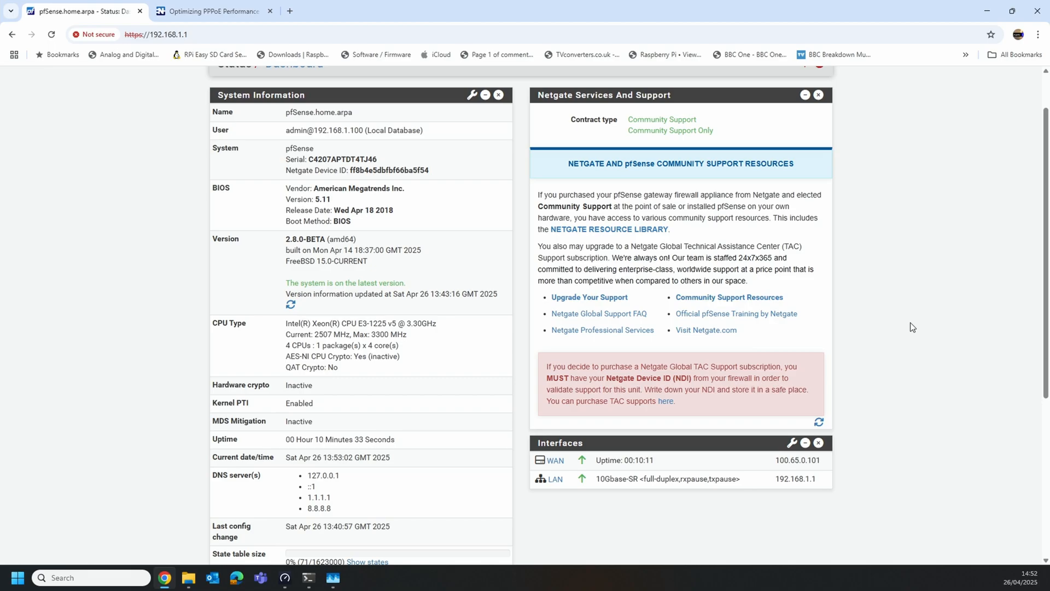
scroll(up, 3)
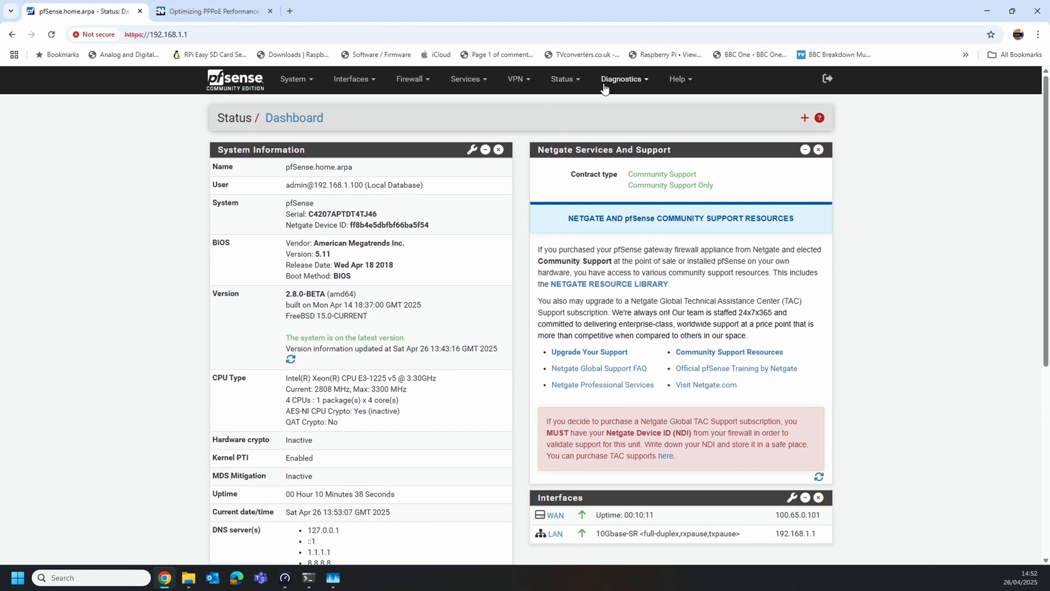
click(620, 78)
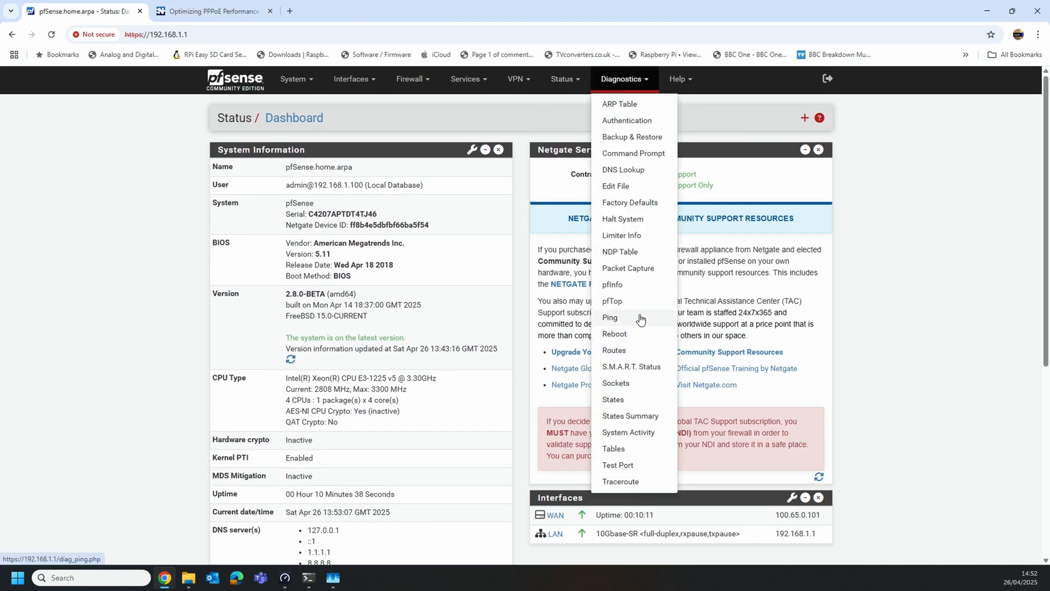
mouse_move(566, 80)
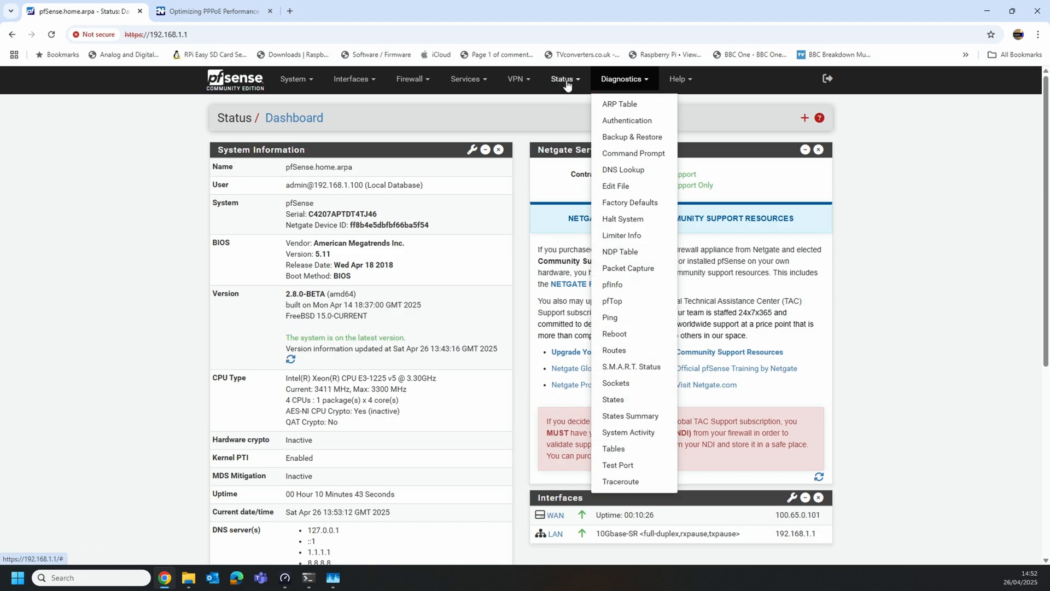
click(561, 79)
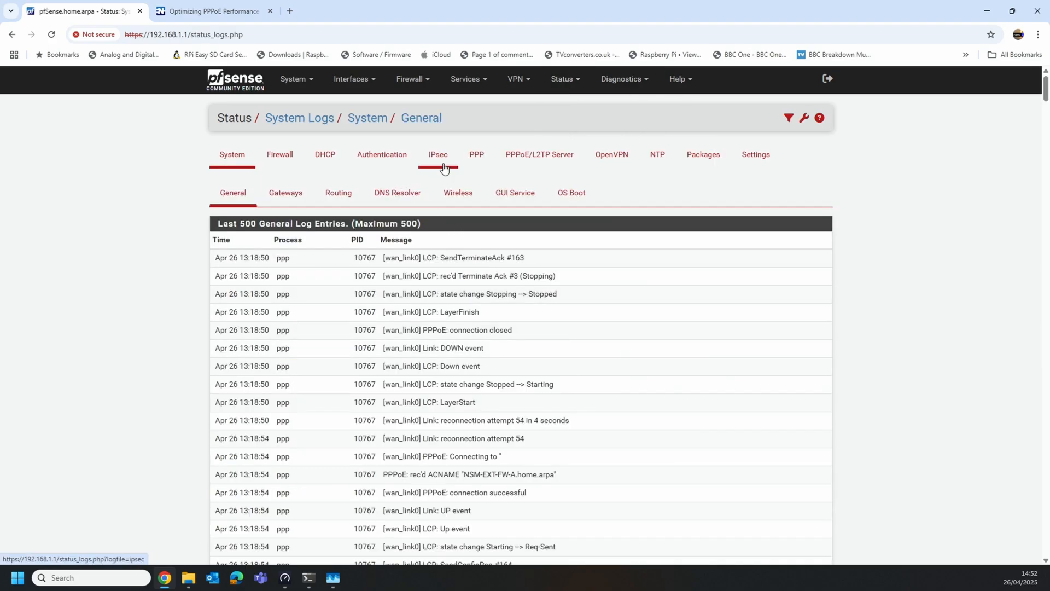
click(477, 155)
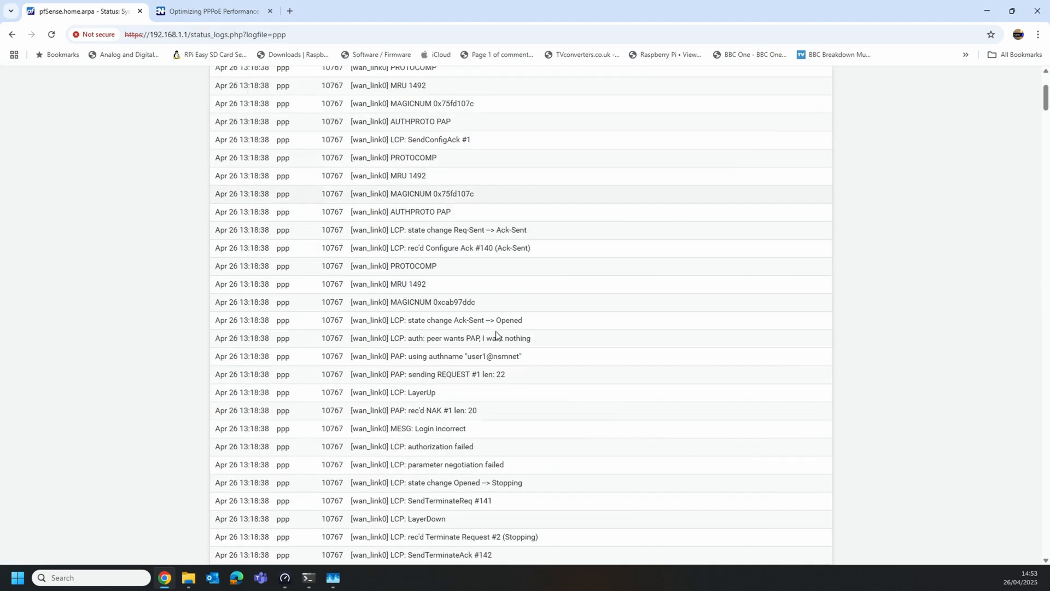
scroll(down, 3)
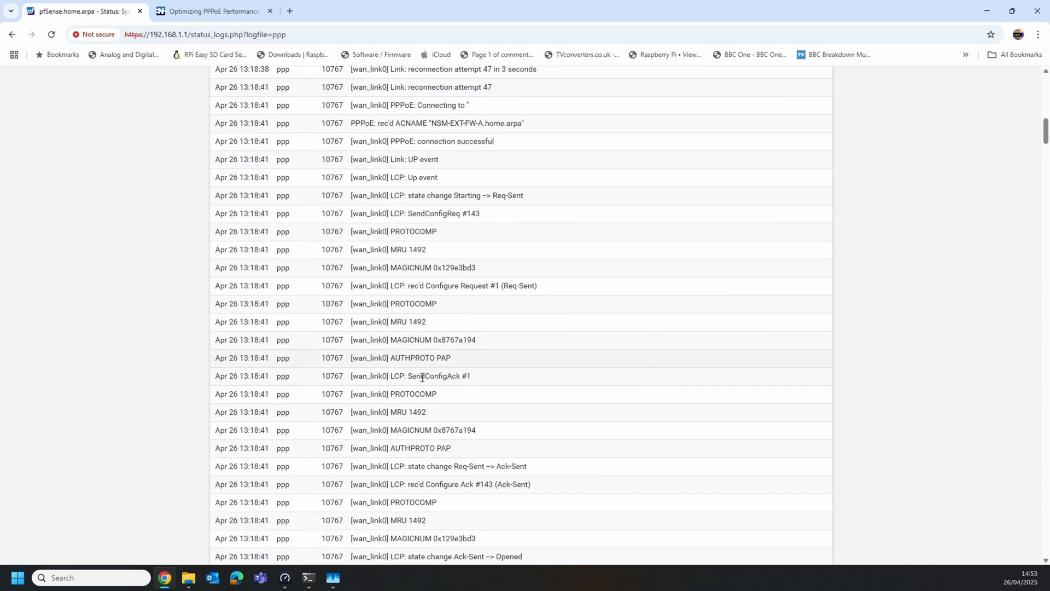
scroll(down, 3)
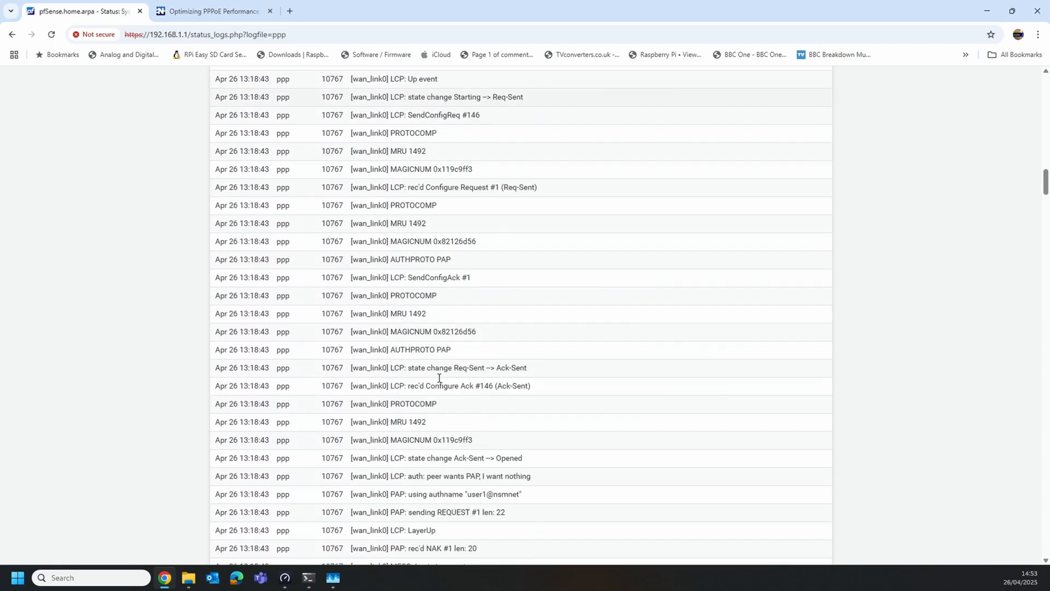
scroll(down, 3)
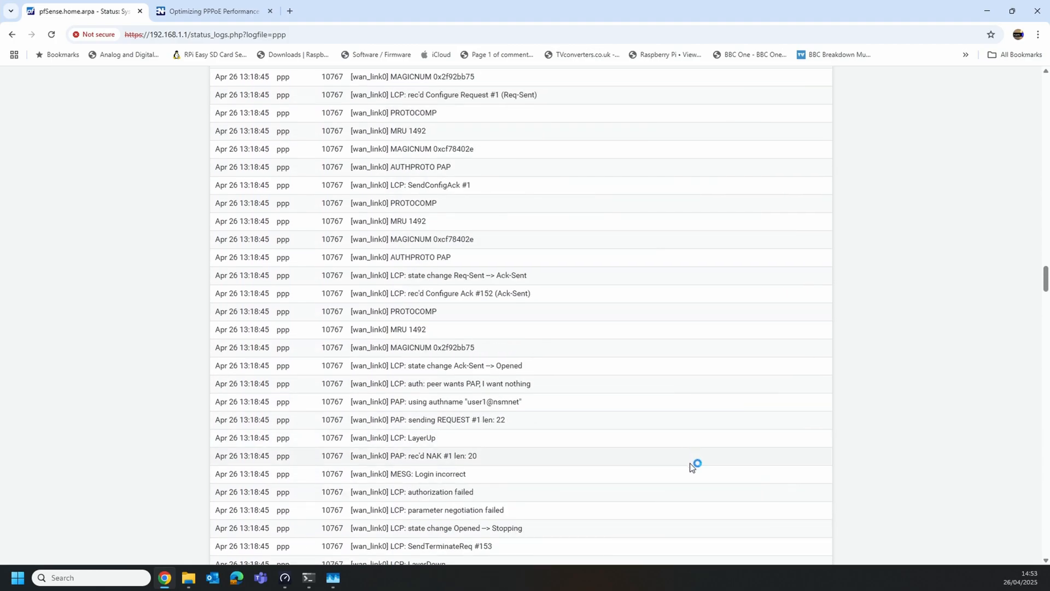
scroll(up, 3)
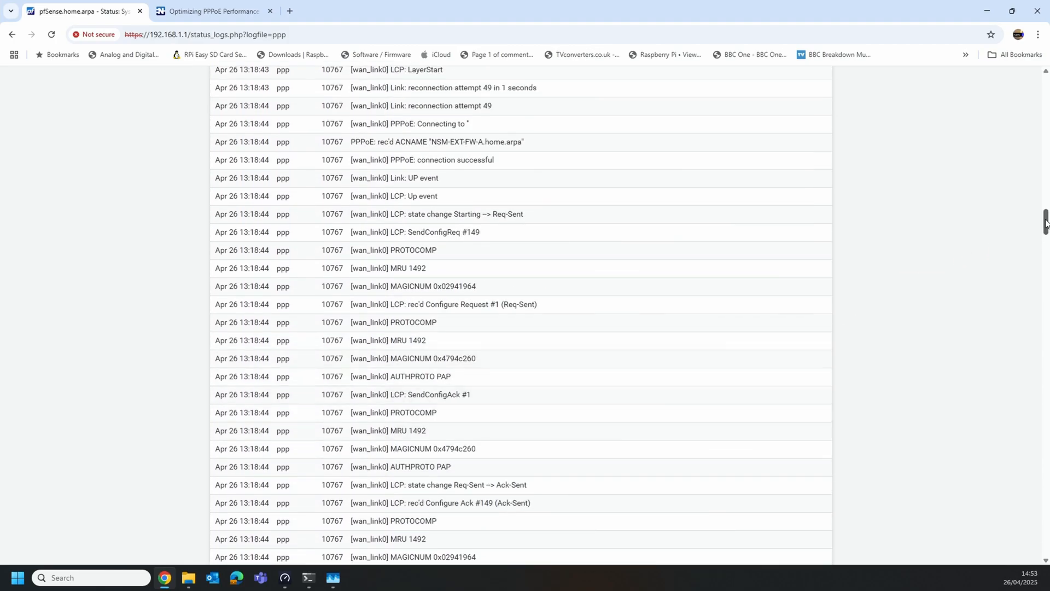
scroll(down, 3)
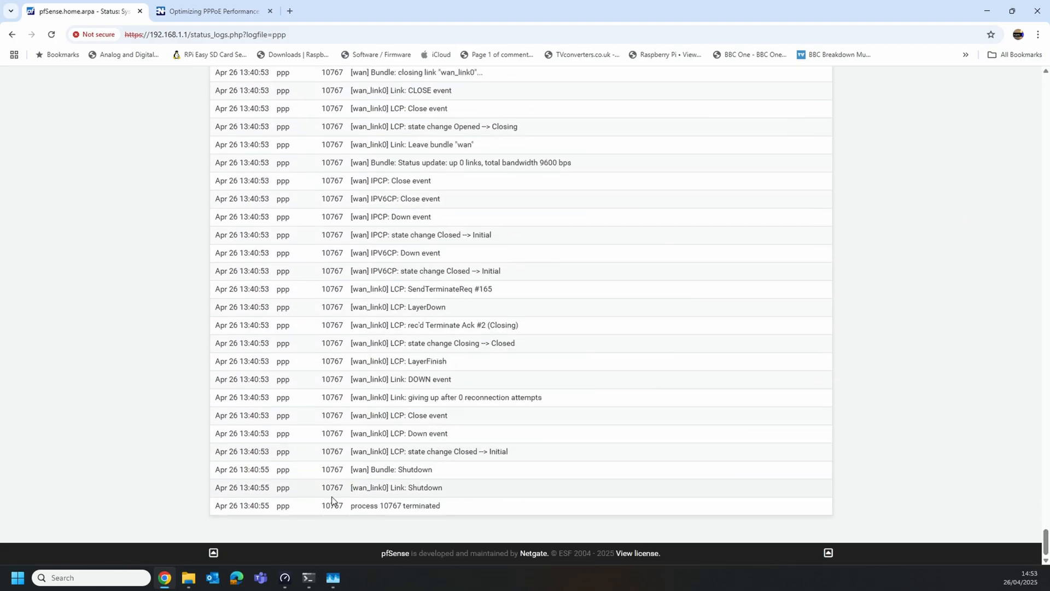
mouse_move(635, 398)
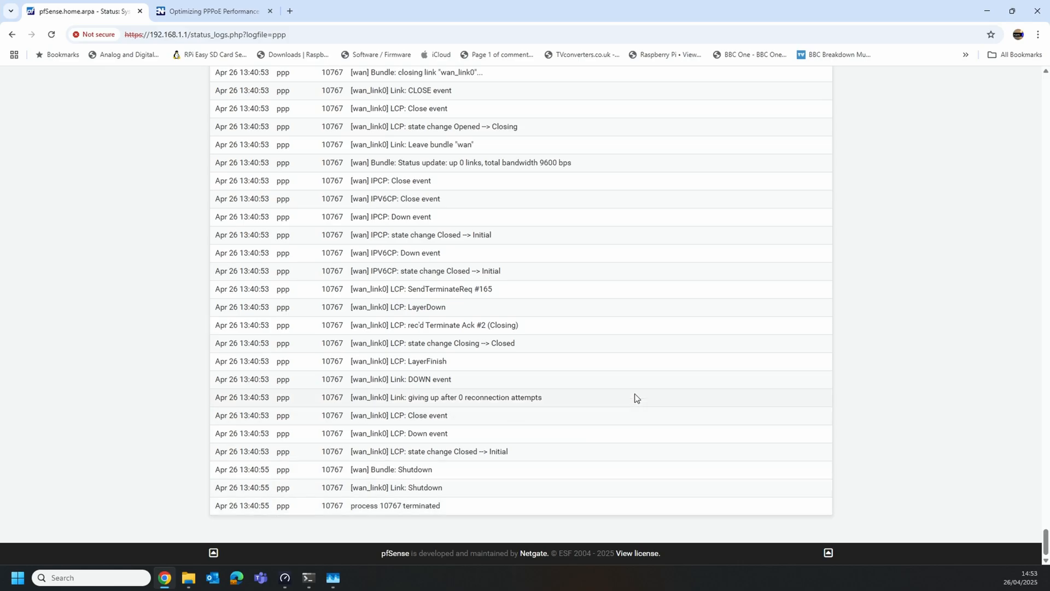
scroll(up, 3)
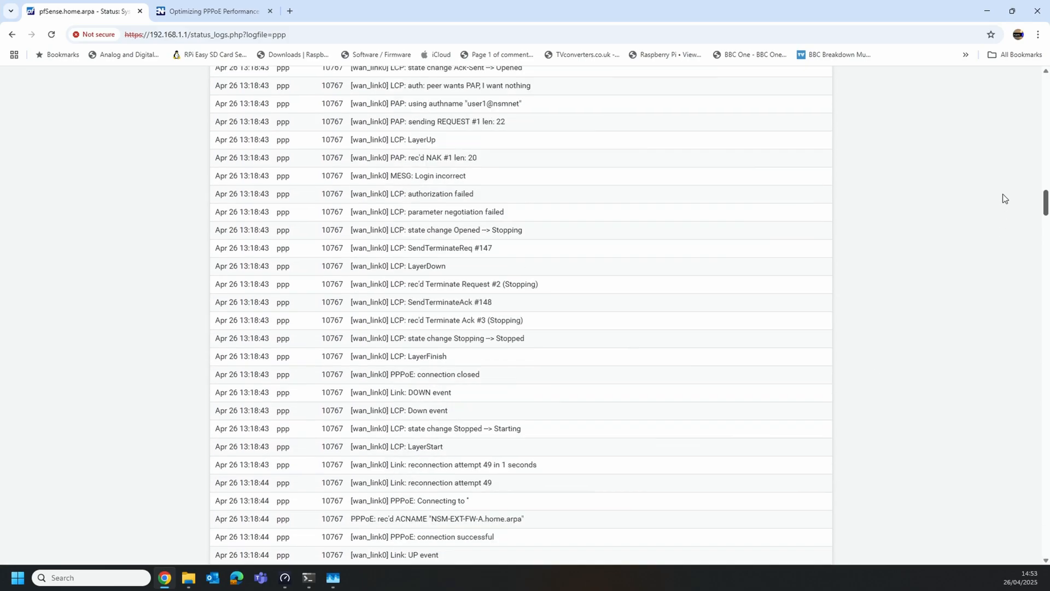
scroll(up, 3)
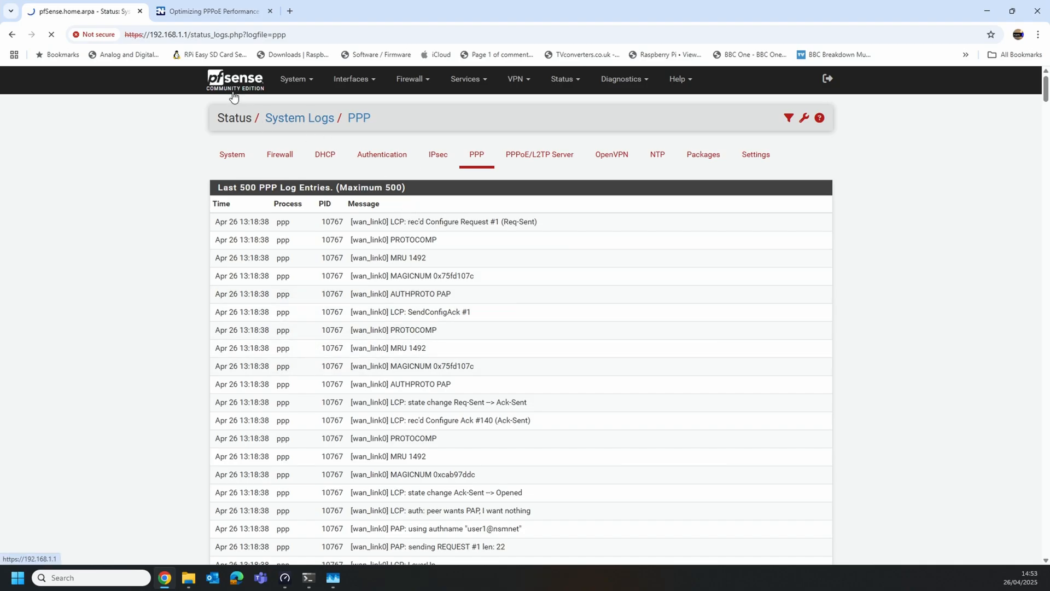
click(235, 78)
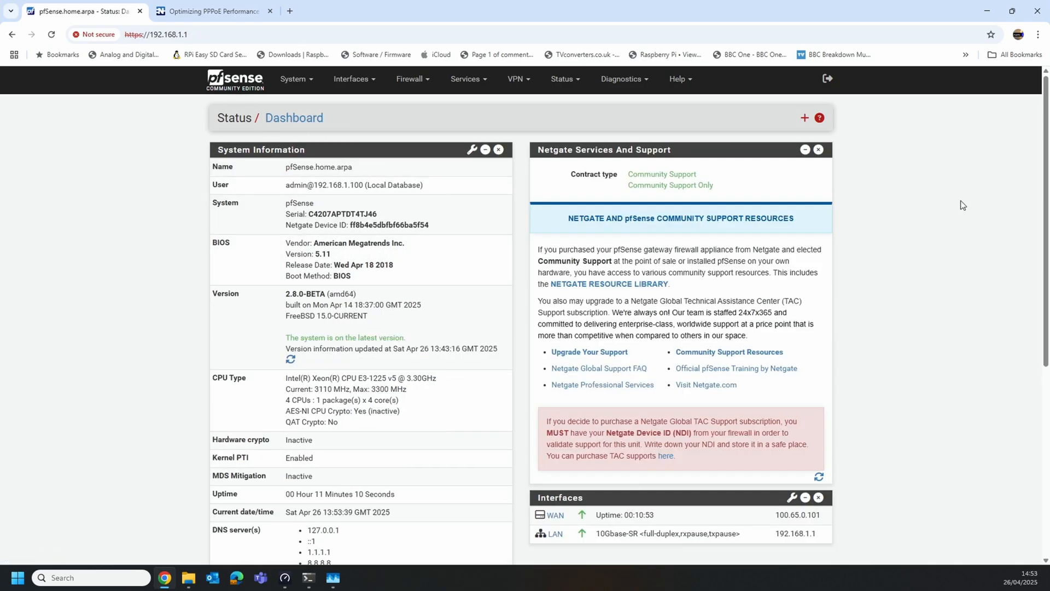